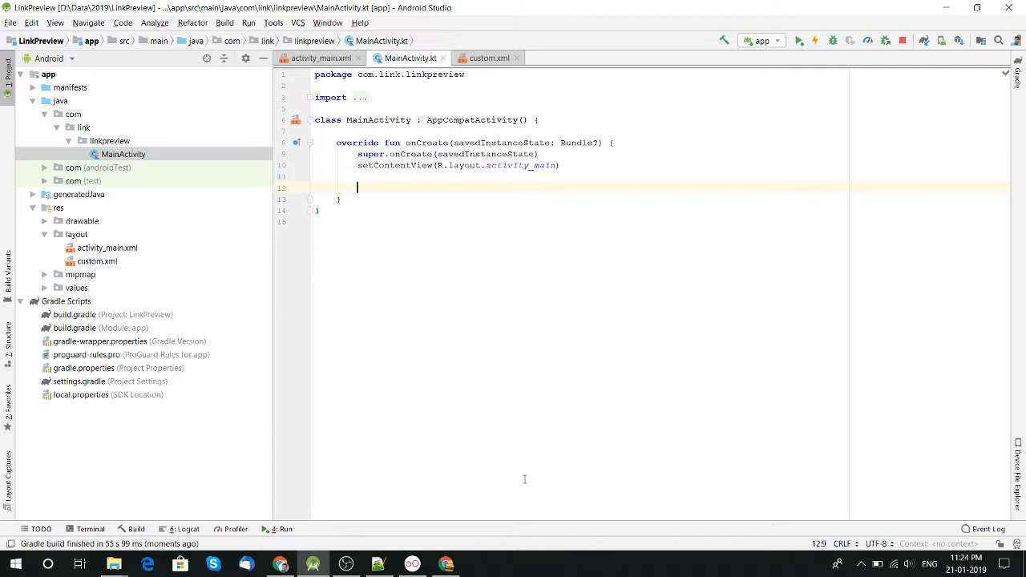
{"action": "mouse_move", "coordinate": [521, 332]}
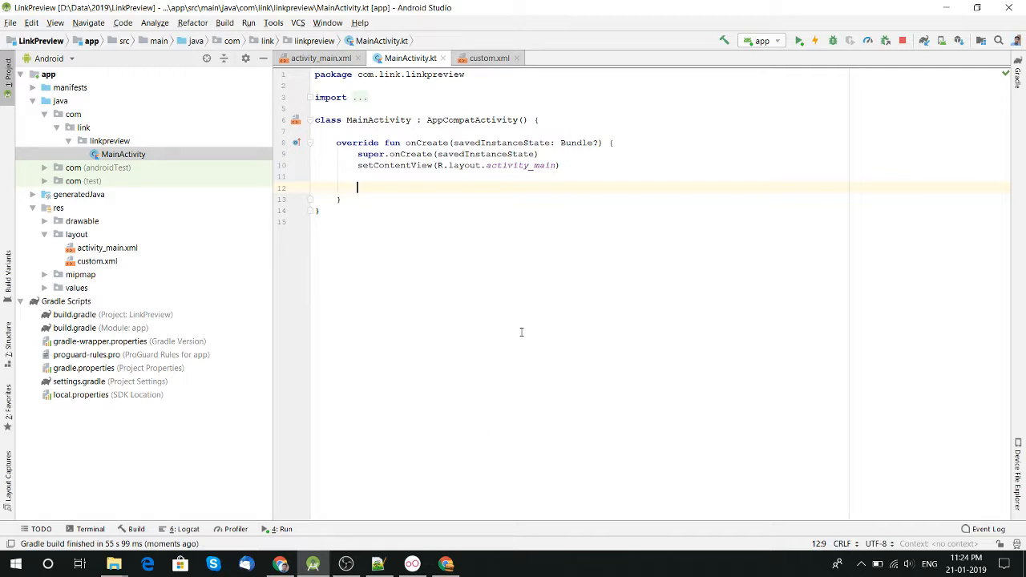
{"action": "mouse_move", "coordinate": [449, 411]}
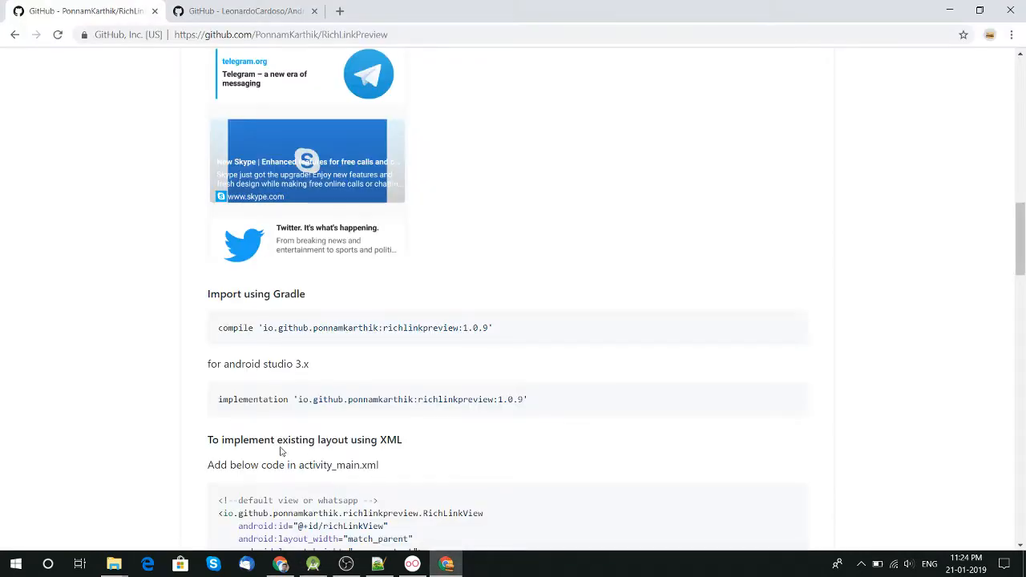
{"action": "mouse_move", "coordinate": [610, 263]}
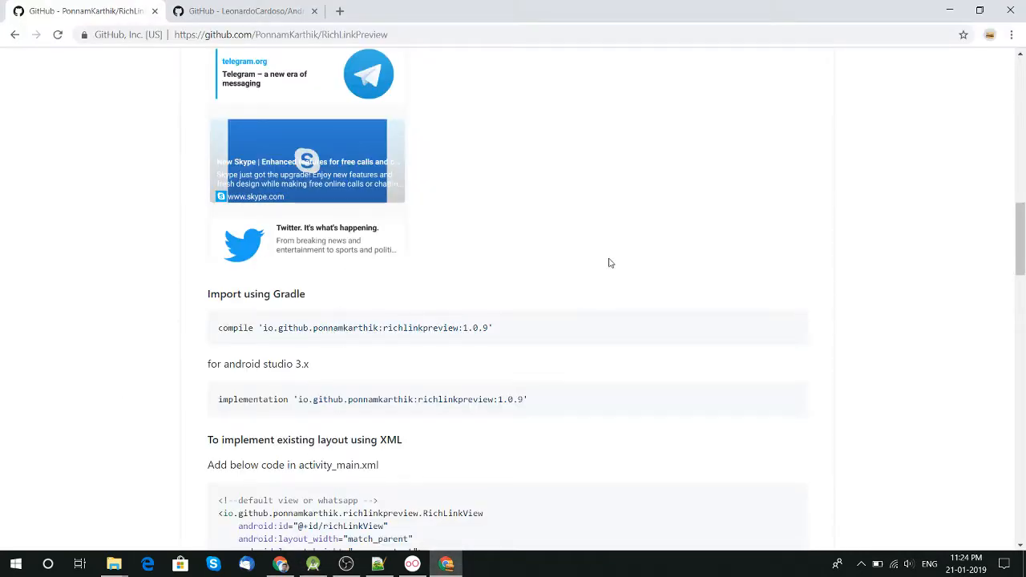
Scroll the README, then switch to the LeonardoCardoso Android-Link-Preview repository tab
{"action": "scroll", "scroll_direction": "up", "scroll_amount": 3}
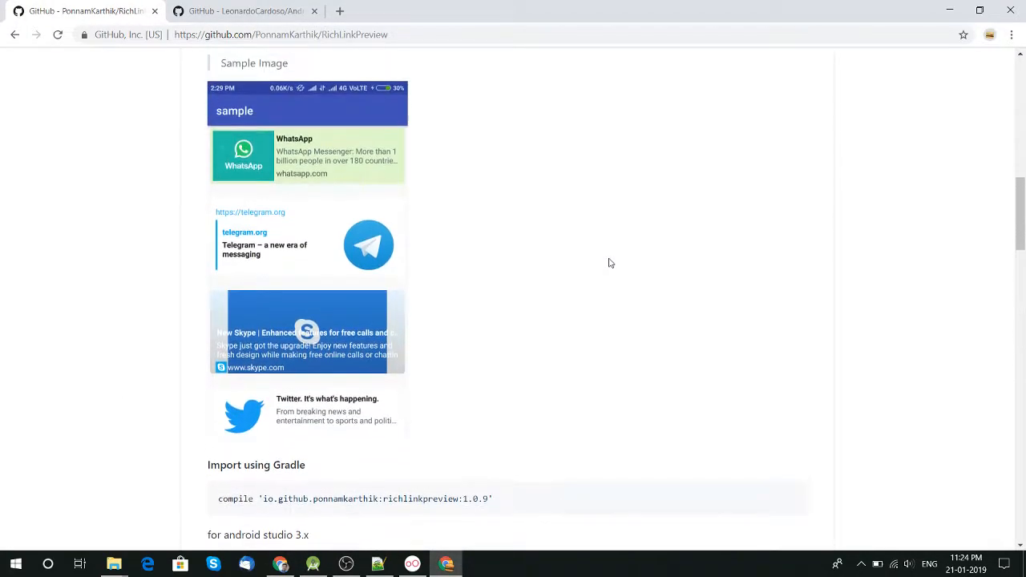
{"action": "scroll", "scroll_direction": "up", "scroll_amount": 3}
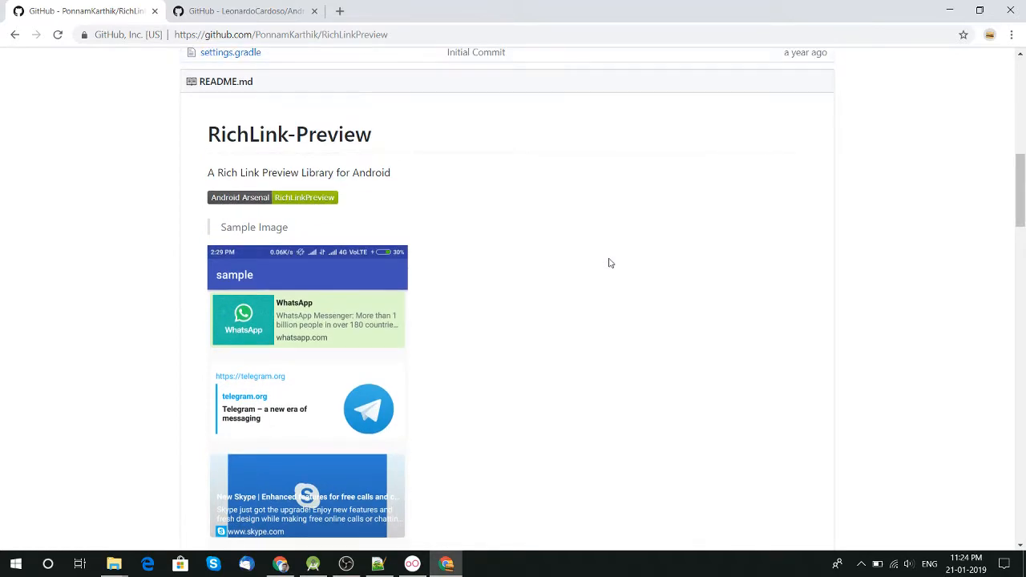
{"action": "scroll", "scroll_direction": "up", "scroll_amount": 3}
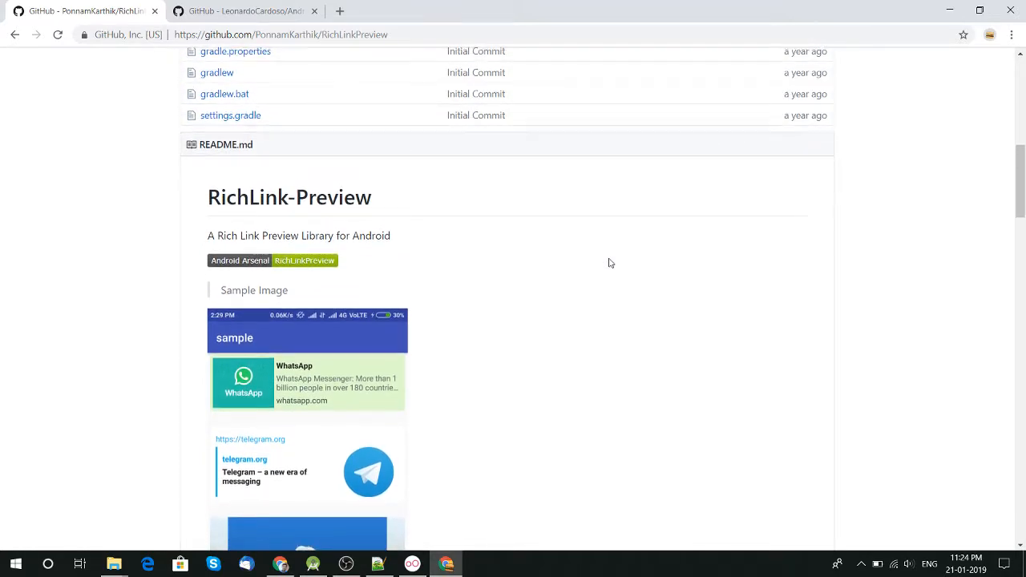
{"action": "scroll", "scroll_direction": "down", "scroll_amount": 3}
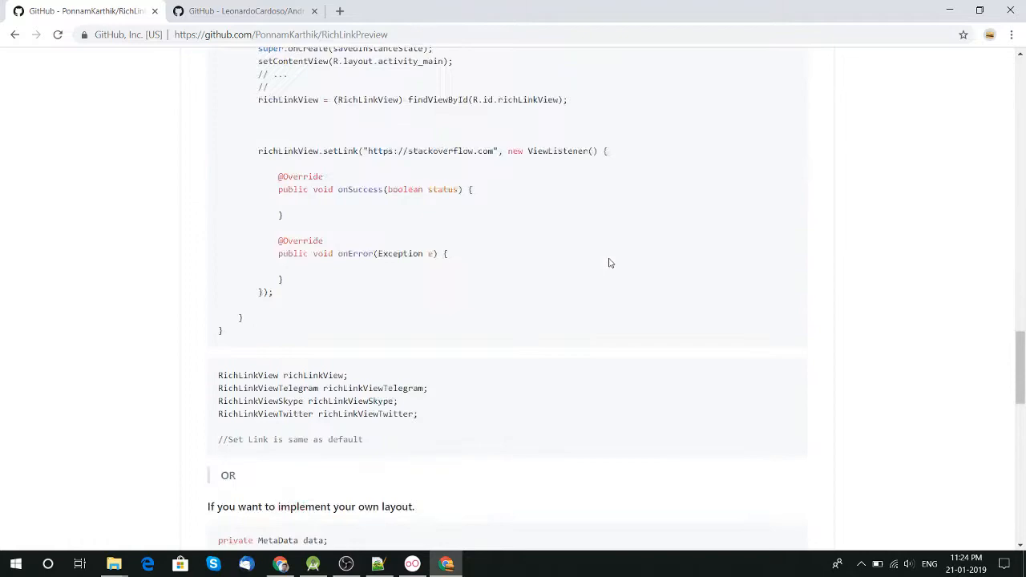
{"action": "scroll", "scroll_direction": "up", "scroll_amount": 3}
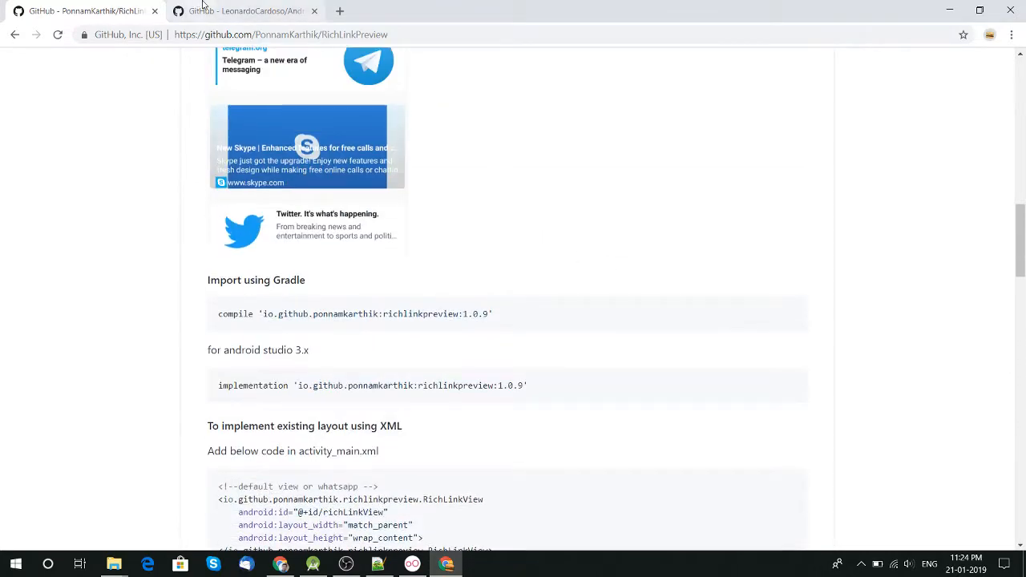
{"action": "left_click", "coordinate": [247, 9]}
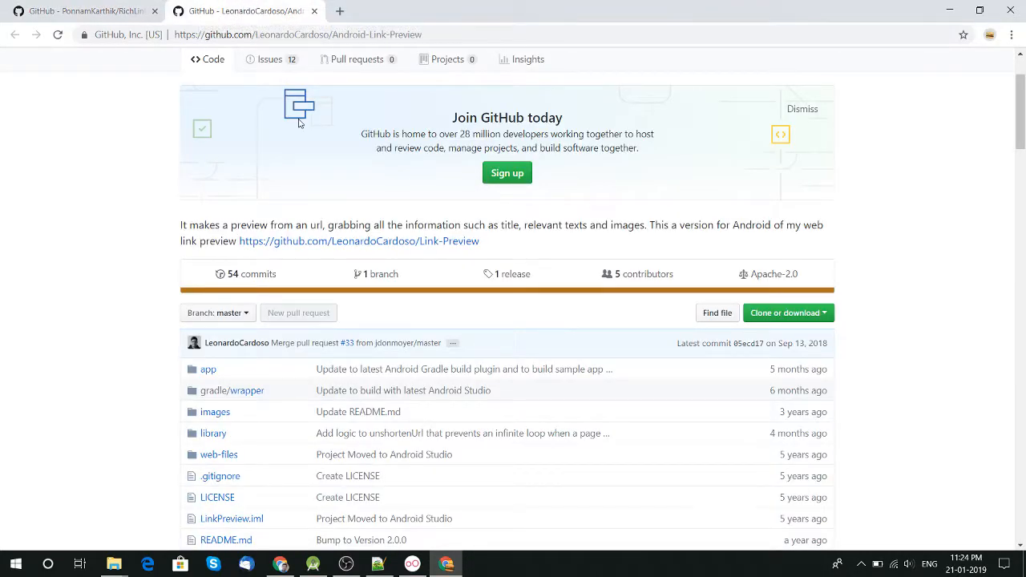
Scroll down the Android-Link-Preview README to its animated Visual Examples preview card
{"action": "scroll", "scroll_direction": "down", "scroll_amount": 3}
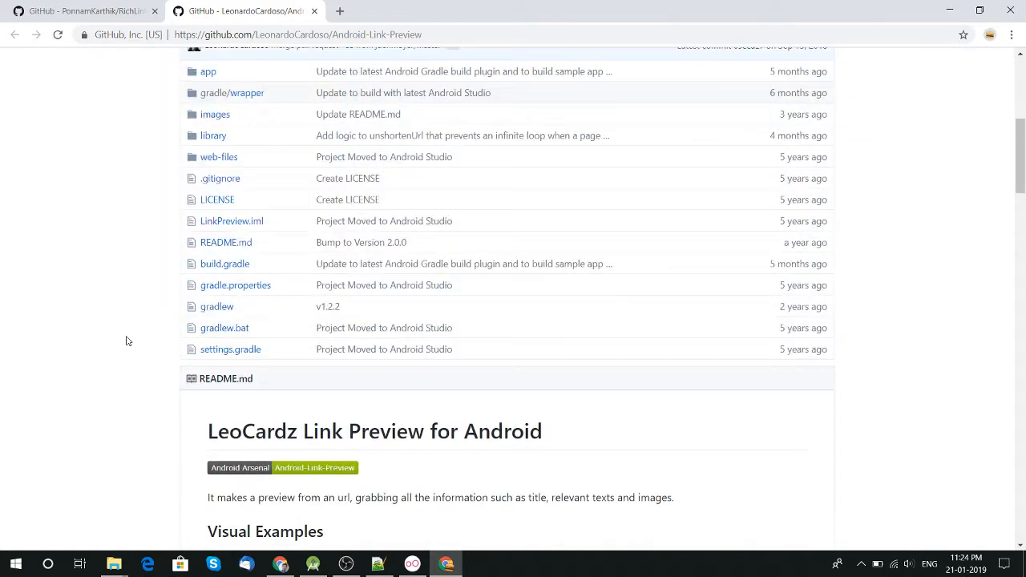
{"action": "scroll", "scroll_direction": "down", "scroll_amount": 3}
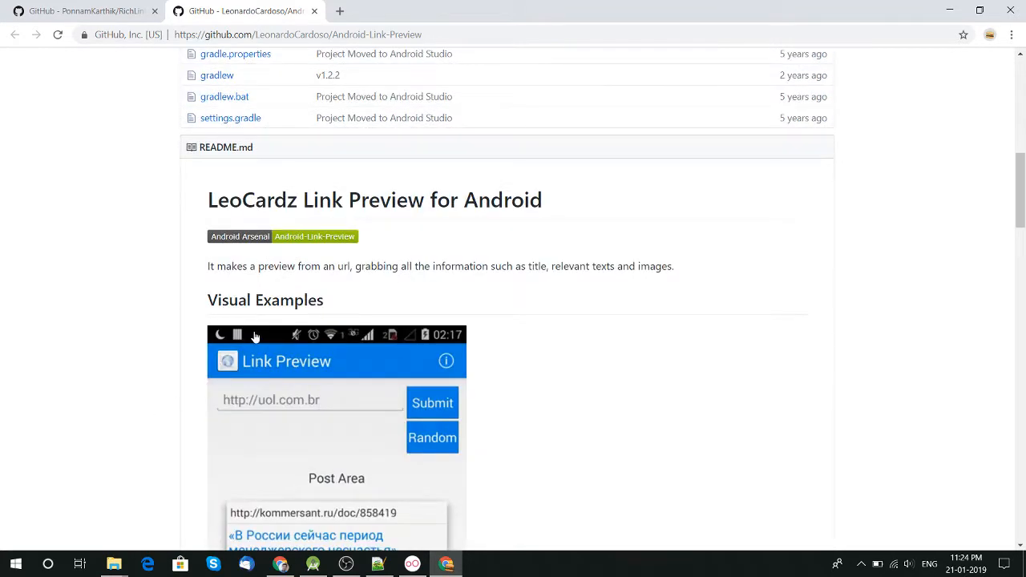
{"action": "scroll", "scroll_direction": "down", "scroll_amount": 3}
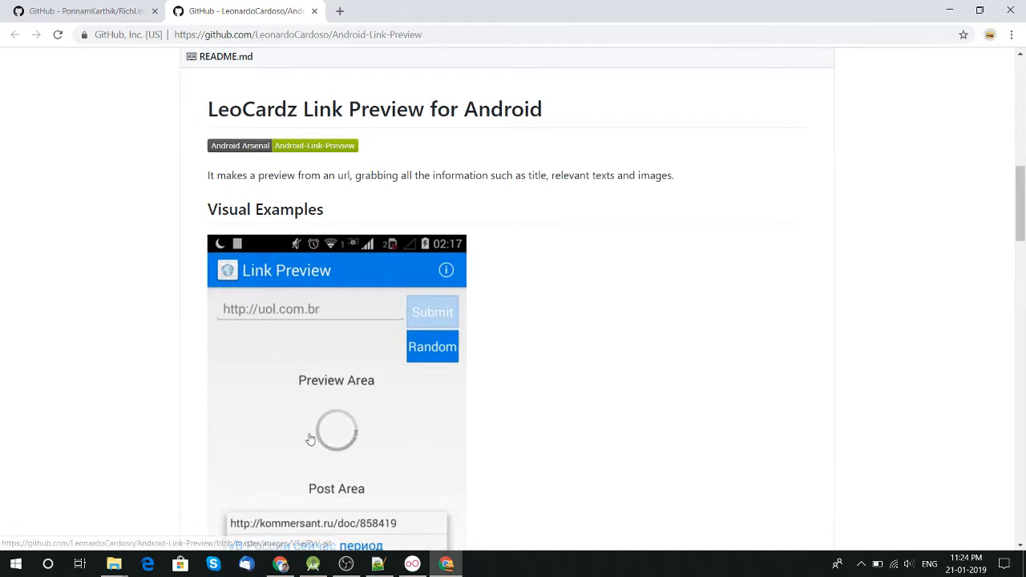
{"action": "scroll", "scroll_direction": "down", "scroll_amount": 3}
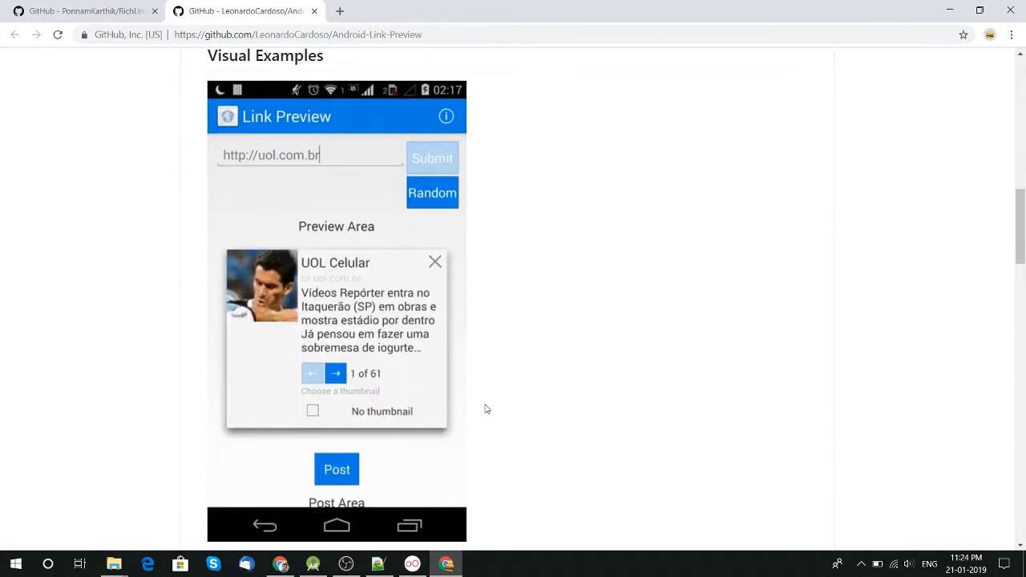
{"action": "left_click", "coordinate": [335, 372]}
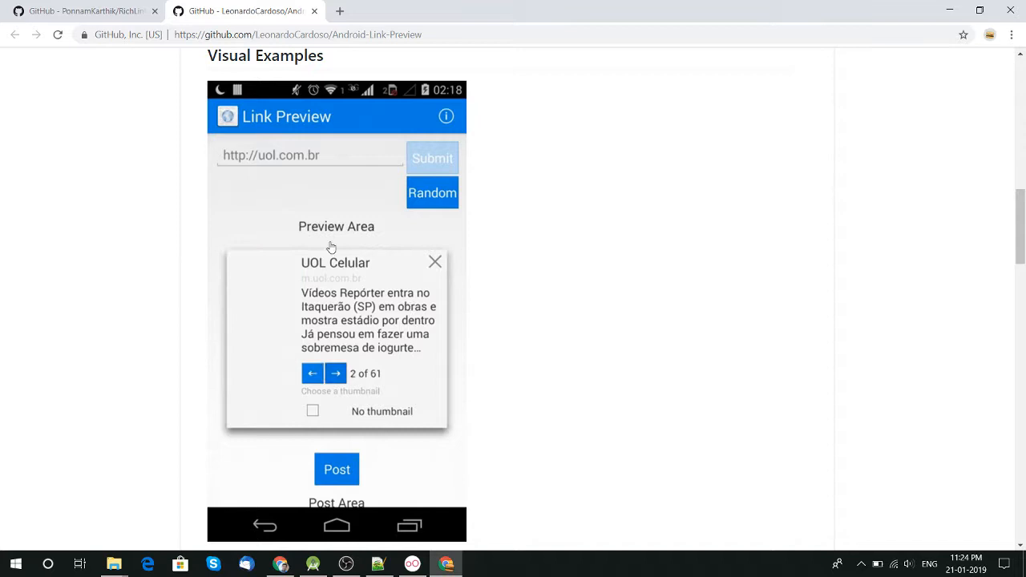
{"action": "left_click", "coordinate": [335, 372]}
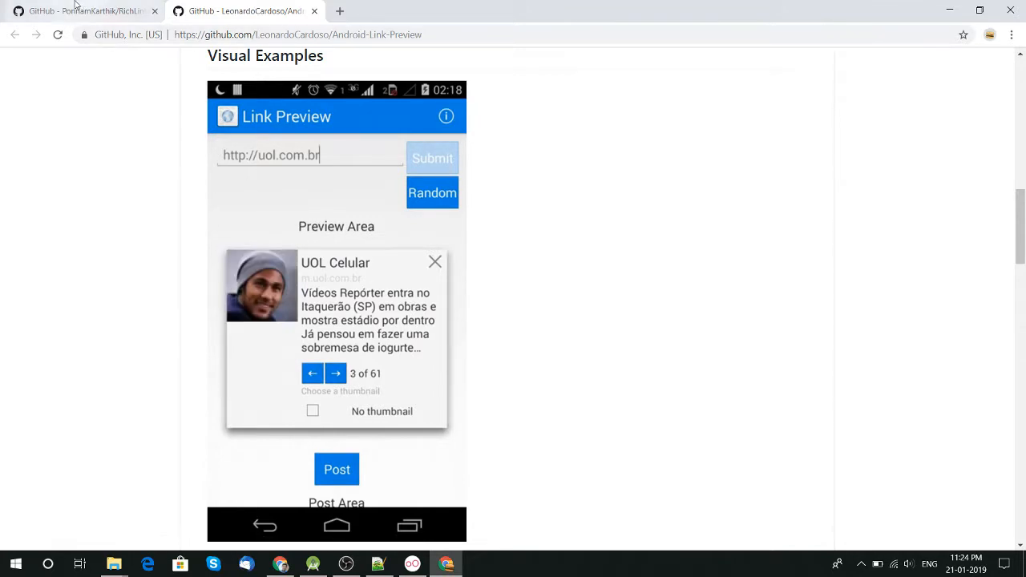
Back in the RichLink-Preview README, select the 'richlinkpreview:1.0.9' dependency string for Android Studio 3.x
{"action": "left_click", "coordinate": [80, 9]}
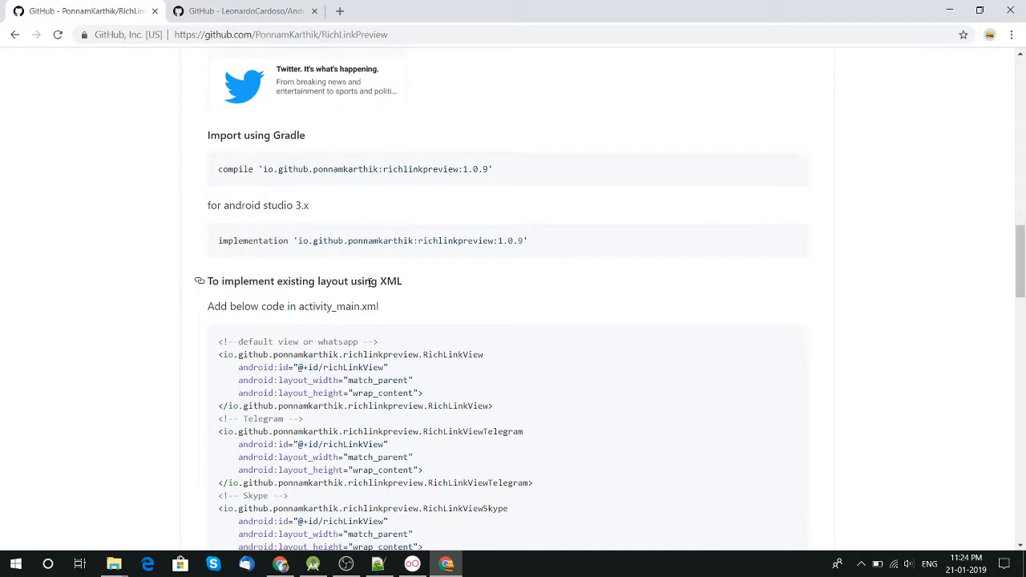
{"action": "scroll", "scroll_direction": "up", "scroll_amount": 3}
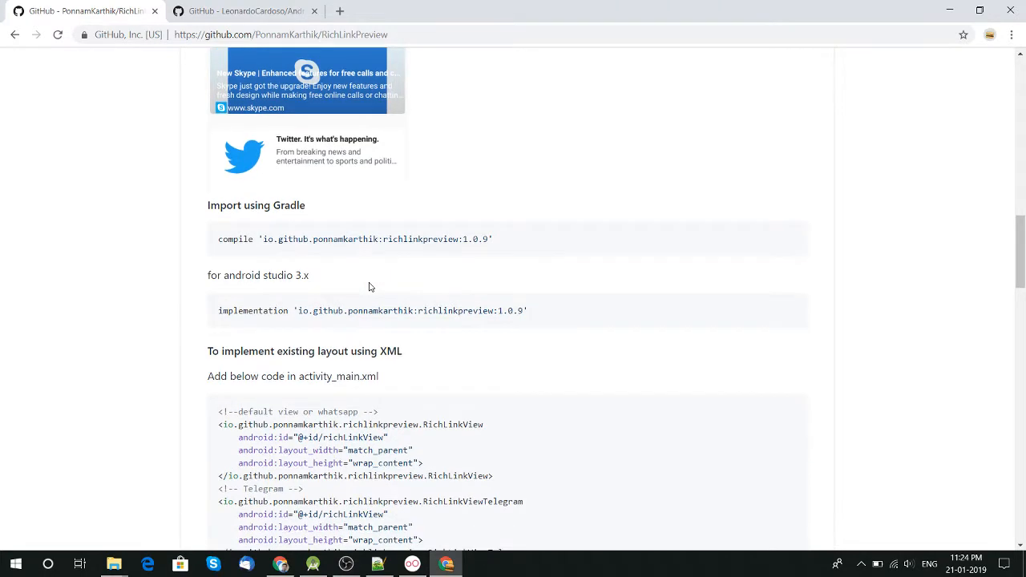
{"action": "mouse_move", "coordinate": [459, 313]}
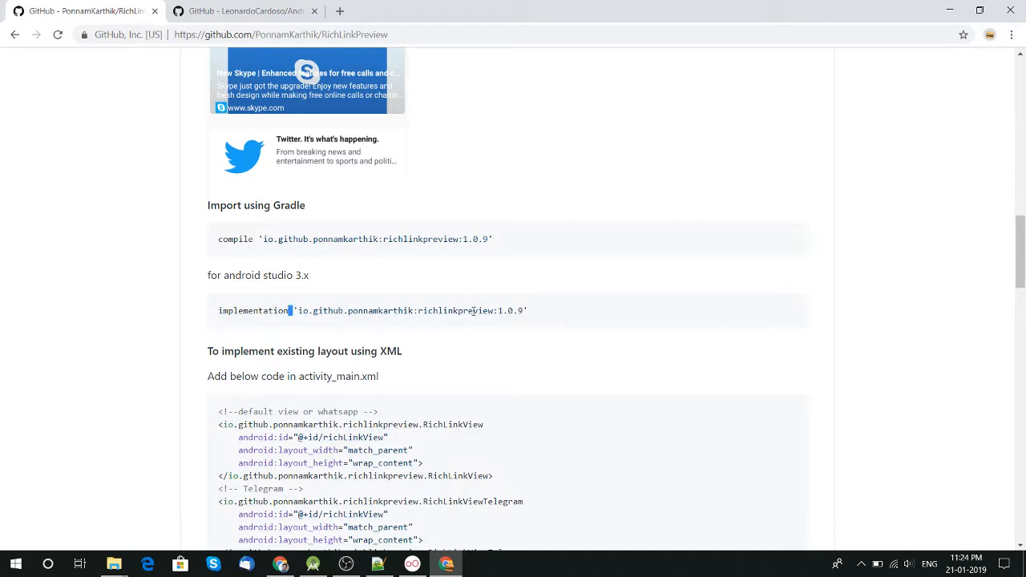
{"action": "left_click_drag", "start_coordinate": [295, 311], "coordinate": [529, 311]}
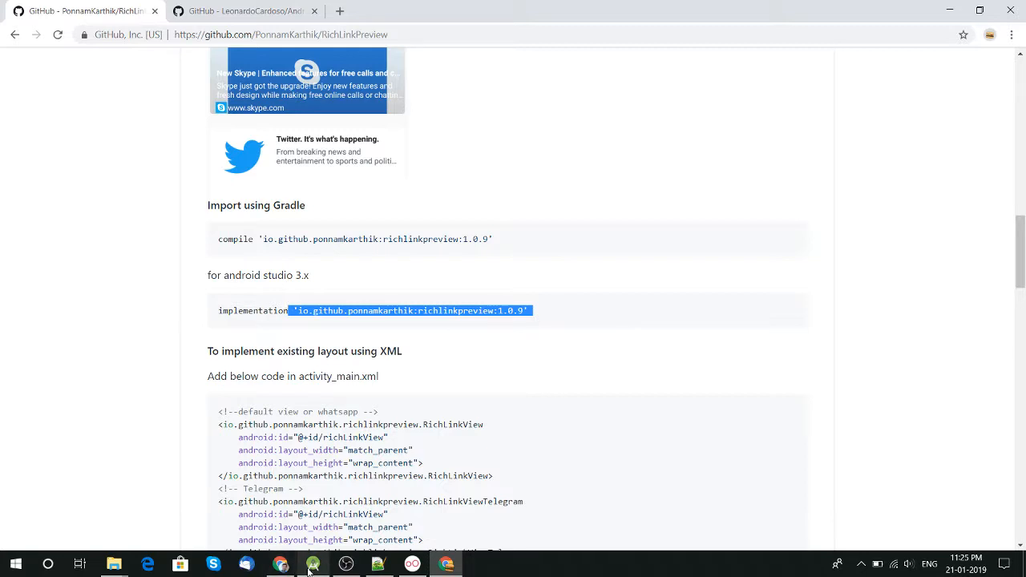
Switch to Android Studio and open the app module's build.gradle showing jsoup, richlinkpreview 1.0.9 and picasso
{"action": "left_click", "coordinate": [313, 565]}
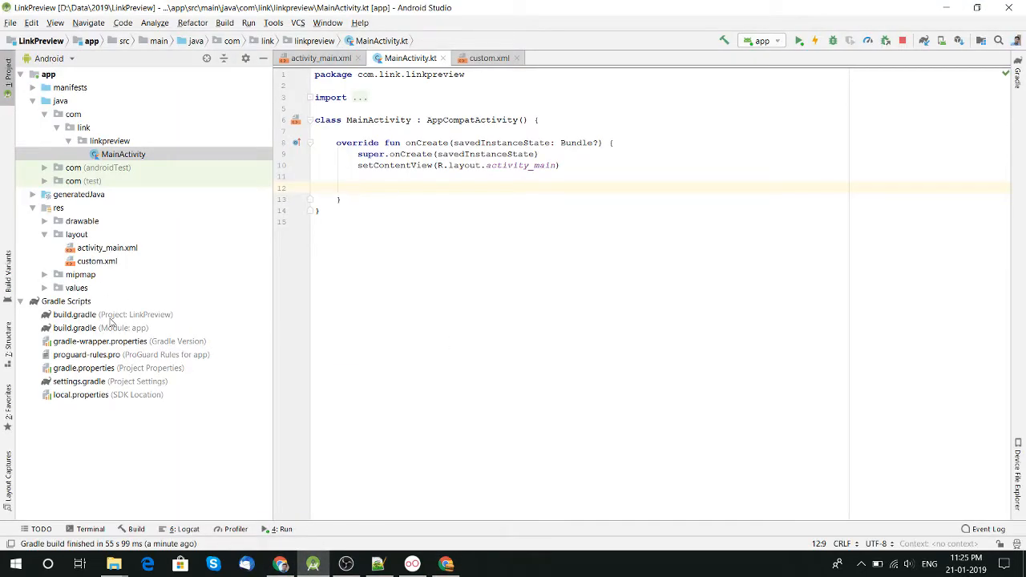
{"action": "double_click", "coordinate": [91, 327]}
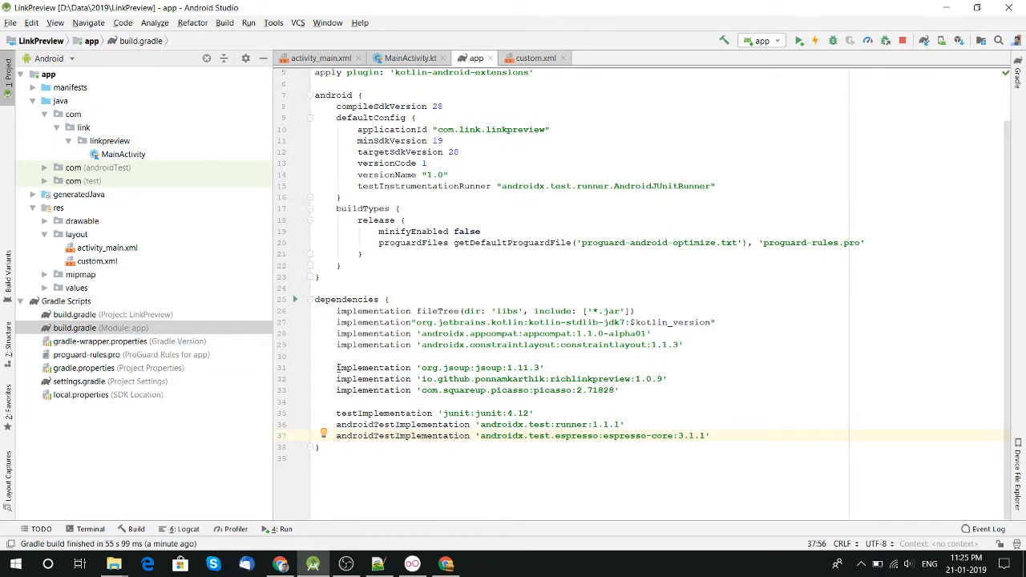
{"action": "left_click", "coordinate": [331, 345]}
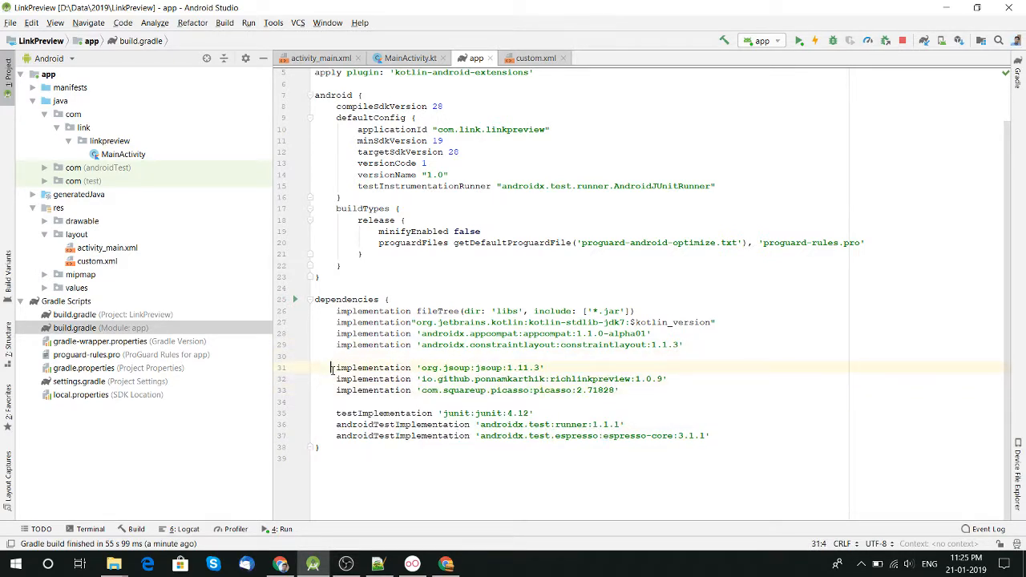
{"action": "left_click", "coordinate": [345, 379]}
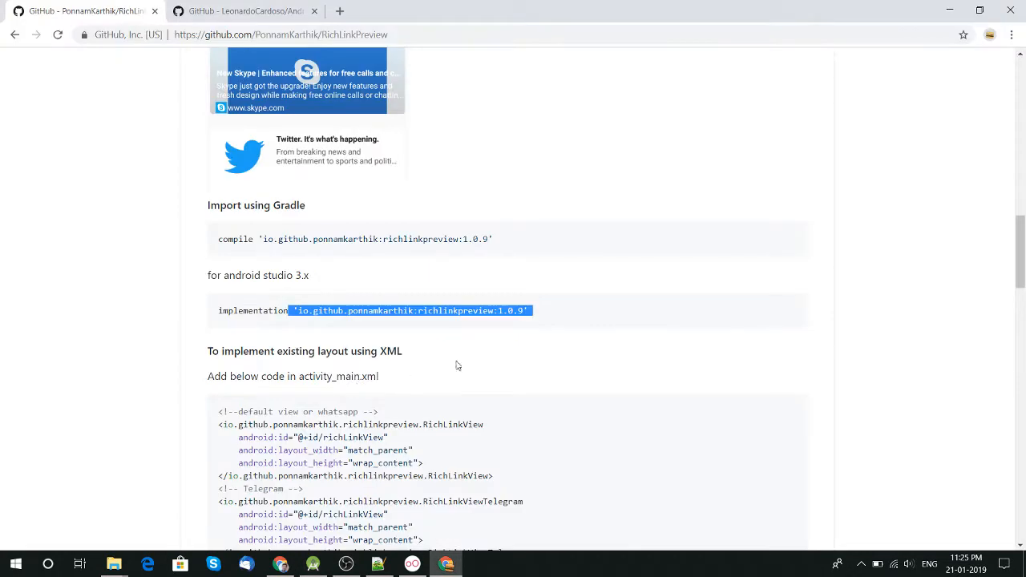
Scroll the RichLinkPreview README between the sample screenshots and the 'Import using Gradle' implementation line
{"action": "scroll", "scroll_direction": "down", "scroll_amount": 3}
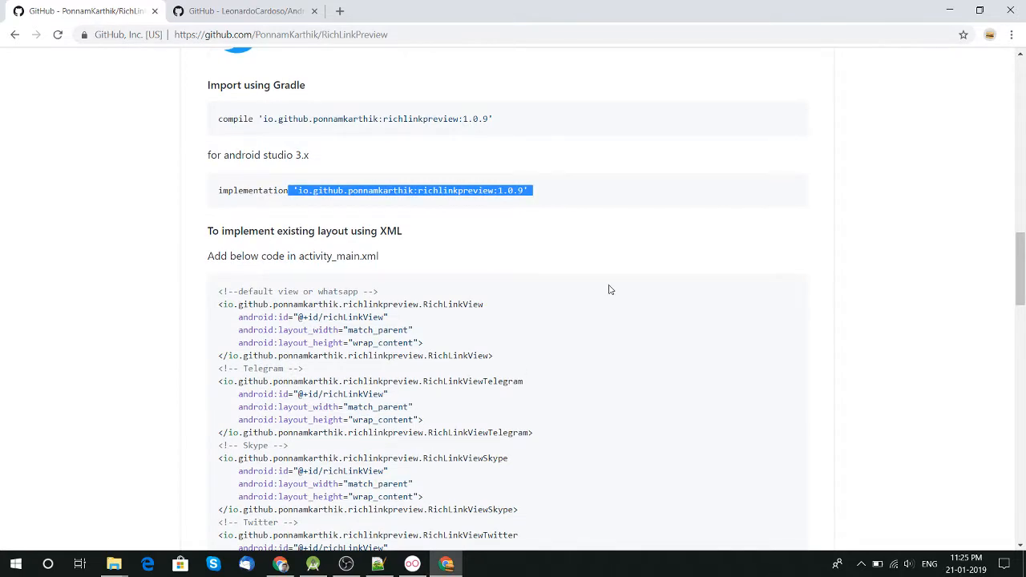
{"action": "scroll", "scroll_direction": "up", "scroll_amount": 3}
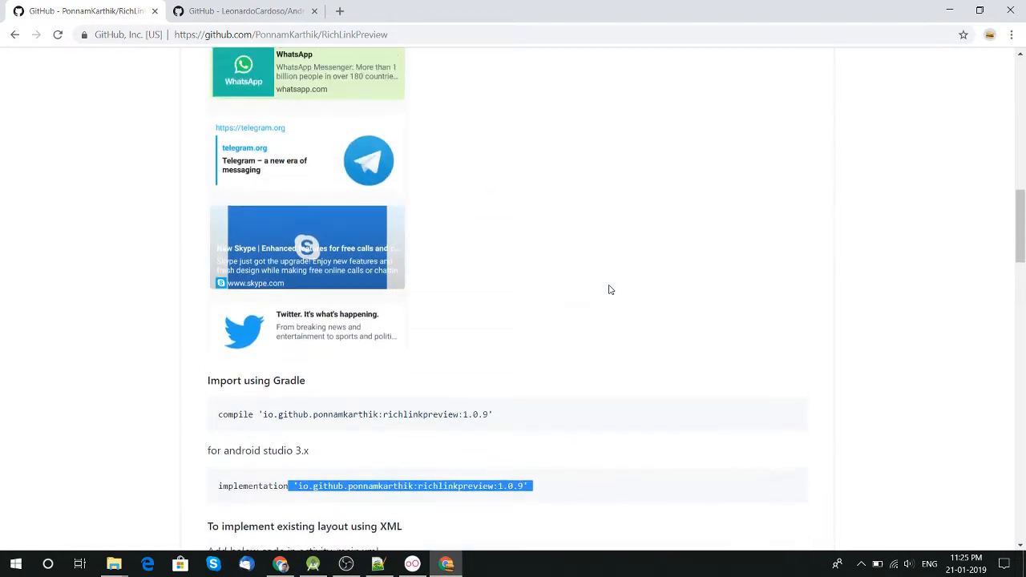
{"action": "scroll", "scroll_direction": "up", "scroll_amount": 3}
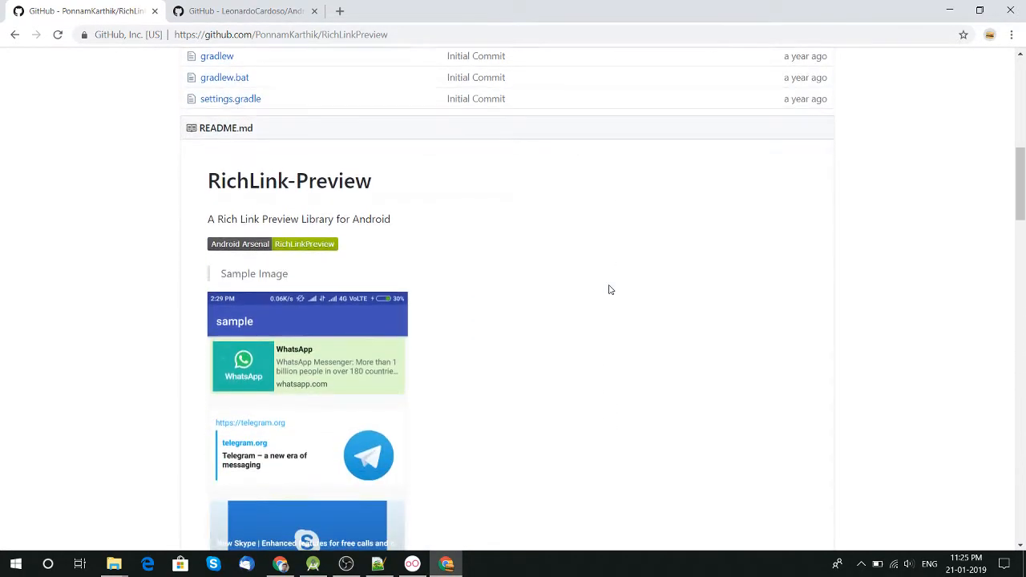
{"action": "scroll", "scroll_direction": "down", "scroll_amount": 3}
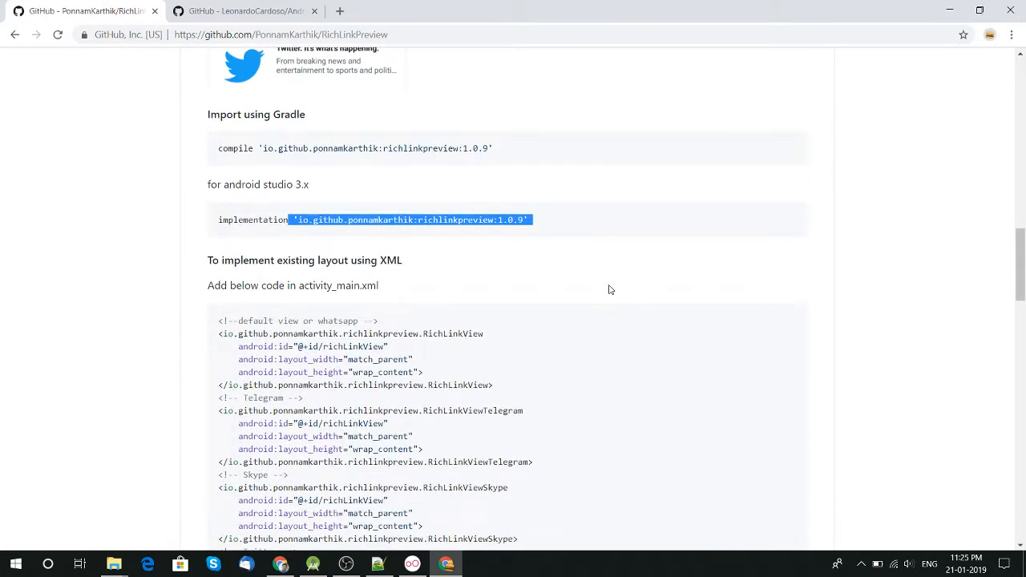
{"action": "scroll", "scroll_direction": "down", "scroll_amount": 3}
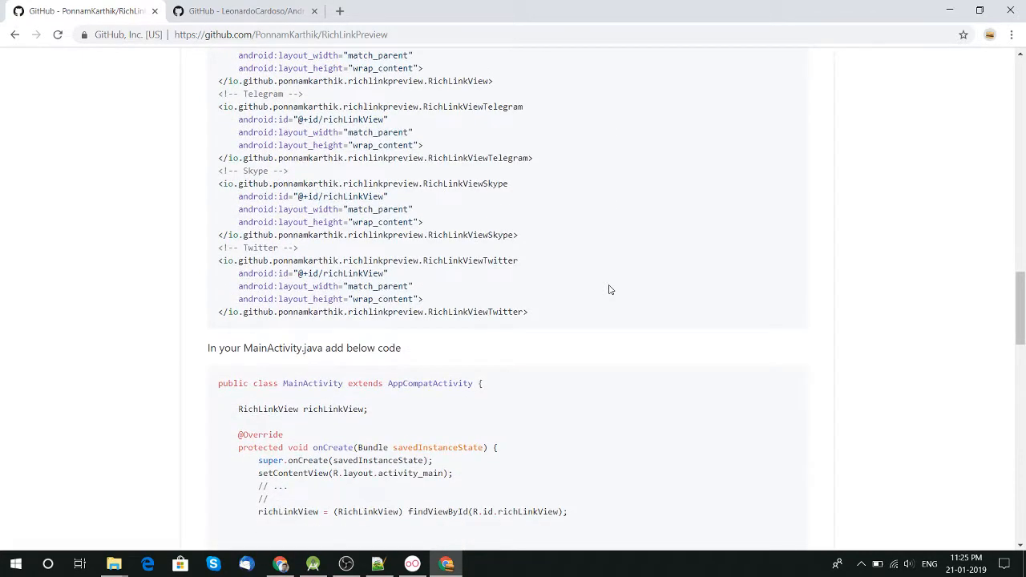
{"action": "scroll", "scroll_direction": "up", "scroll_amount": 3}
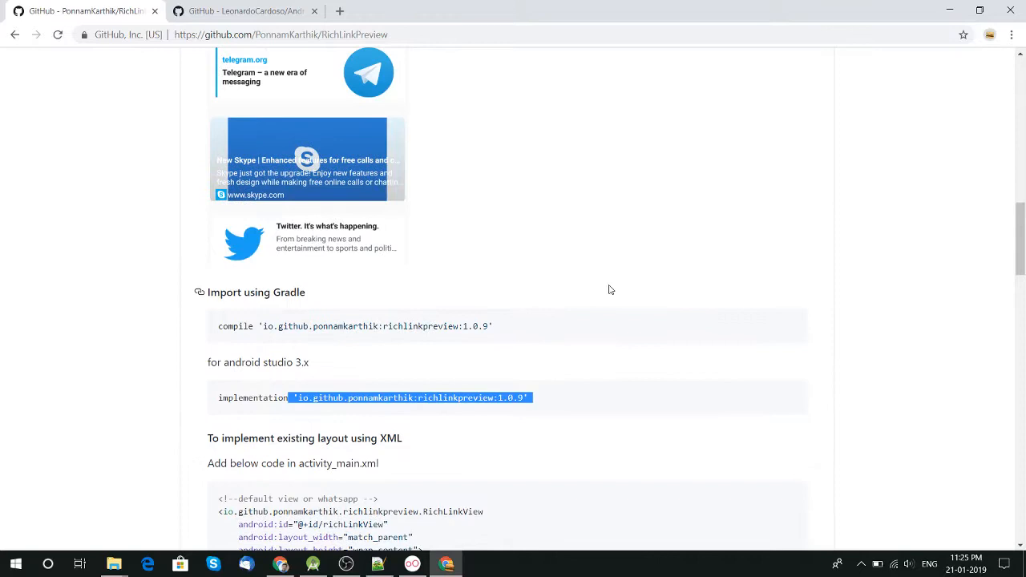
{"action": "mouse_move", "coordinate": [238, 248]}
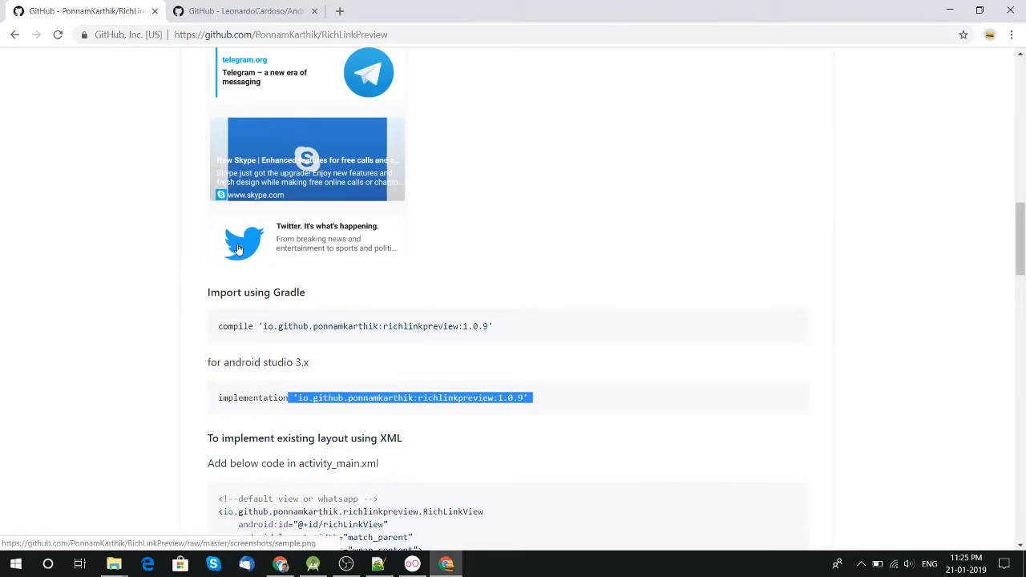
{"action": "mouse_move", "coordinate": [248, 254]}
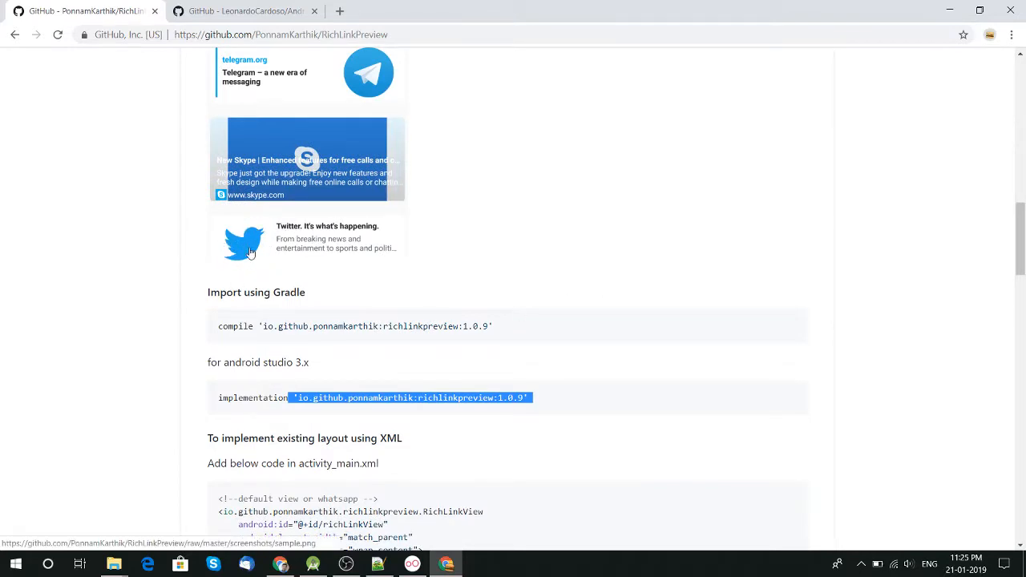
{"action": "scroll", "scroll_direction": "up", "scroll_amount": 3}
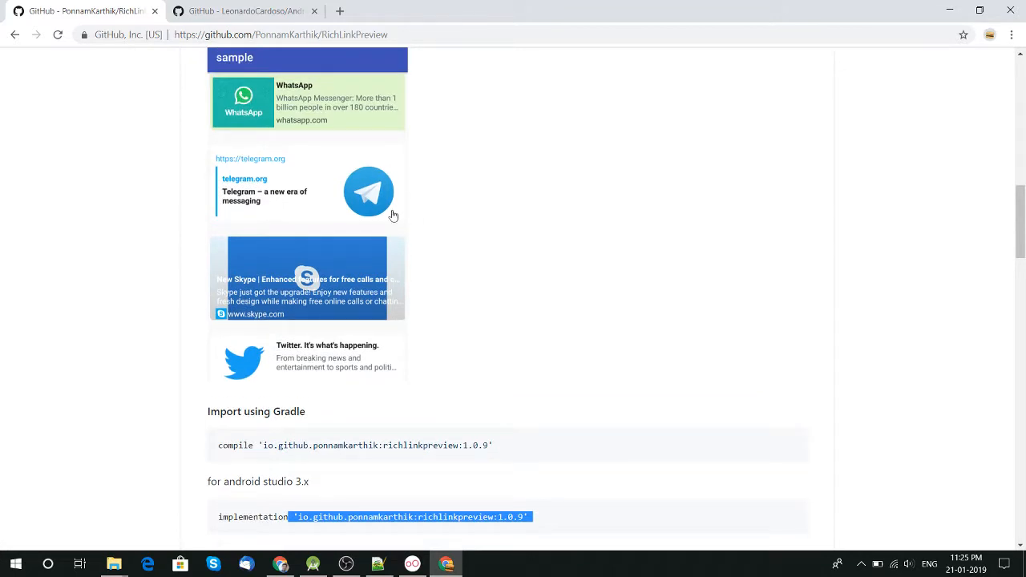
{"action": "mouse_move", "coordinate": [234, 103]}
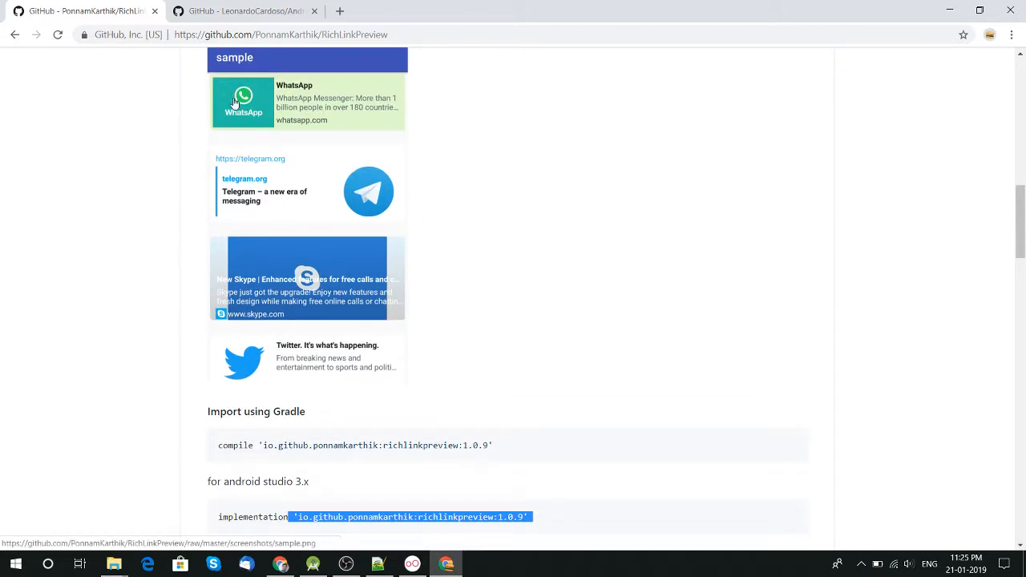
{"action": "scroll", "scroll_direction": "down", "scroll_amount": 3}
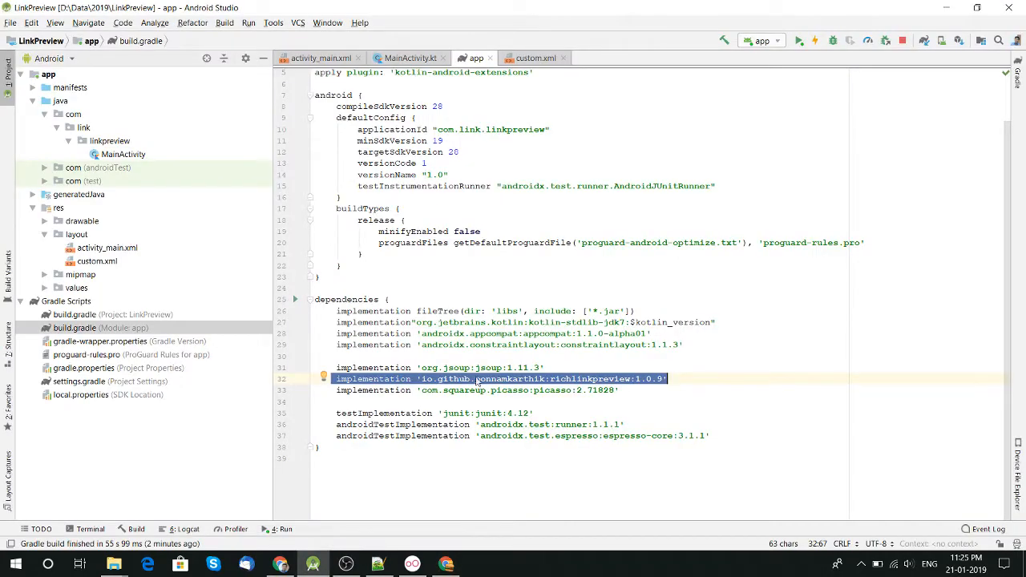
Highlight the Picasso 2.71828, jsoup 1.11.3 and richlinkpreview 1.0.9 dependency lines one by one
{"action": "double_click", "coordinate": [464, 392]}
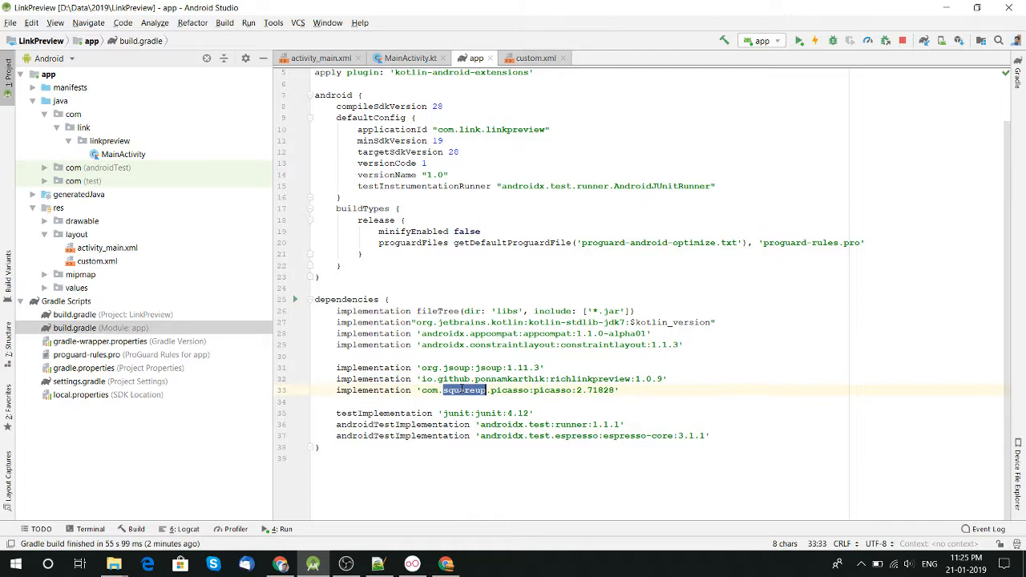
{"action": "triple_click", "coordinate": [476, 391]}
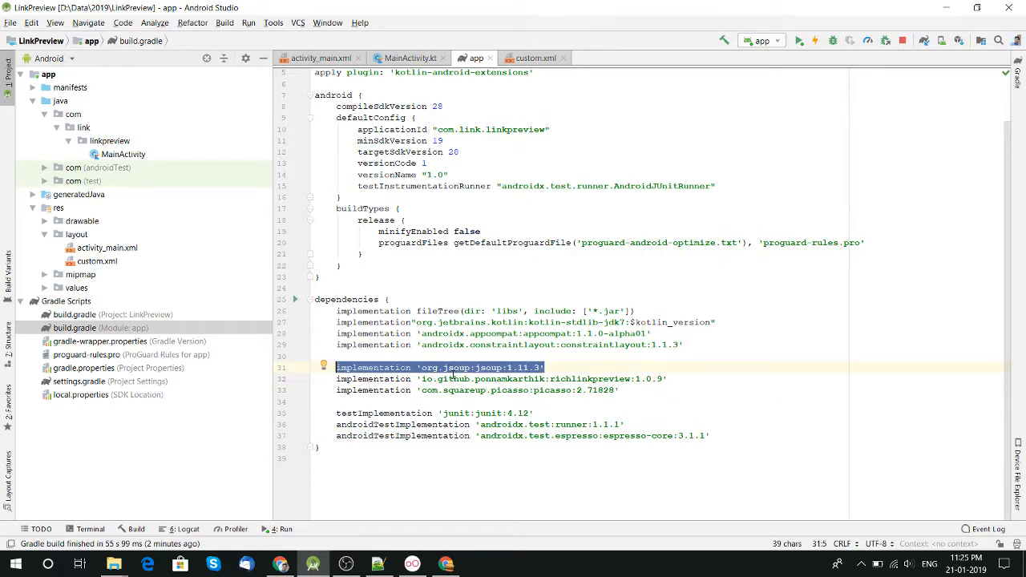
{"action": "left_click", "coordinate": [544, 368]}
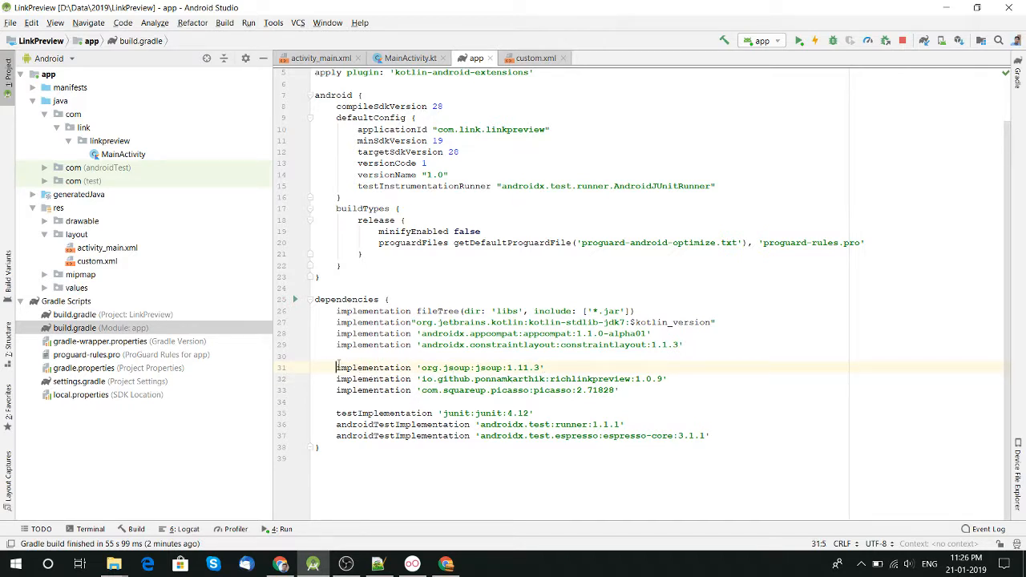
{"action": "left_click_drag", "start_coordinate": [336, 367], "coordinate": [665, 379]}
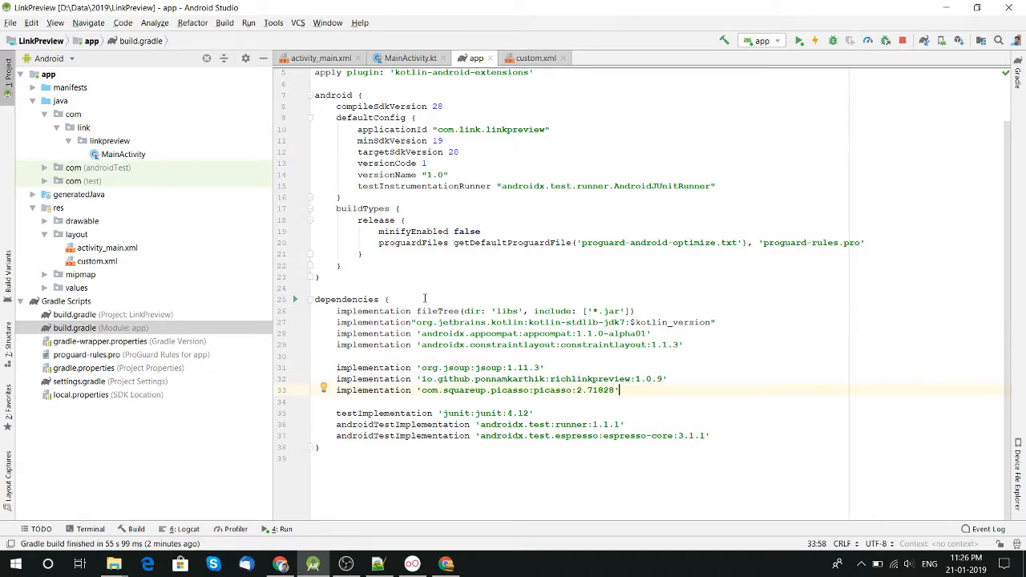
In the README, select the default RichLinkView XML layout snippet for activity_main.xml
{"action": "left_click", "coordinate": [445, 564]}
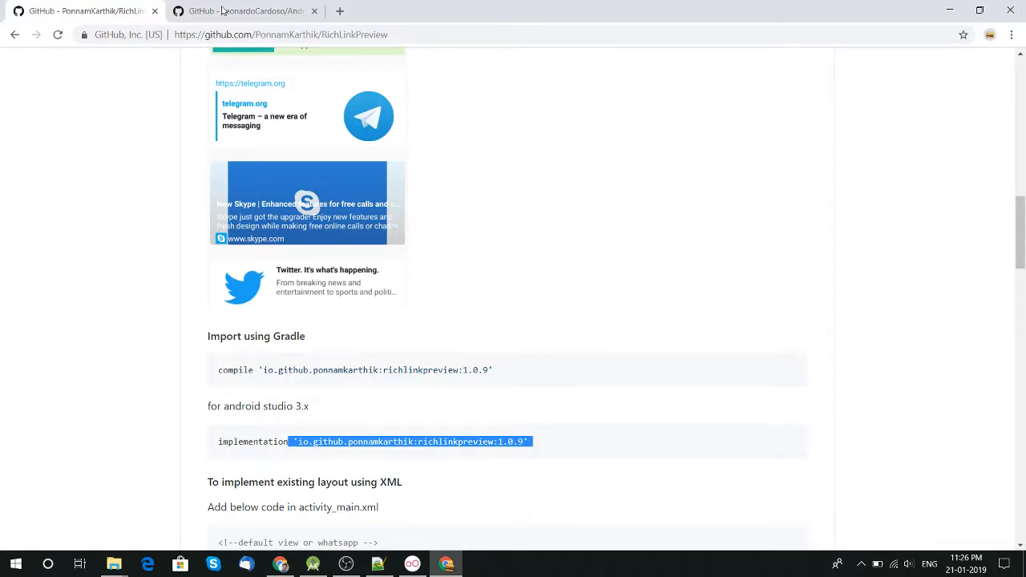
{"action": "scroll", "scroll_direction": "down", "scroll_amount": 3}
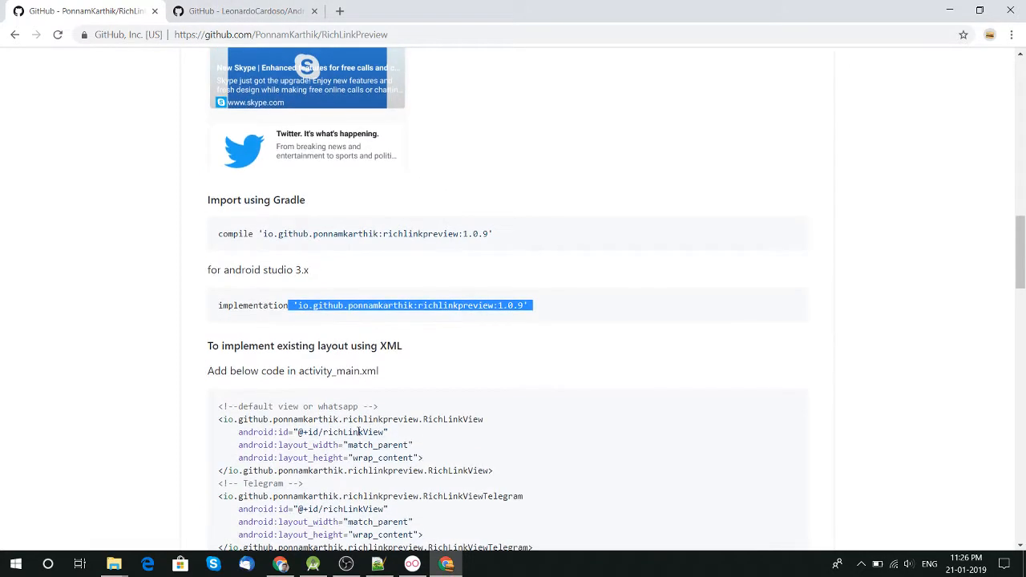
{"action": "scroll", "scroll_direction": "down", "scroll_amount": 3}
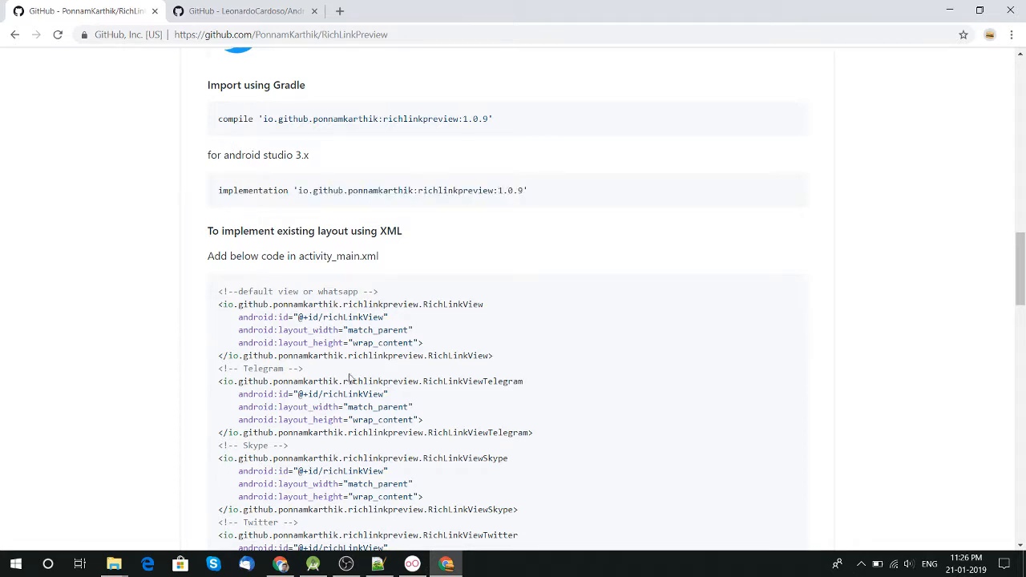
{"action": "left_click_drag", "start_coordinate": [218, 305], "coordinate": [423, 343]}
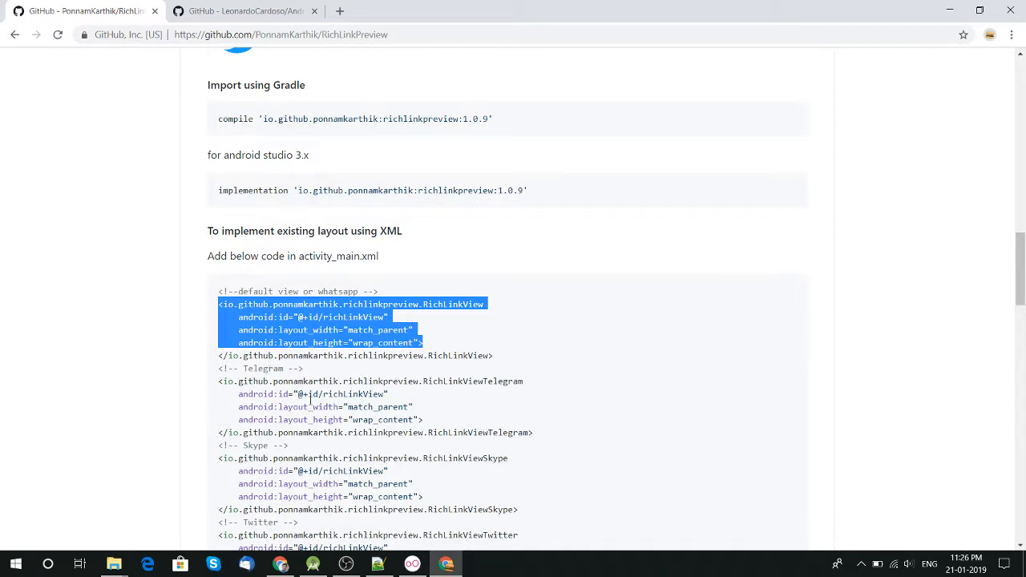
Scroll further in the README and return to Android Studio, opening MainActivity.kt
{"action": "scroll", "scroll_direction": "down", "scroll_amount": 3}
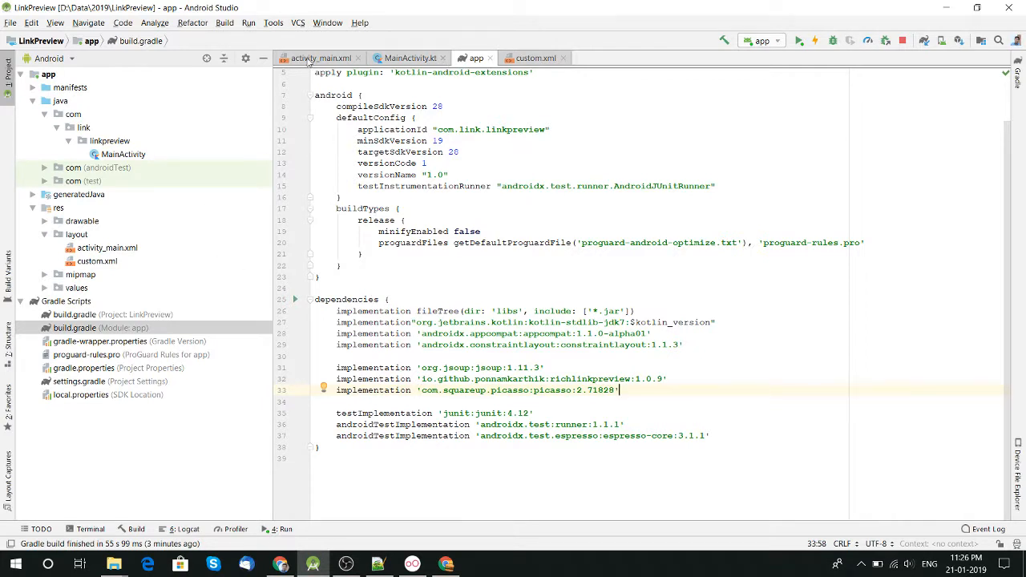
{"action": "left_click", "coordinate": [320, 58]}
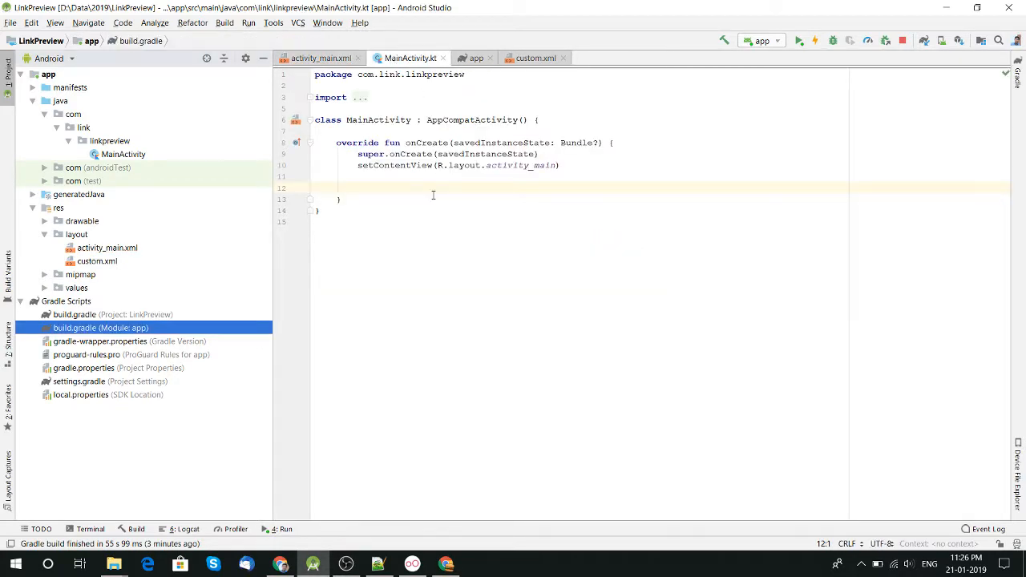
Paste the README's richLinkView.setLink block with onSuccess/onError into onCreate, converting Java to Kotlin
{"action": "left_click", "coordinate": [446, 564]}
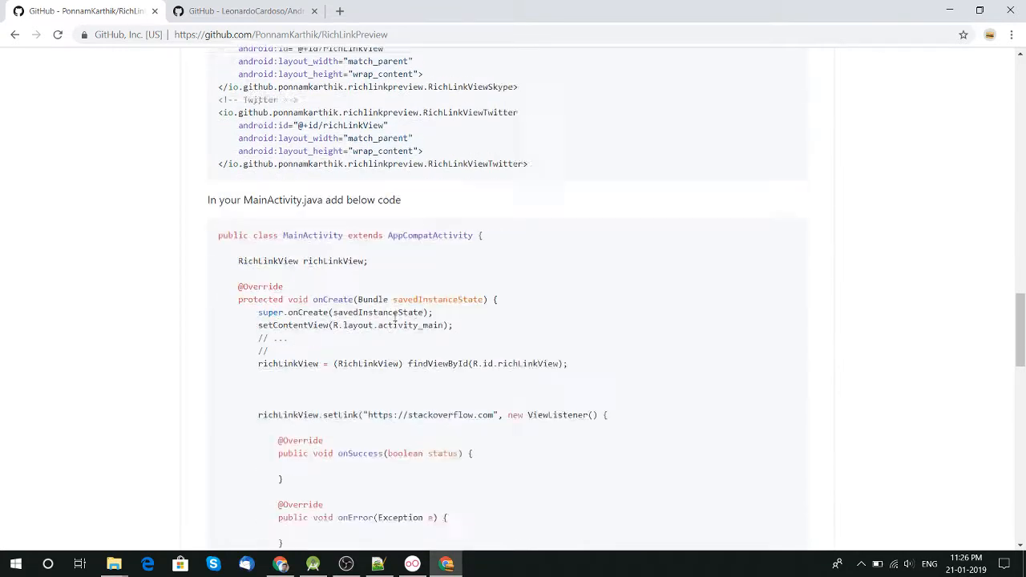
{"action": "scroll", "scroll_direction": "down", "scroll_amount": 3}
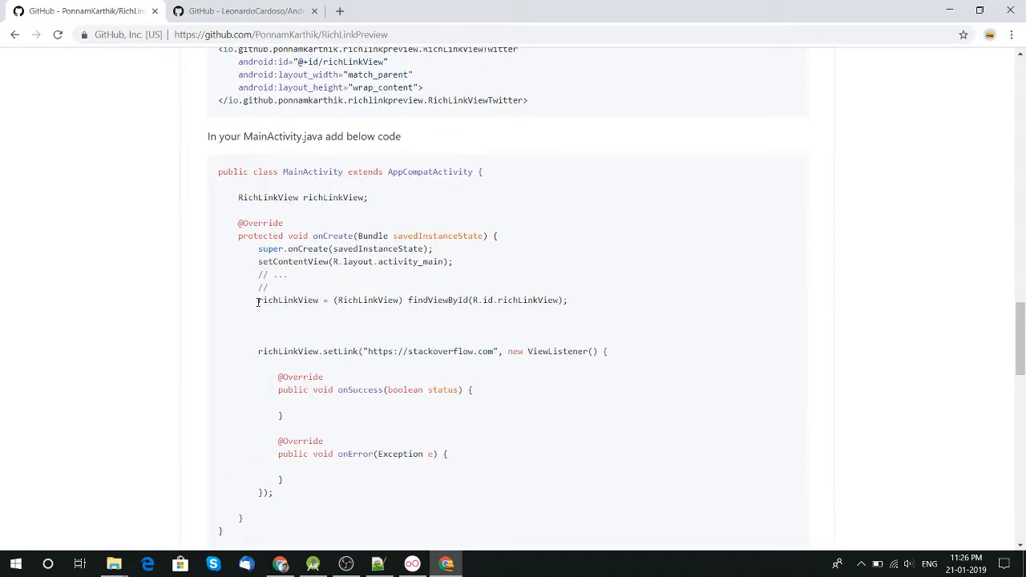
{"action": "mouse_move", "coordinate": [259, 350]}
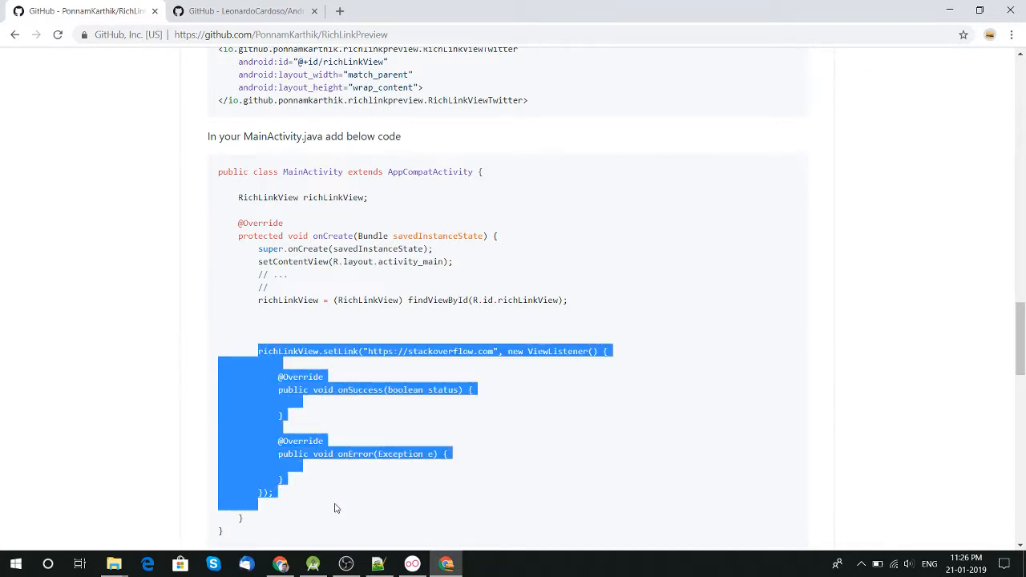
{"action": "left_click", "coordinate": [445, 565]}
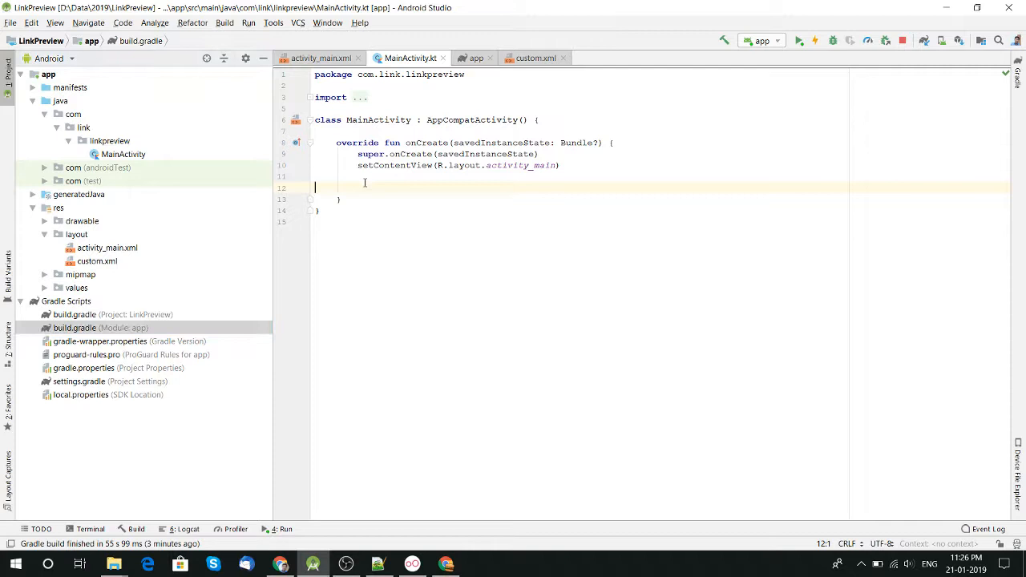
{"action": "key", "text": "ctrl+v"}
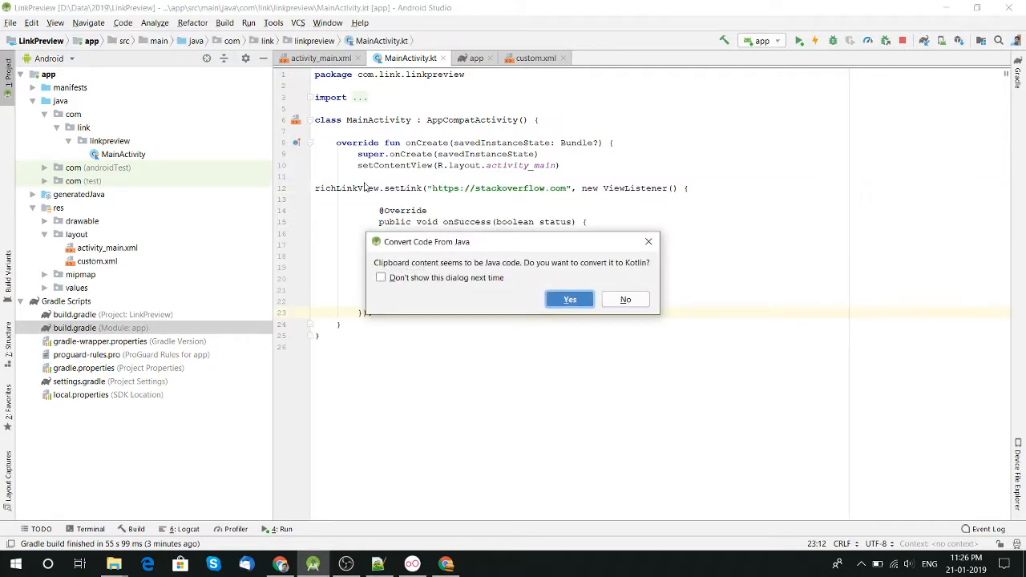
{"action": "left_click", "coordinate": [625, 300]}
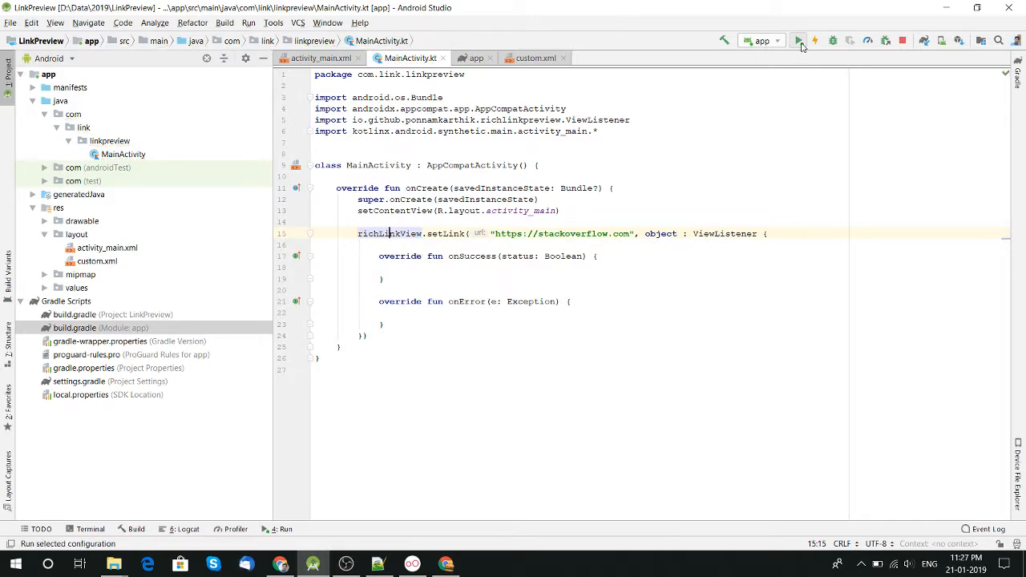
Run the LinkPreview app on the Genymotion Google Pixel XL emulator, showing the Stack Overflow preview card
{"action": "left_click", "coordinate": [798, 40]}
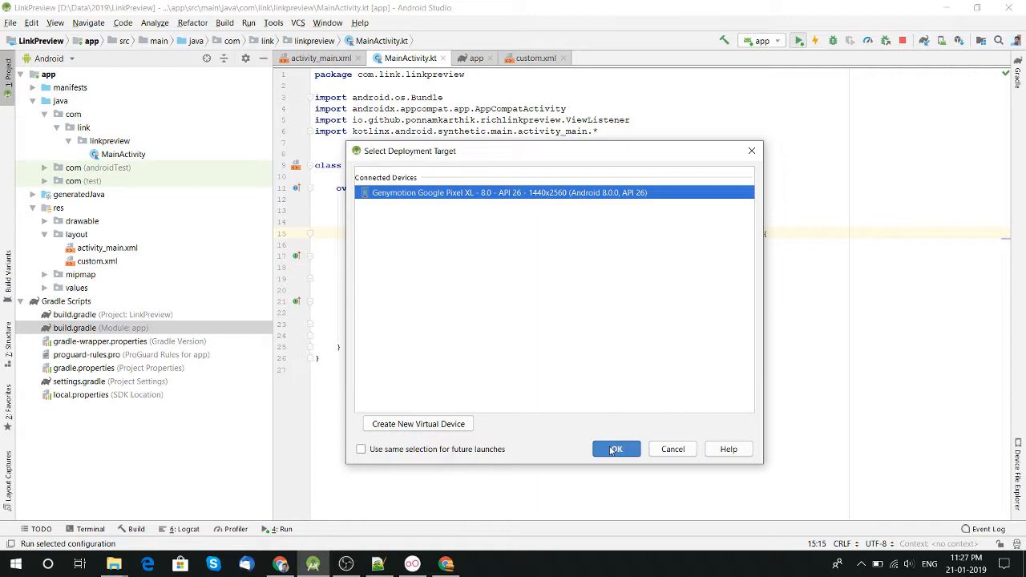
{"action": "left_click", "coordinate": [615, 449]}
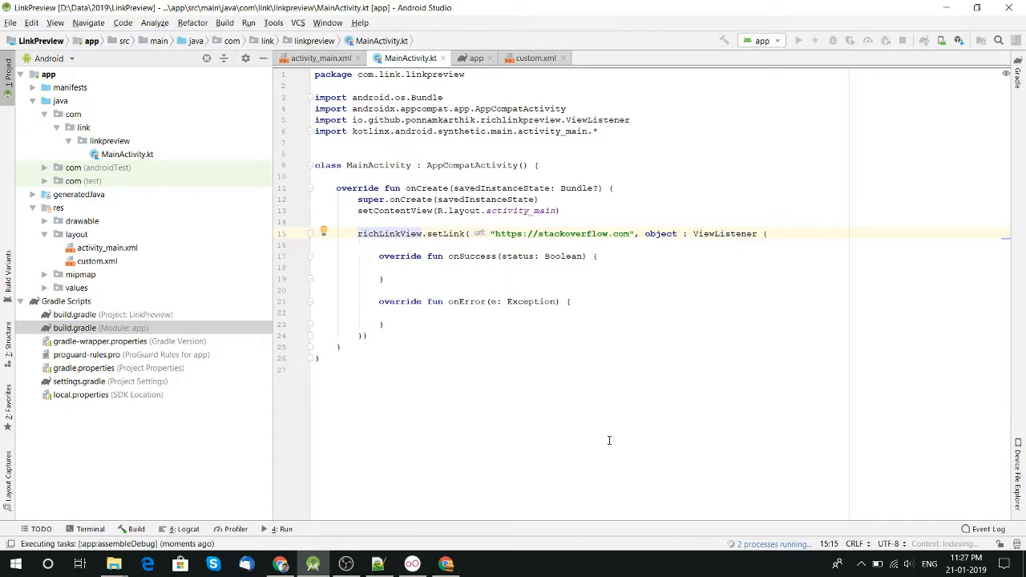
{"action": "left_click", "coordinate": [388, 235]}
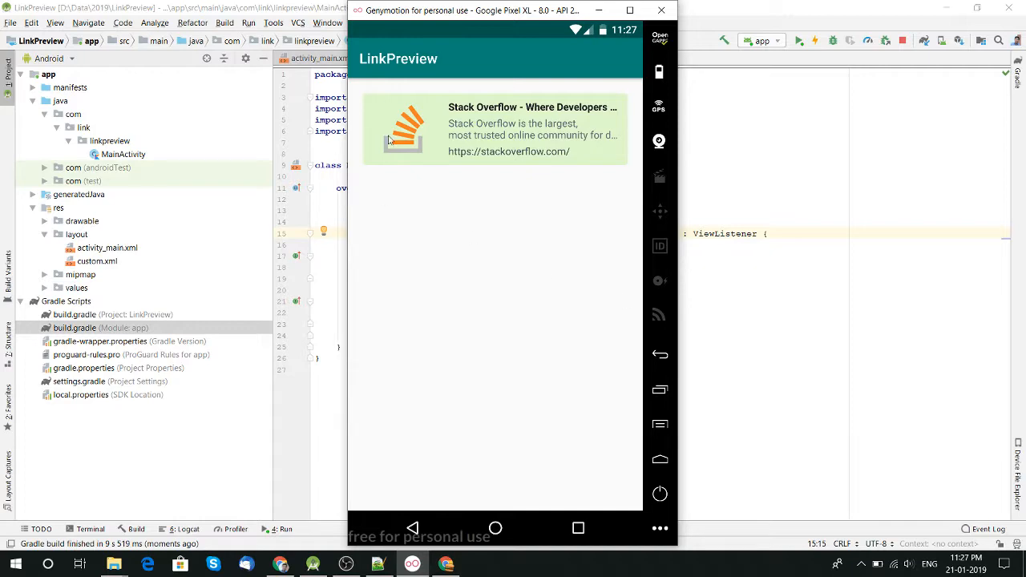
{"action": "mouse_move", "coordinate": [549, 135]}
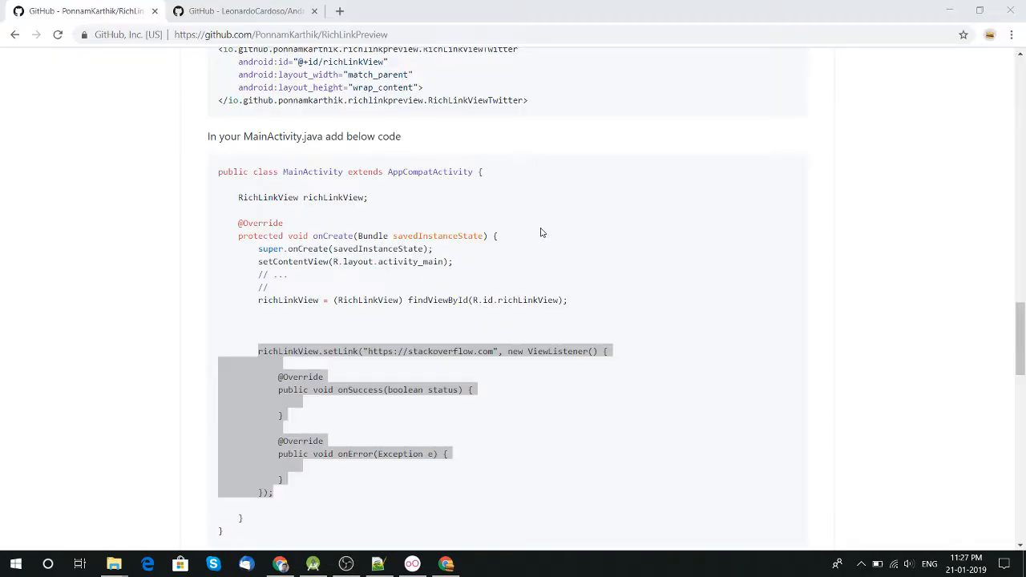
Select the YouTube channel URL in Notepad++ and return to MainActivity.kt with a duplicated setLink block
{"action": "left_click", "coordinate": [377, 565]}
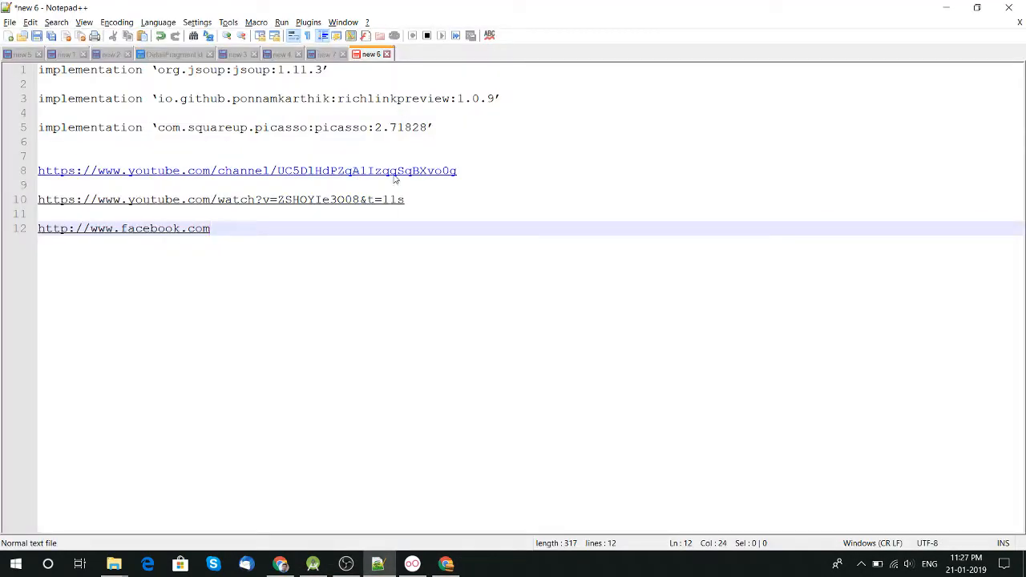
{"action": "left_click", "coordinate": [433, 199]}
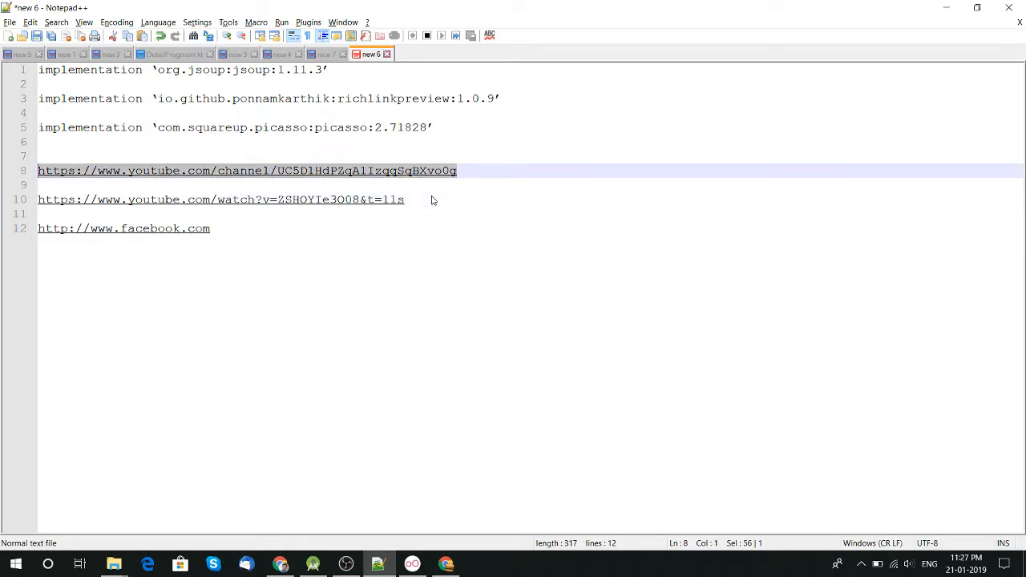
{"action": "left_click", "coordinate": [312, 564]}
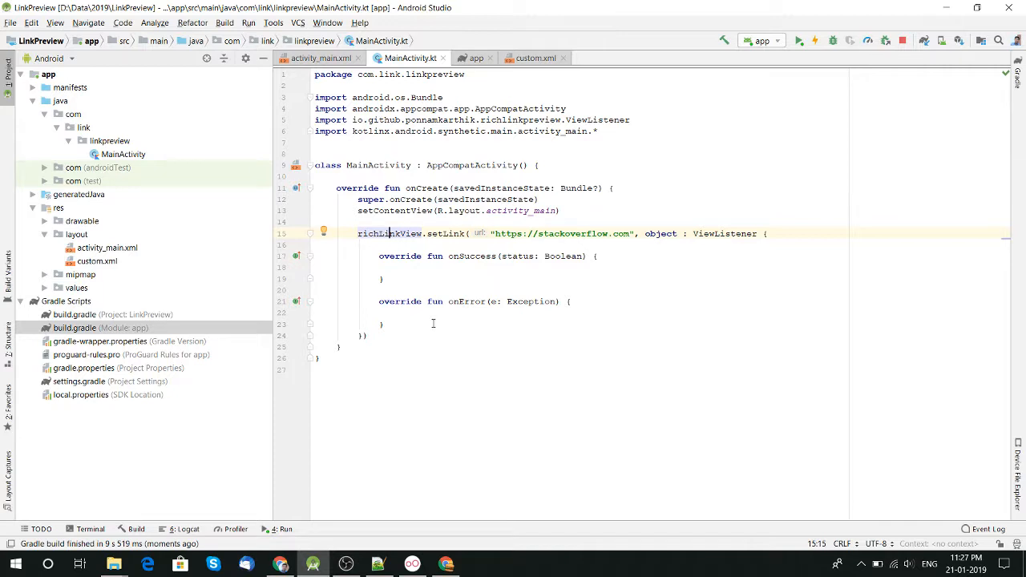
{"action": "mouse_move", "coordinate": [397, 345]}
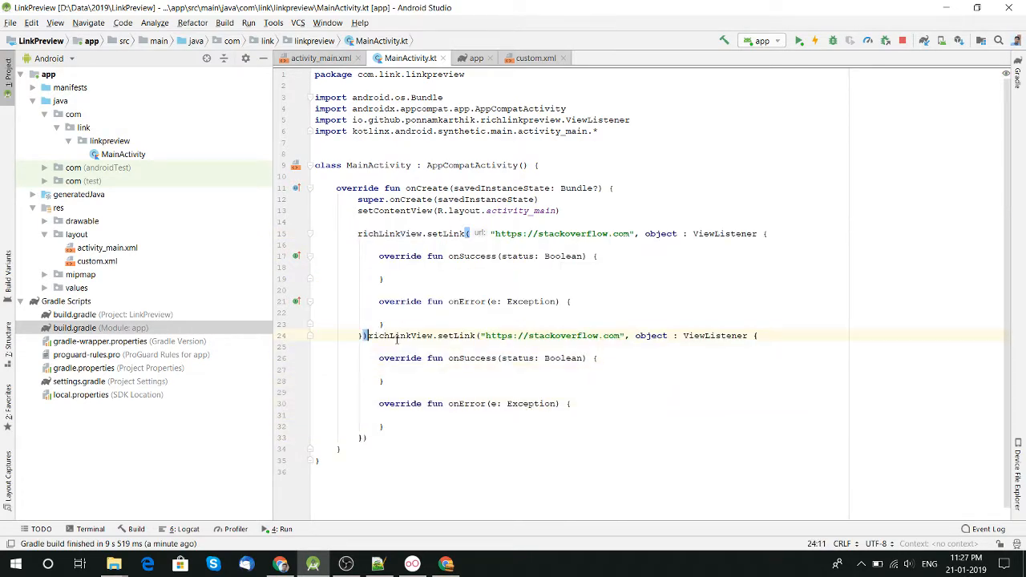
{"action": "key", "text": "alt+tab"}
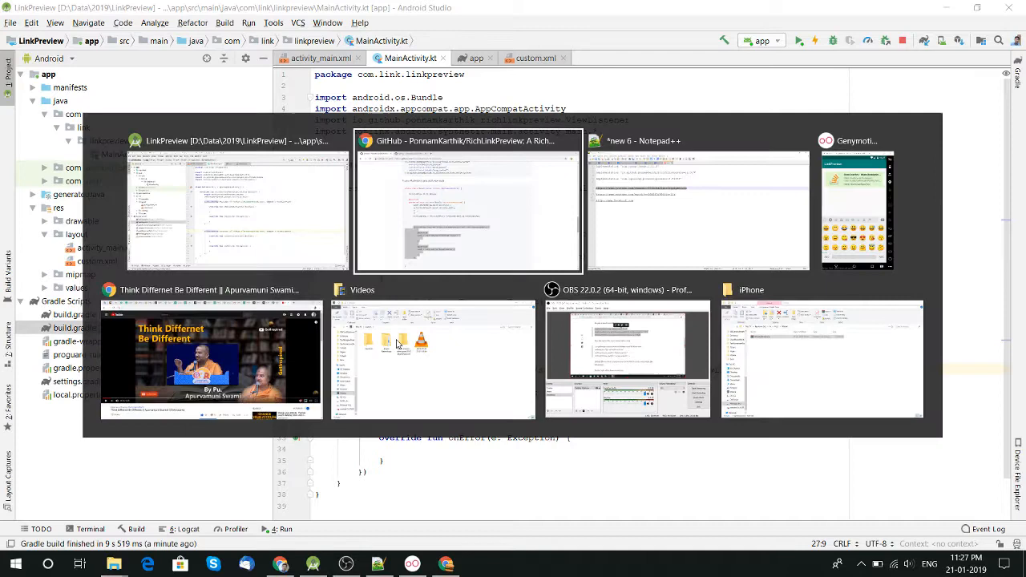
In the README, select the RichLinkViewTelegram XML layout snippet
{"action": "left_click", "coordinate": [468, 200]}
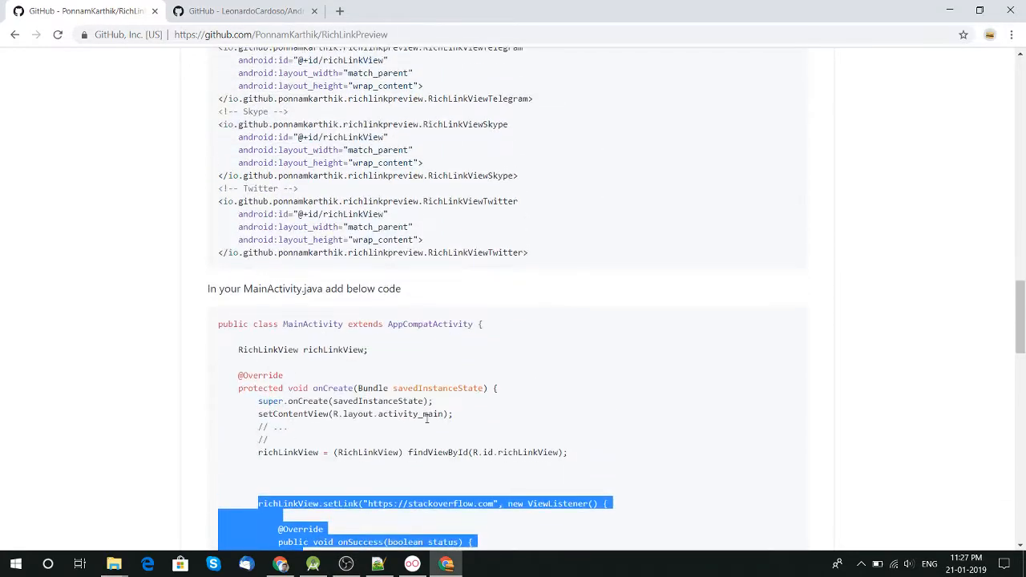
{"action": "scroll", "scroll_direction": "up", "scroll_amount": 3}
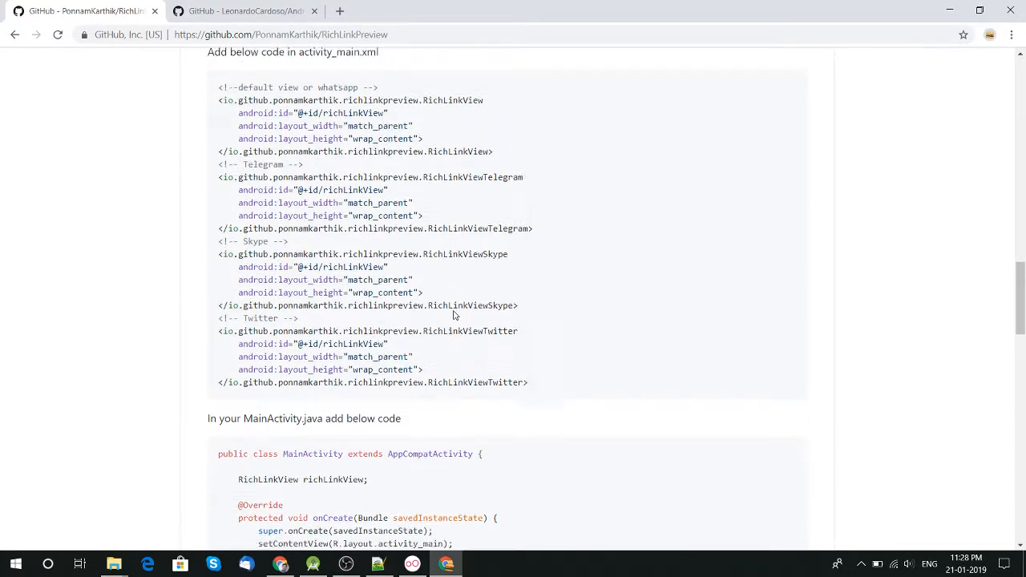
{"action": "scroll", "scroll_direction": "up", "scroll_amount": 3}
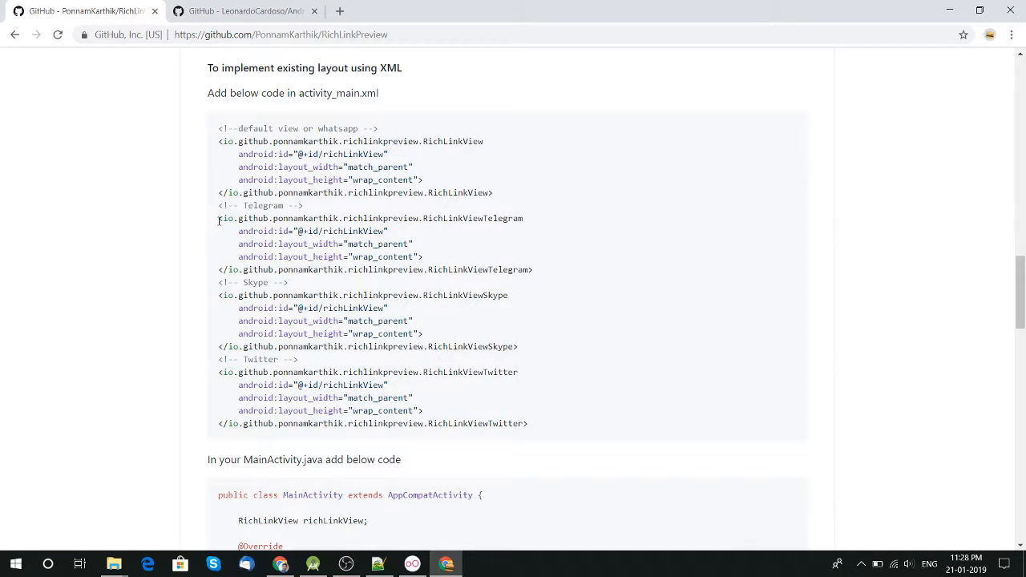
{"action": "mouse_move", "coordinate": [449, 261]}
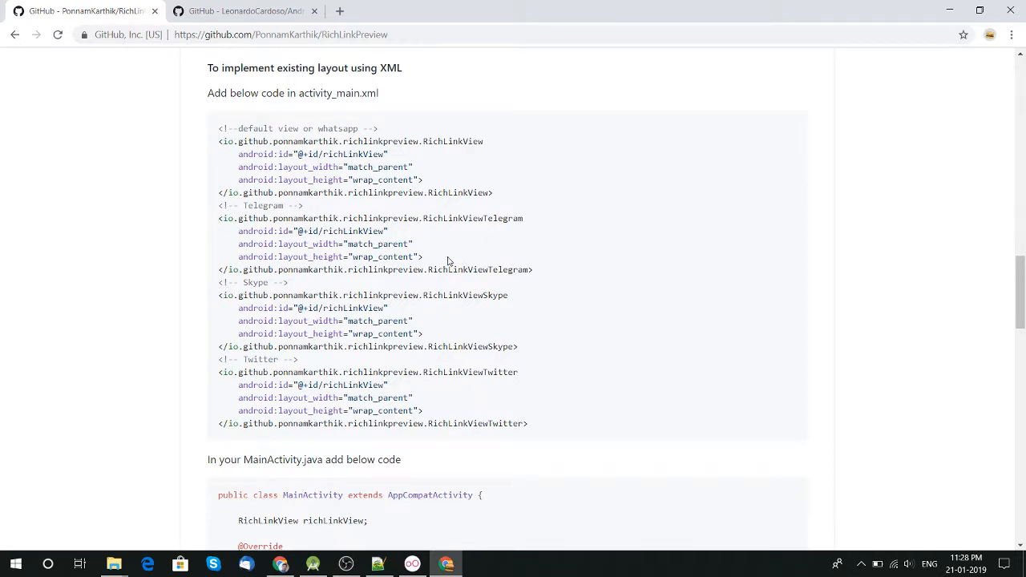
{"action": "left_click_drag", "start_coordinate": [218, 219], "coordinate": [424, 257]}
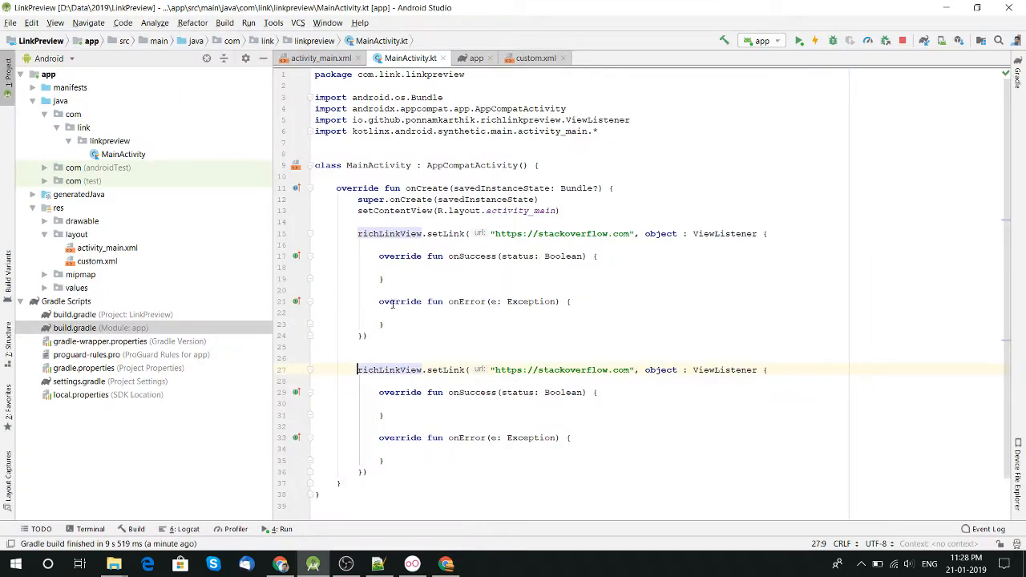
Add a RichLinkViewTelegram view with id richLinkViewTel and layout_marginTop to activity_main.xml
{"action": "left_click", "coordinate": [106, 246]}
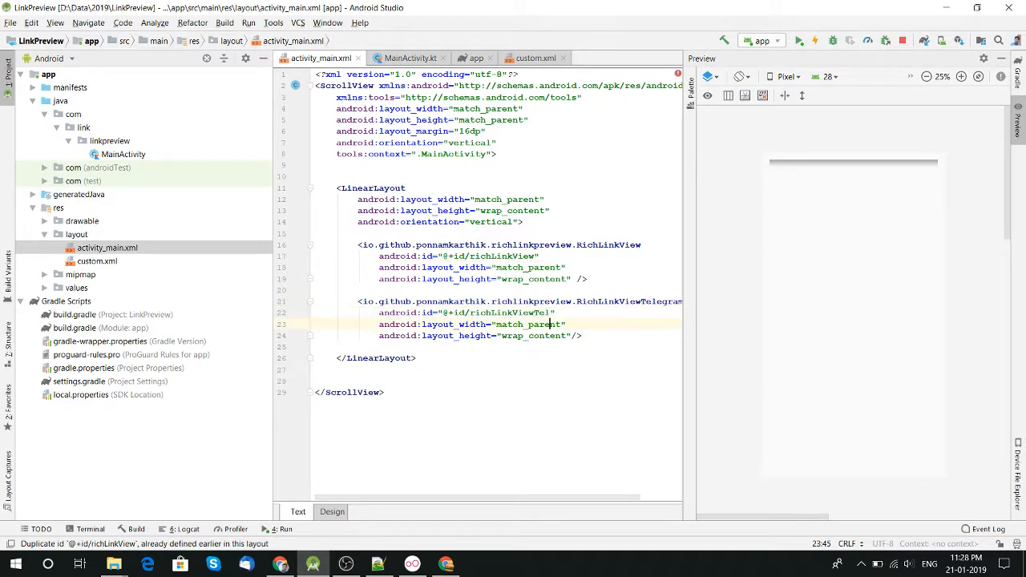
{"action": "type", "text": "marg"}
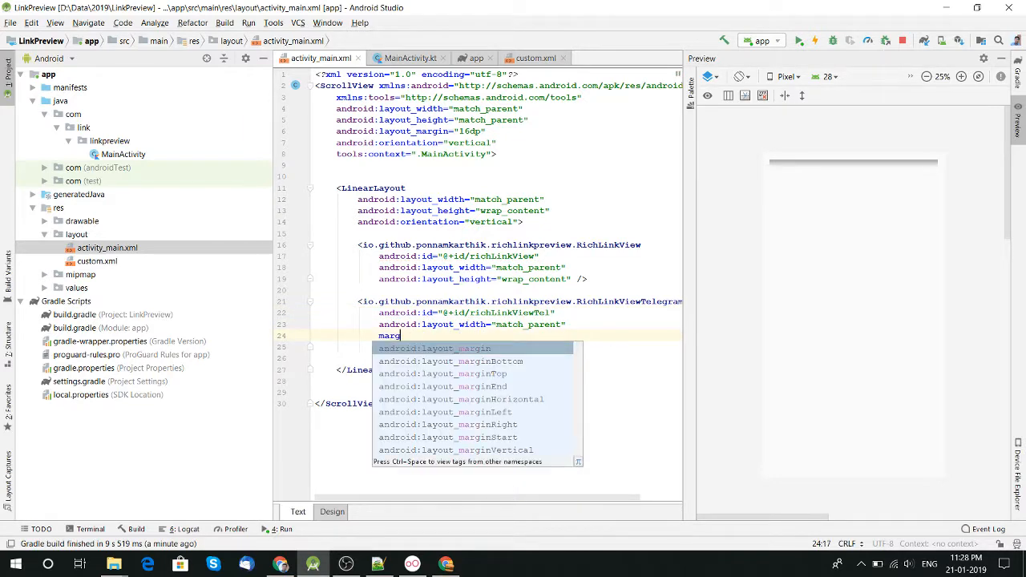
{"action": "left_click", "coordinate": [443, 374]}
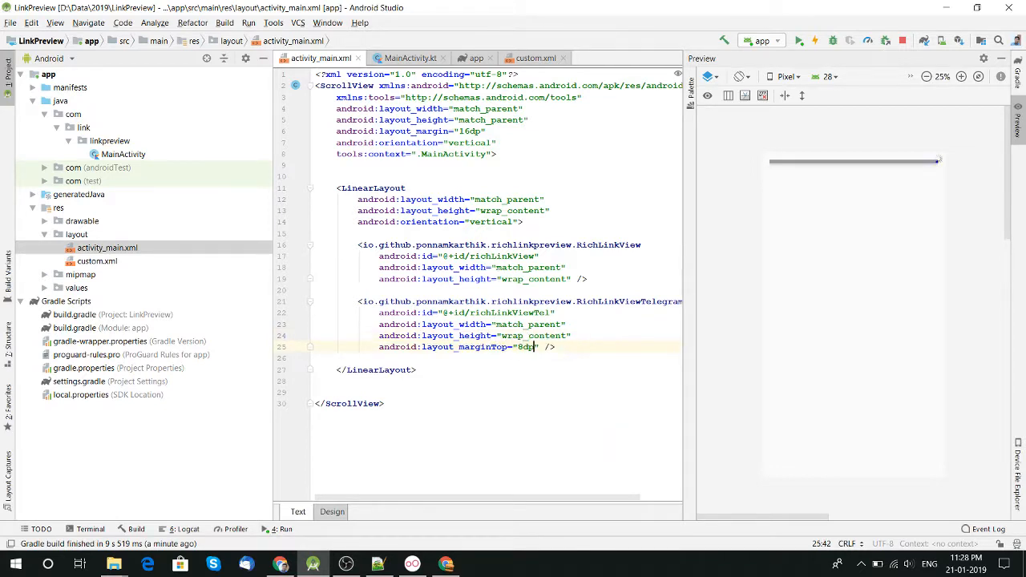
Rename the second setLink call to richLinkViewTel and set its URL to the YouTube channel link
{"action": "left_click", "coordinate": [411, 58]}
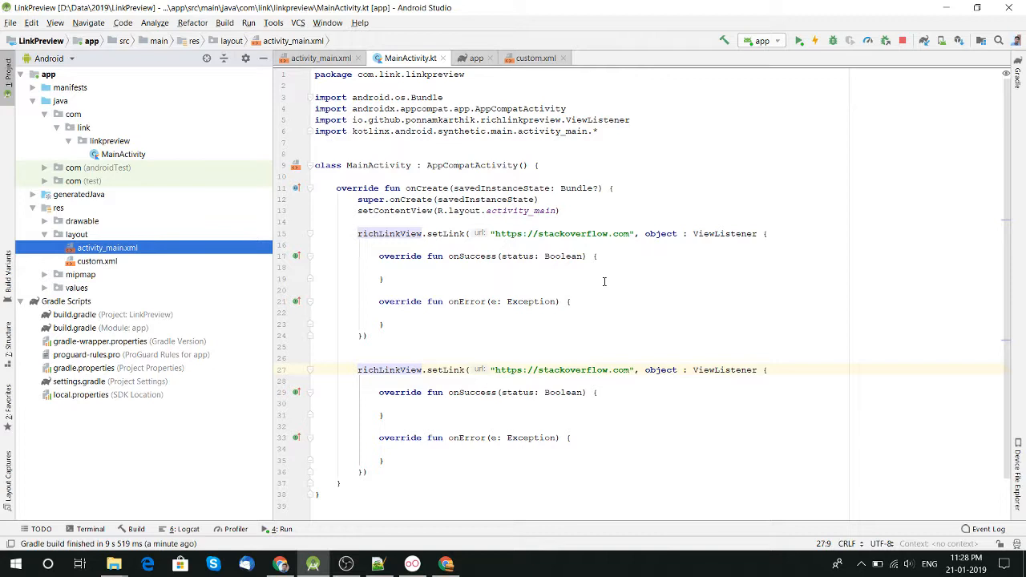
{"action": "left_click", "coordinate": [426, 369]}
{"action": "type", "text": "Tel"}
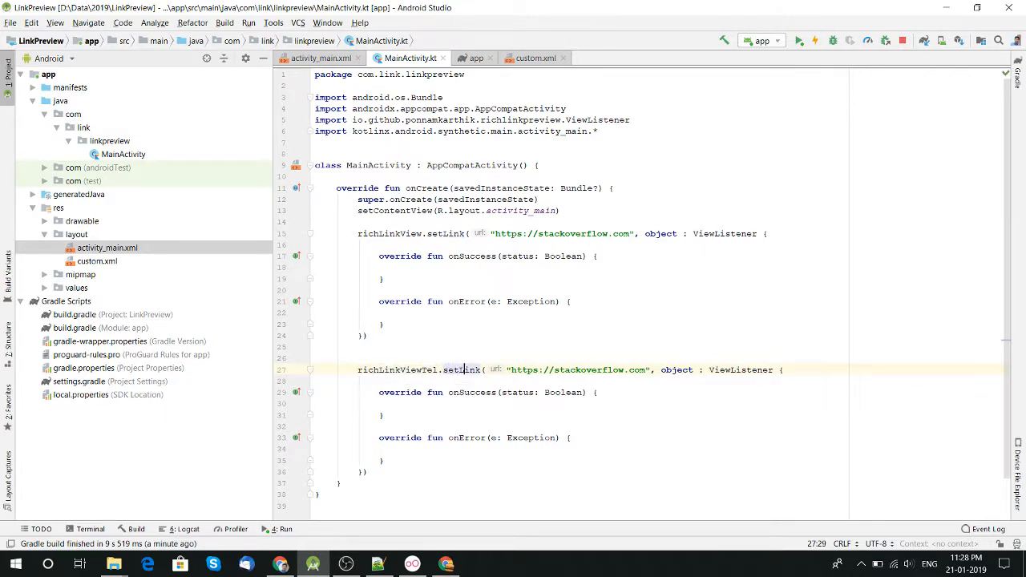
{"action": "double_click", "coordinate": [577, 369]}
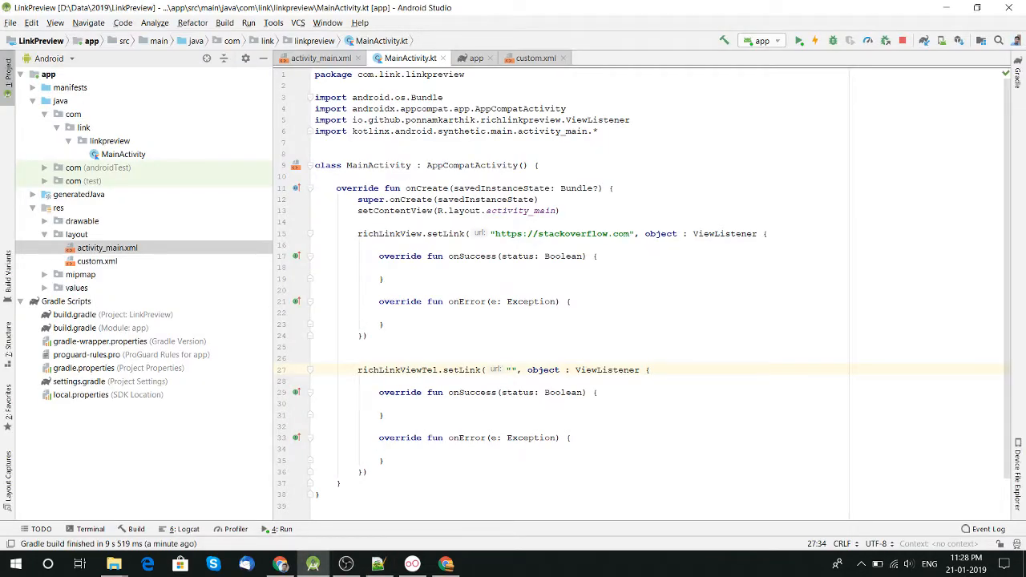
{"action": "type", "text": "https://www.youtube.com/channel/UC5DlHdPZqAlIzqqSqBXvo0g"}
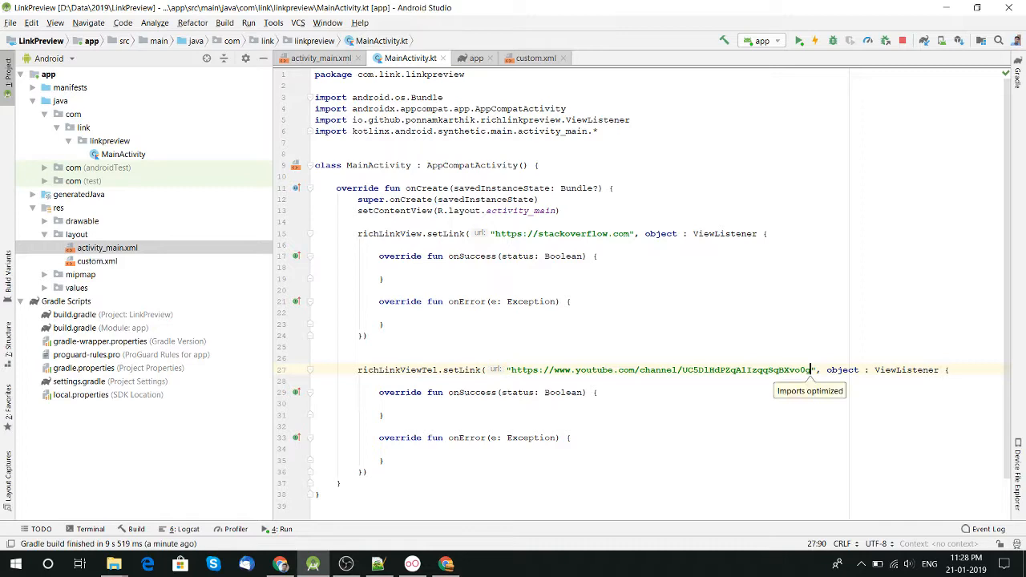
{"action": "mouse_move", "coordinate": [651, 243]}
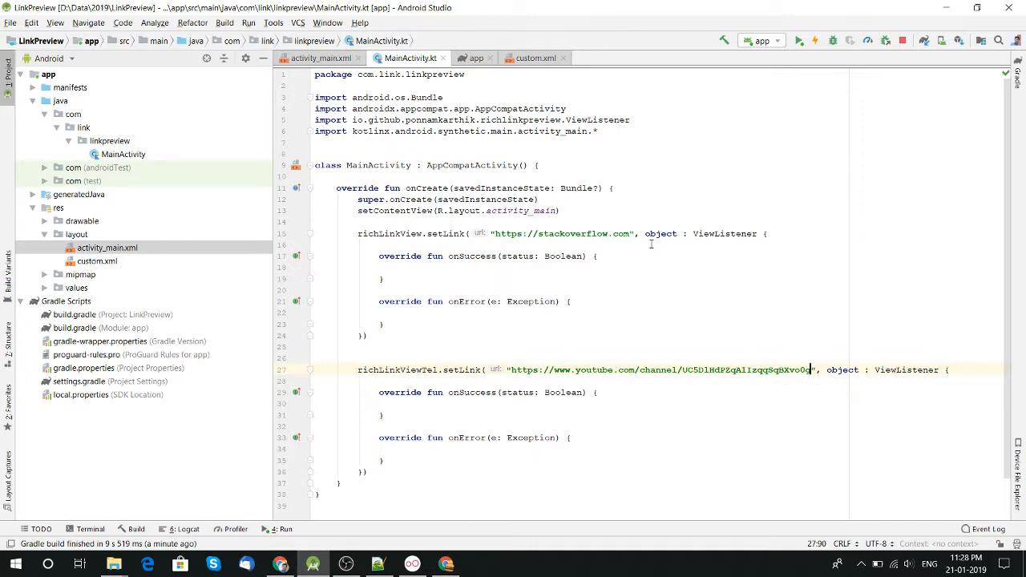
Run the LinkPreview app on the Genymotion Google Pixel XL emulator to check both previews
{"action": "left_click", "coordinate": [799, 40]}
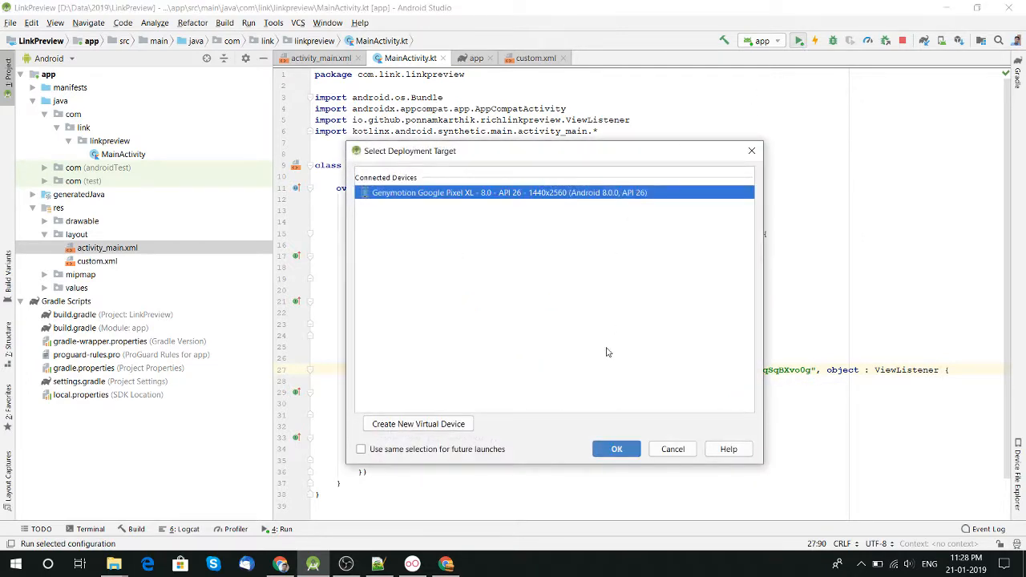
{"action": "left_click", "coordinate": [616, 449]}
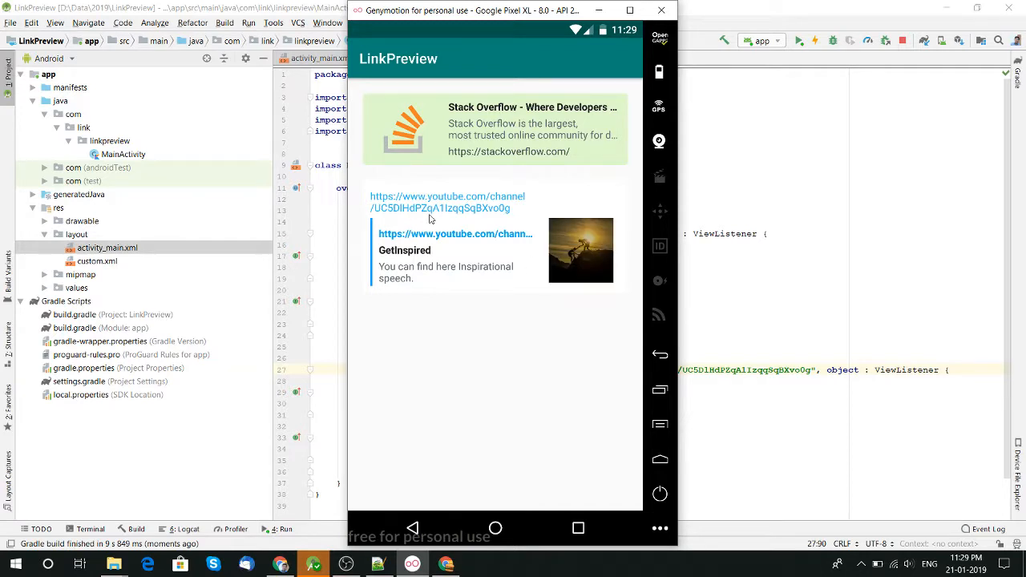
{"action": "mouse_move", "coordinate": [468, 176]}
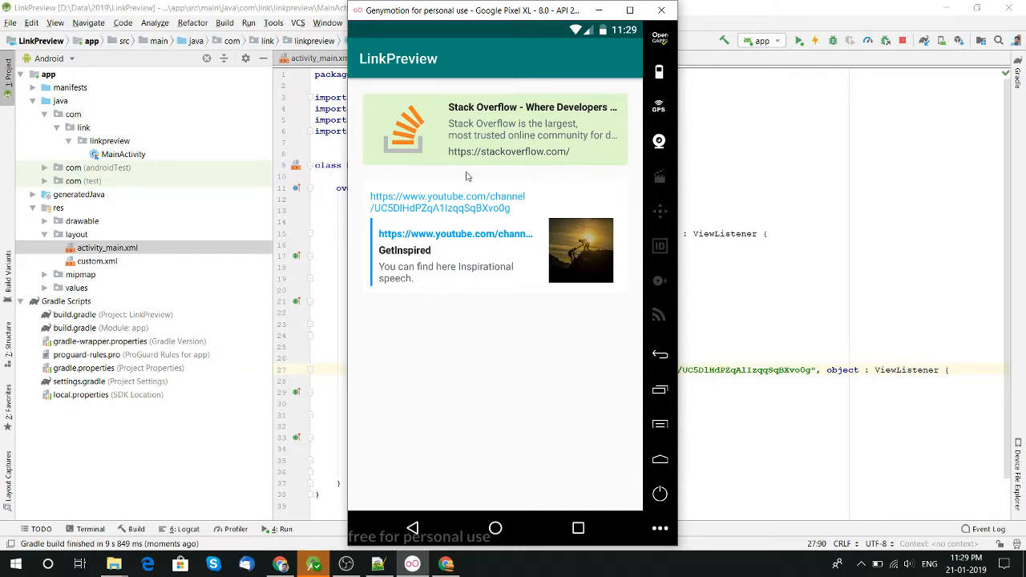
{"action": "mouse_move", "coordinate": [484, 281]}
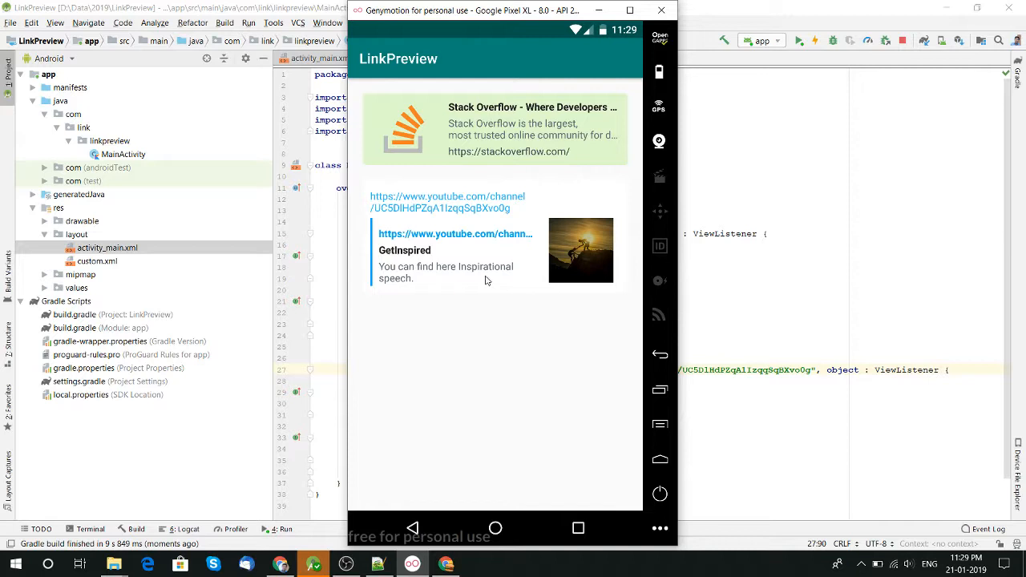
{"action": "mouse_move", "coordinate": [529, 257]}
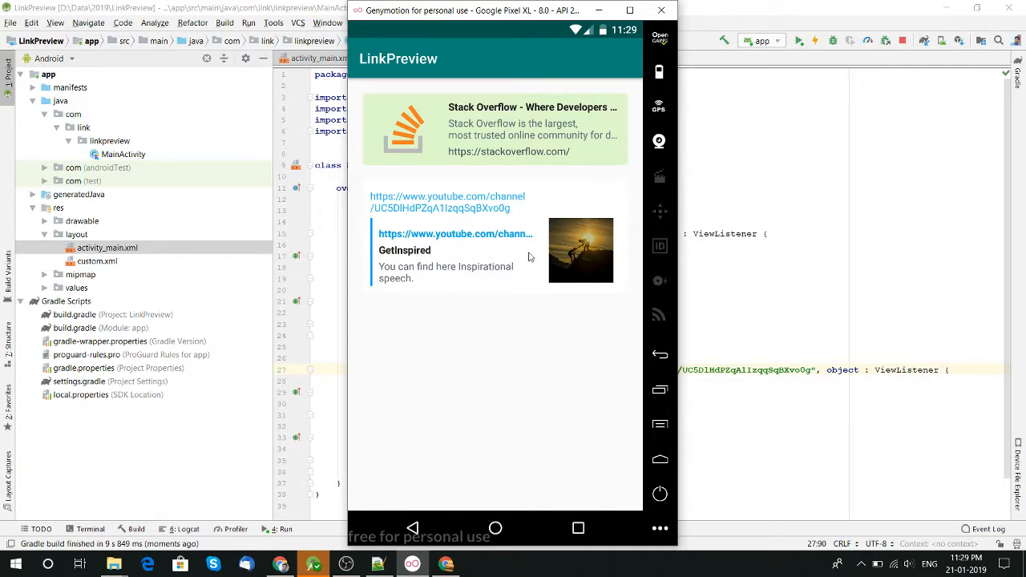
{"action": "mouse_move", "coordinate": [517, 208]}
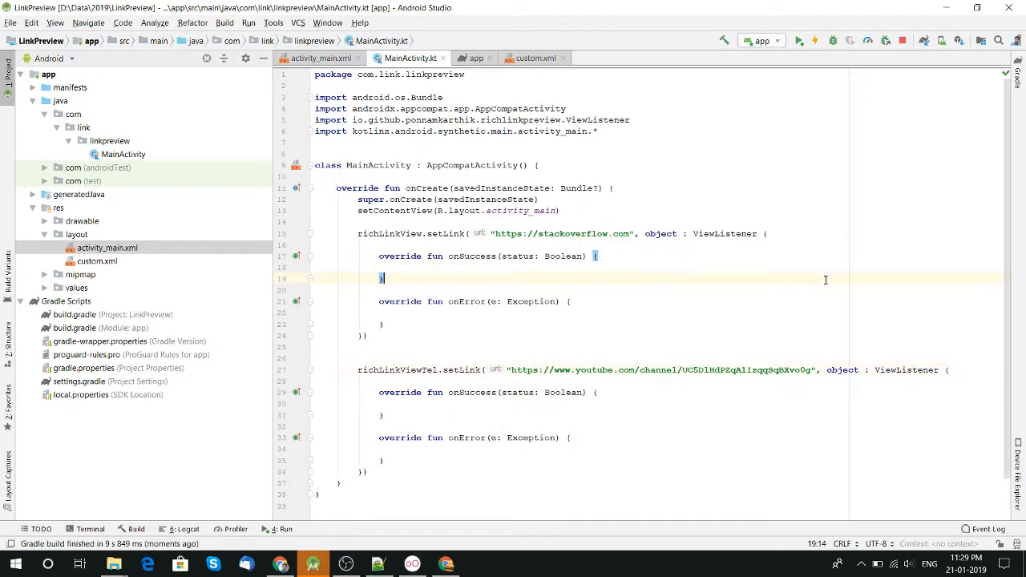
{"action": "mouse_move", "coordinate": [390, 465]}
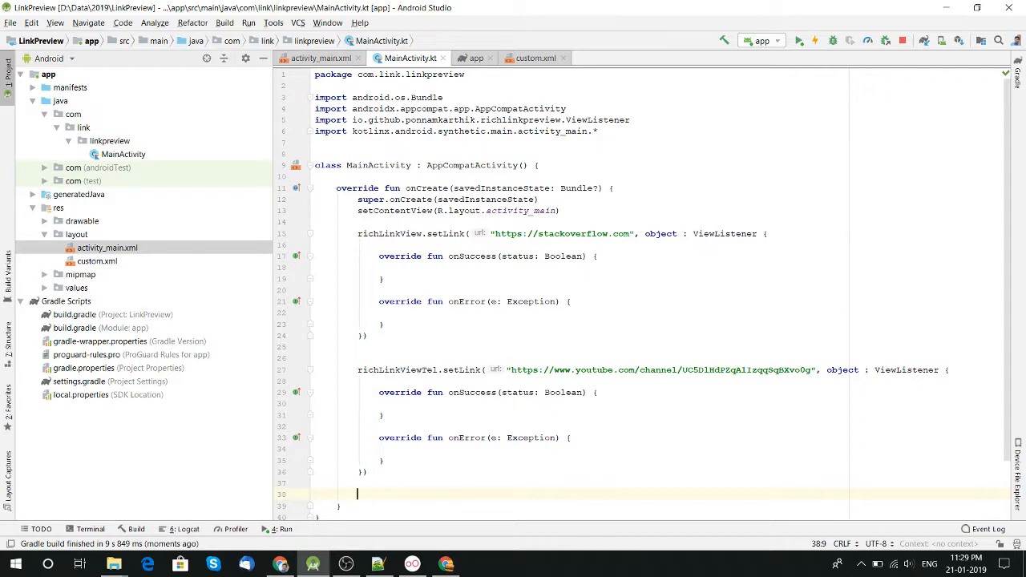
{"action": "mouse_move", "coordinate": [404, 353]}
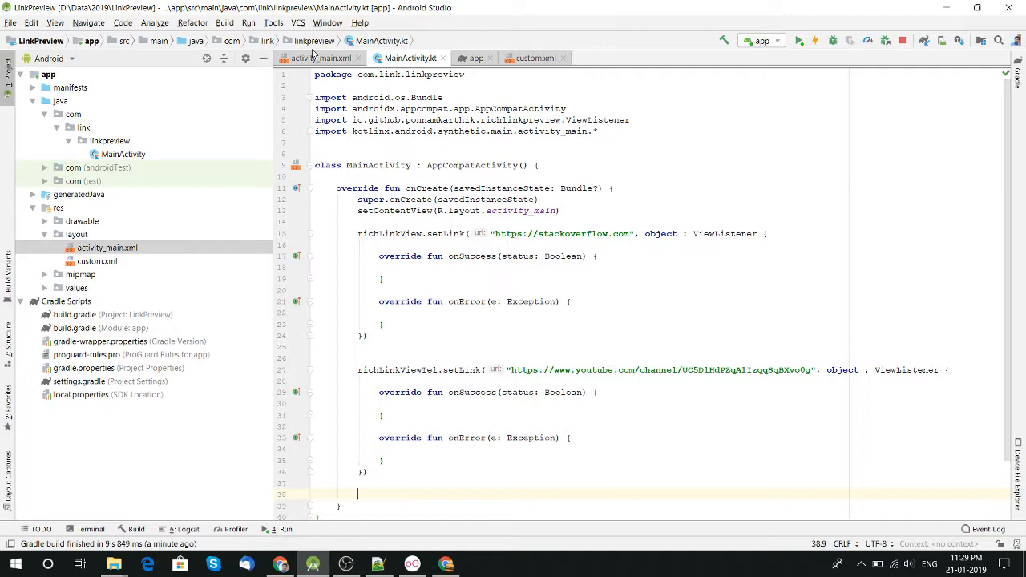
{"action": "left_click", "coordinate": [319, 57]}
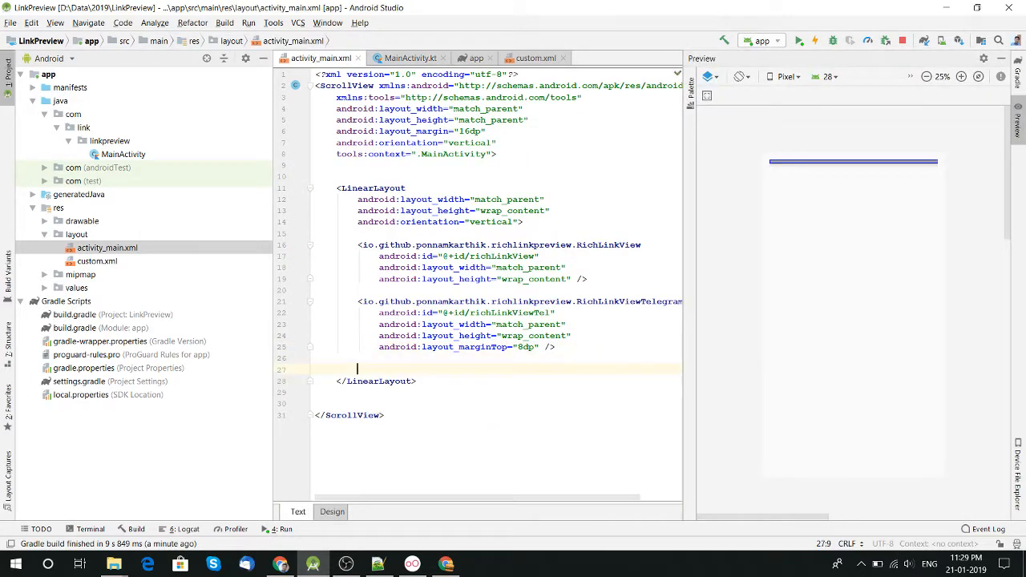
{"action": "type", "text": "<include"}
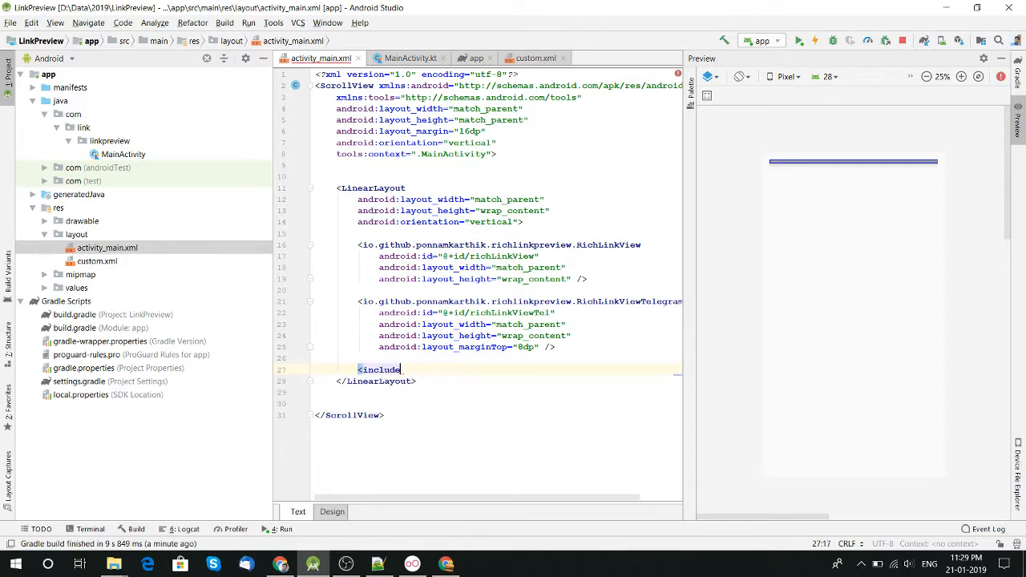
{"action": "type", "text": "layout=\""}
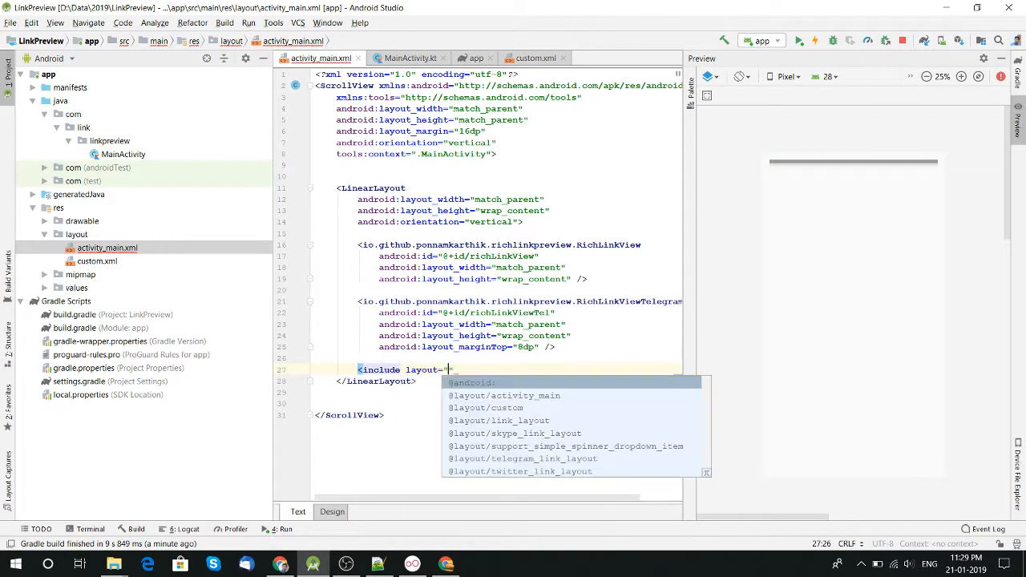
{"action": "left_click", "coordinate": [485, 408]}
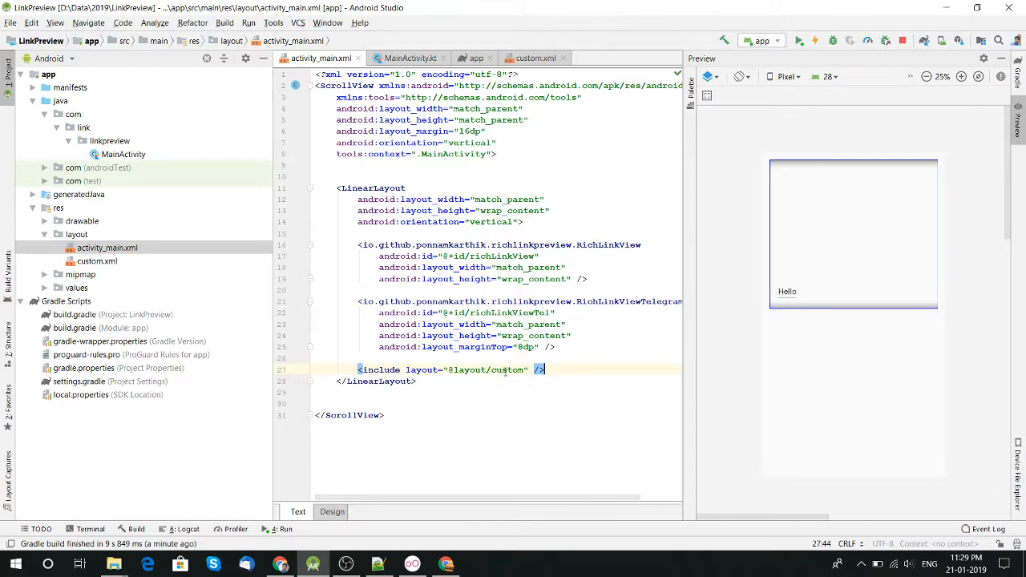
{"action": "left_click", "coordinate": [536, 57]}
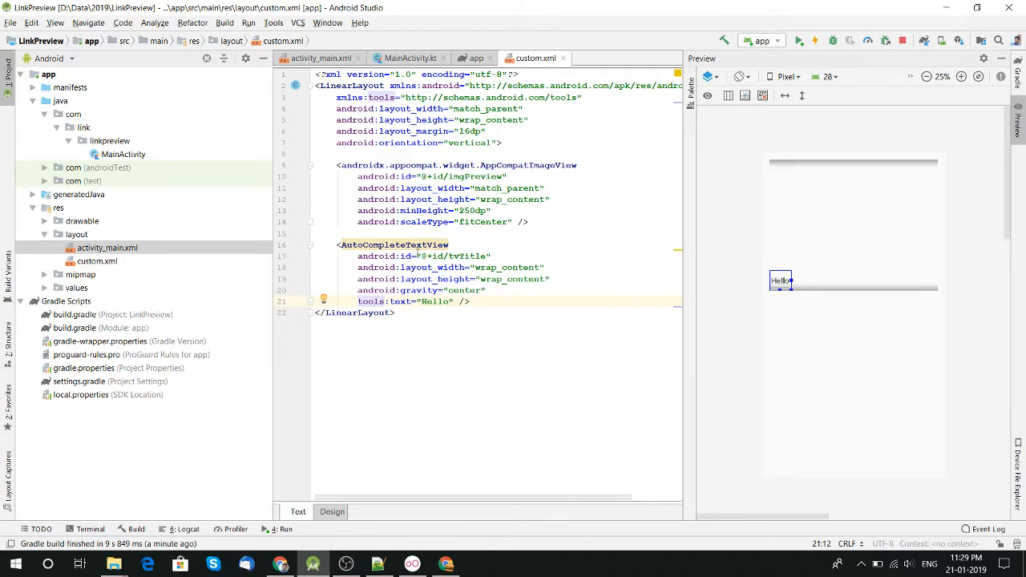
Replace the AutoCompleteTextView in custom.xml with androidx.appcompat.widget.AppCompatTextView
{"action": "left_click", "coordinate": [413, 244]}
{"action": "type", "text": "<Appcome"}
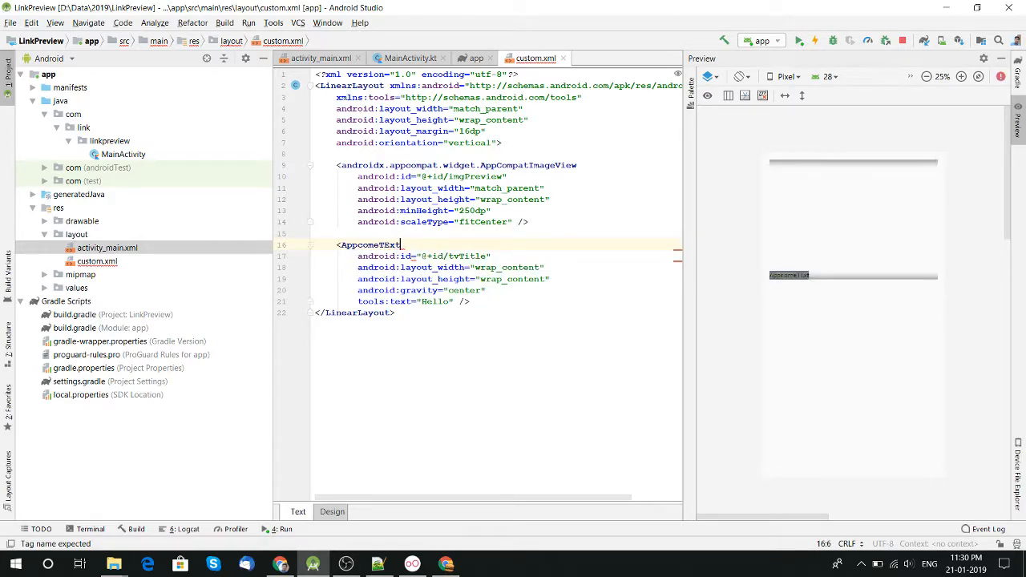
{"action": "type", "text": "TextView"}
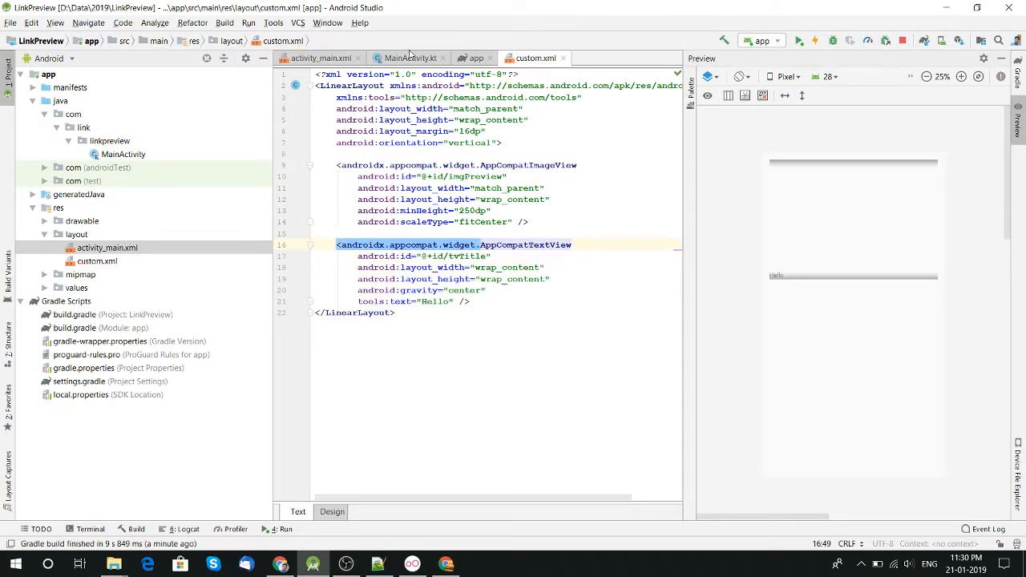
{"action": "left_click", "coordinate": [411, 58]}
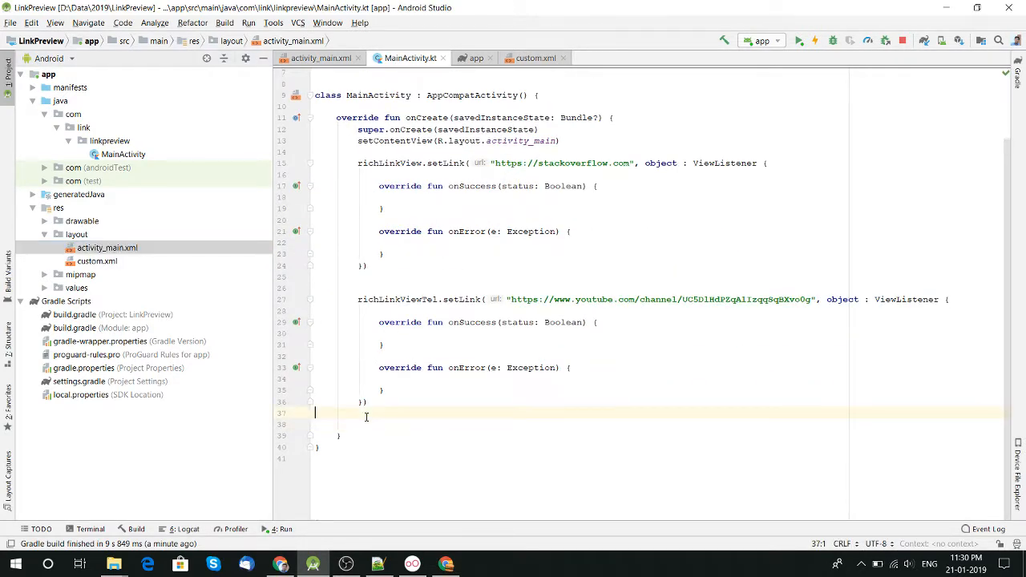
Start a new line 'val richPreview = RichLinkView(this, object' after the YouTube listener
{"action": "key", "text": "Return"}
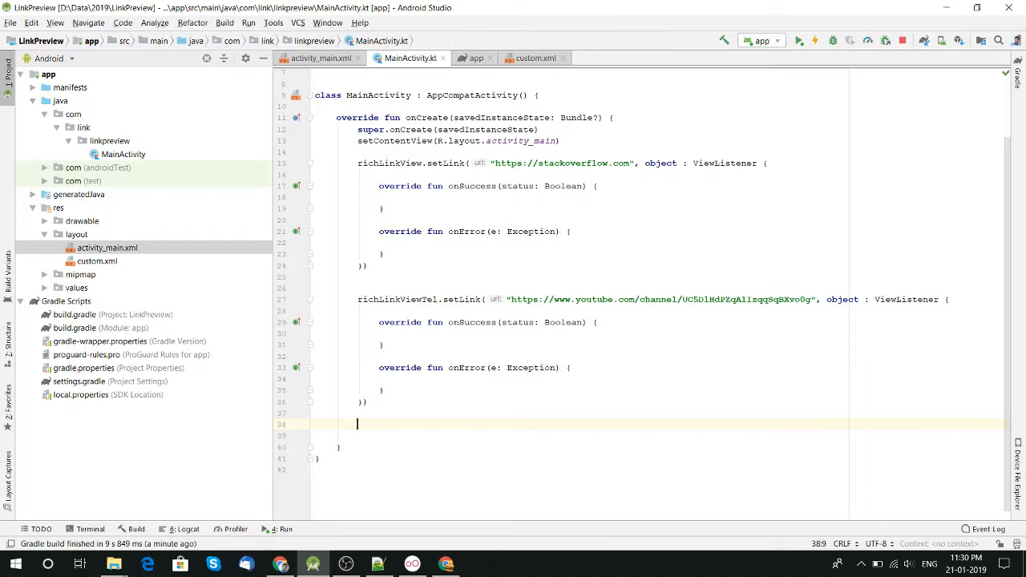
{"action": "type", "text": "re"}
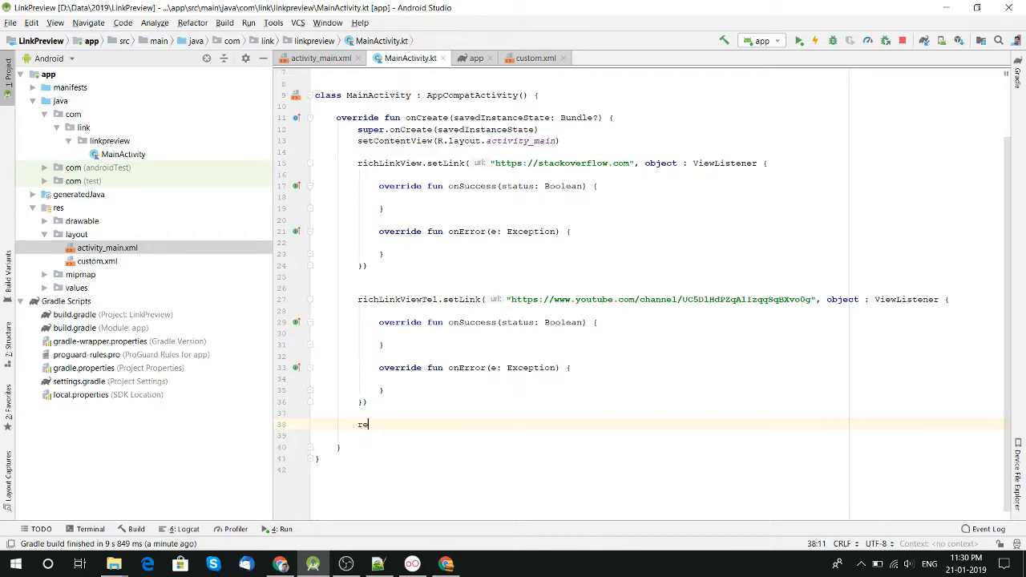
{"action": "type", "text": "val"}
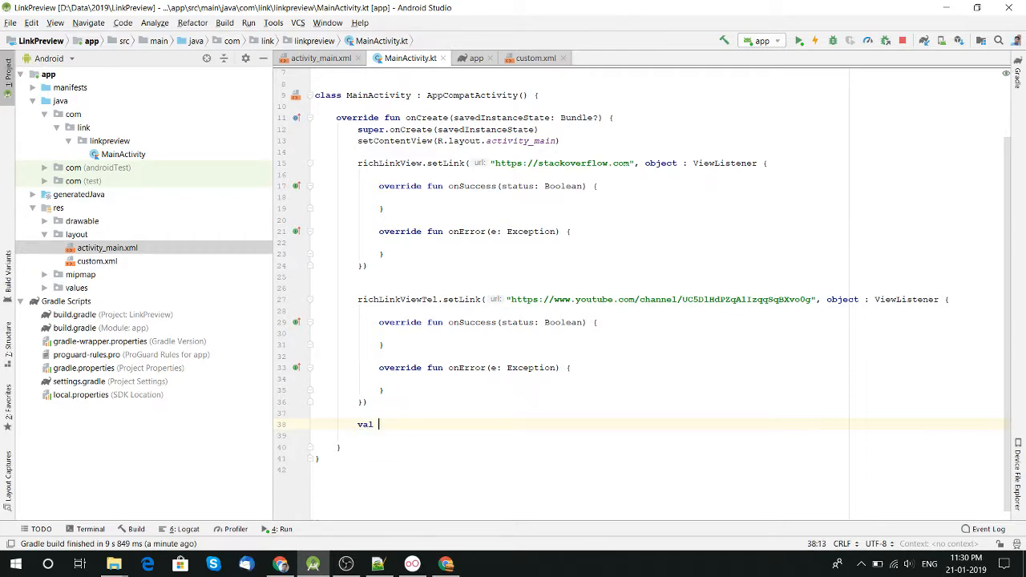
{"action": "type", "text": "ric"}
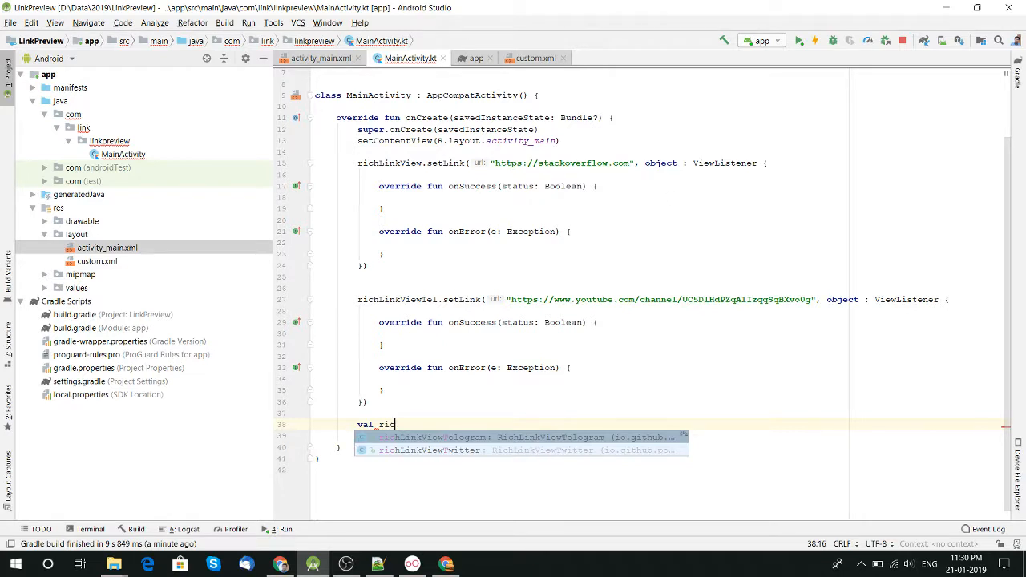
{"action": "type", "text": "hPreview = Re"}
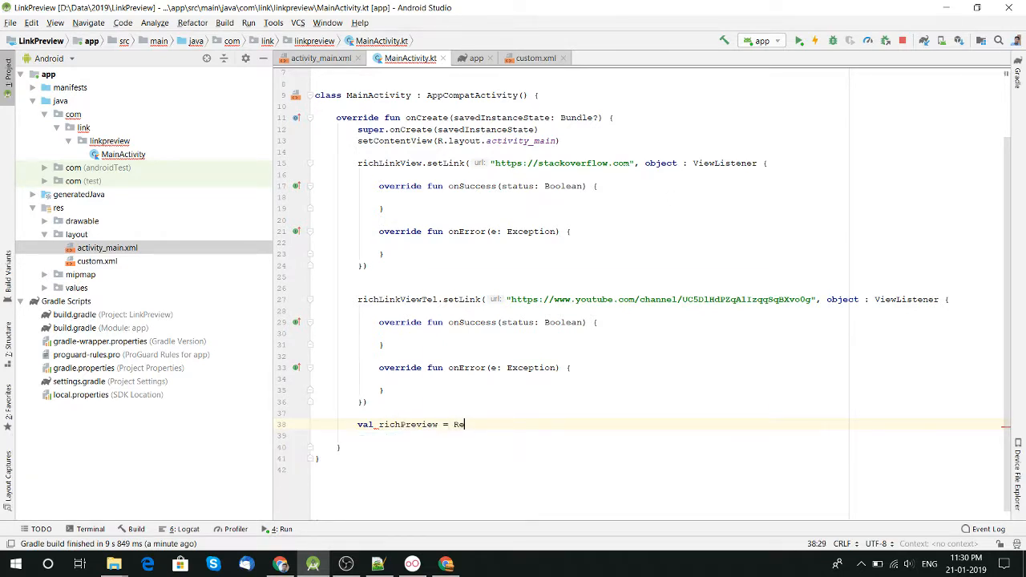
{"action": "type", "text": "RichLinkView"}
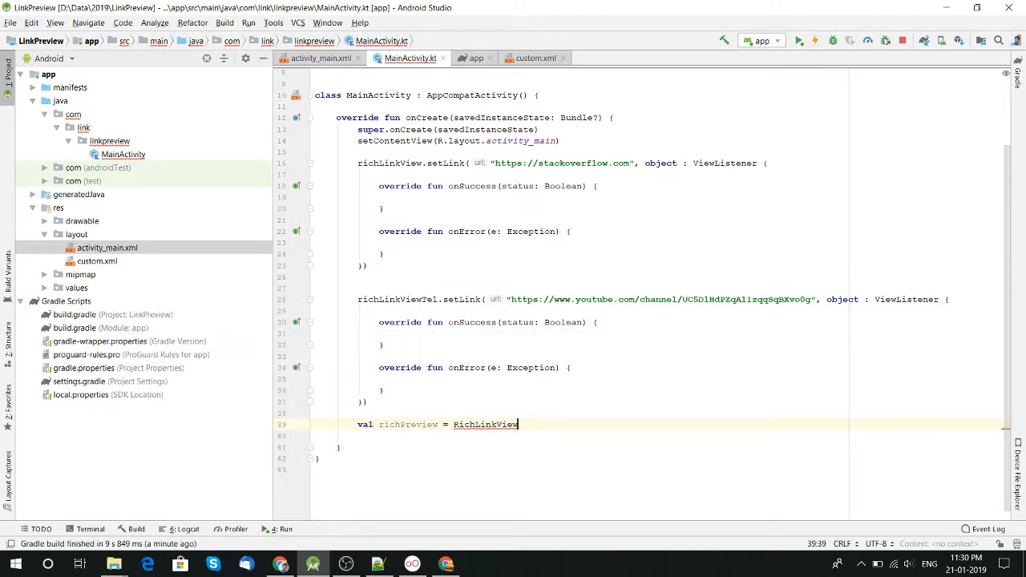
{"action": "type", "text": "()"}
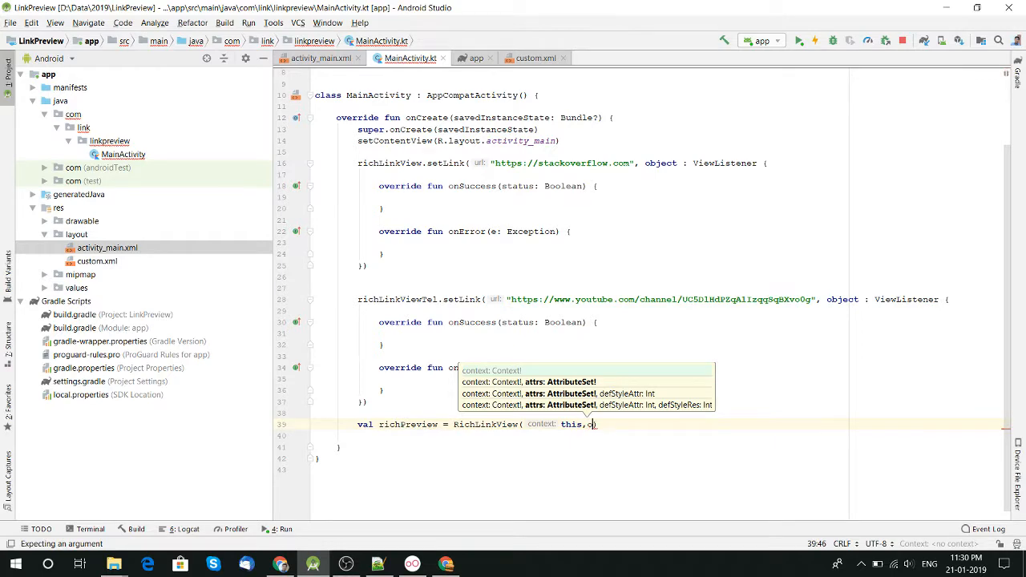
{"action": "type", "text": "object"}
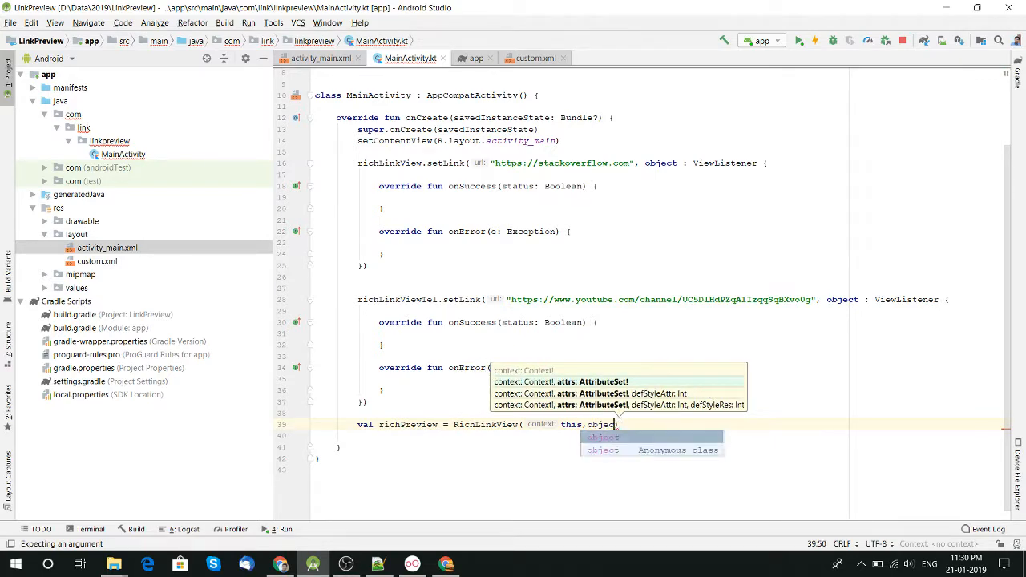
{"action": "key", "text": "alt+tab"}
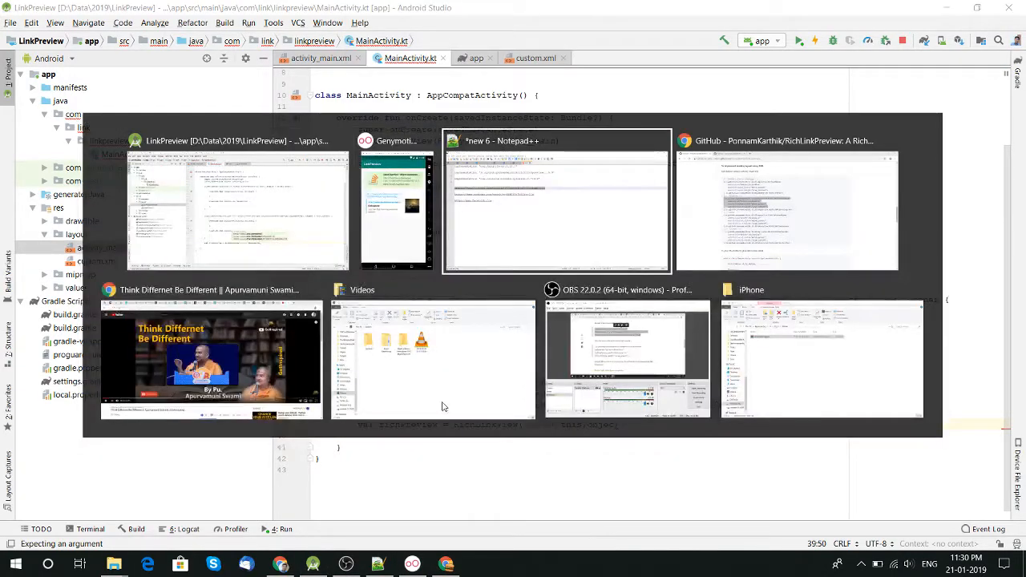
Scroll the RichLinkPreview README to the custom layout, MetaData and click-listener sections
{"action": "left_click", "coordinate": [786, 205]}
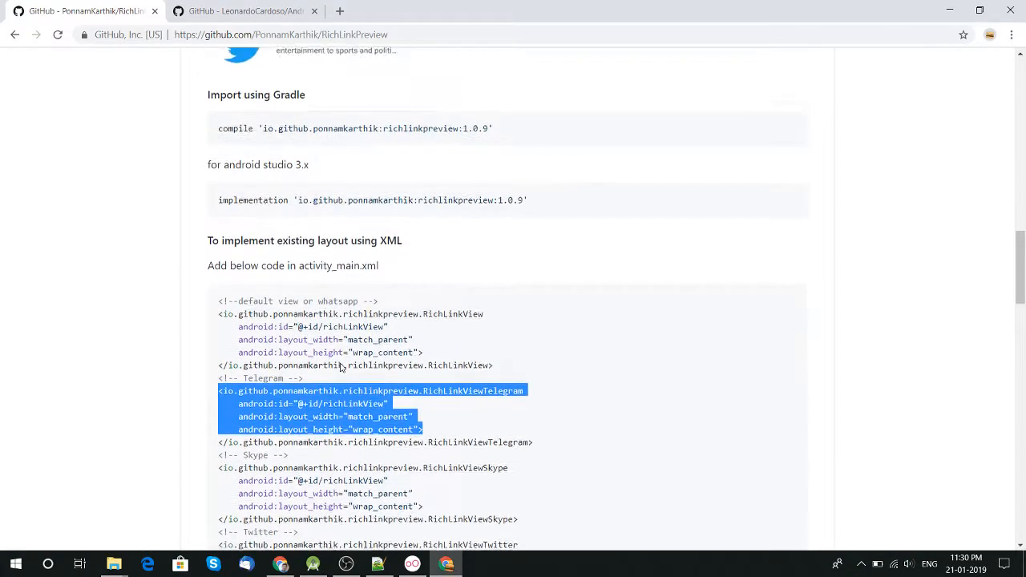
{"action": "scroll", "scroll_direction": "down", "scroll_amount": 3}
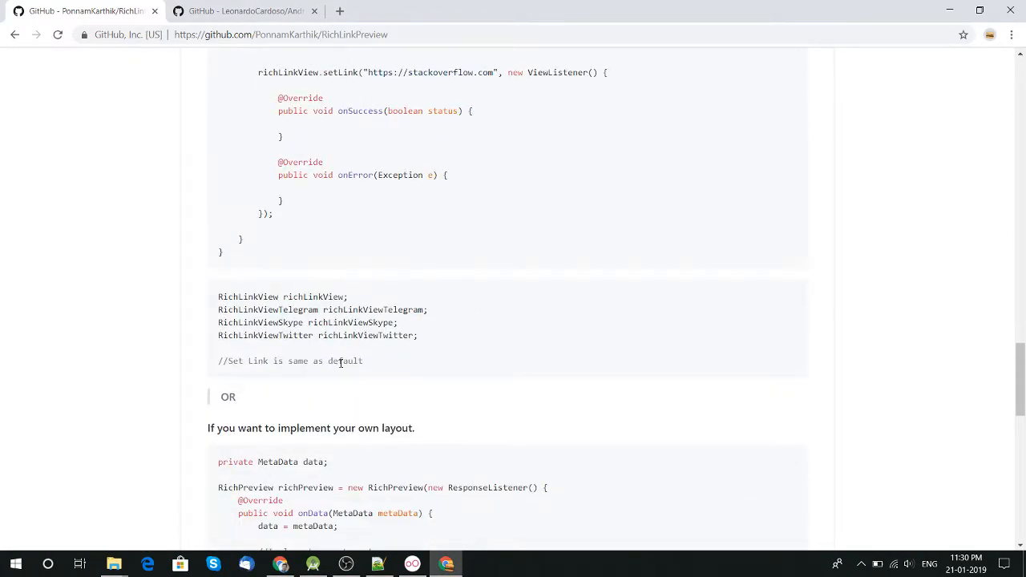
{"action": "scroll", "scroll_direction": "down", "scroll_amount": 3}
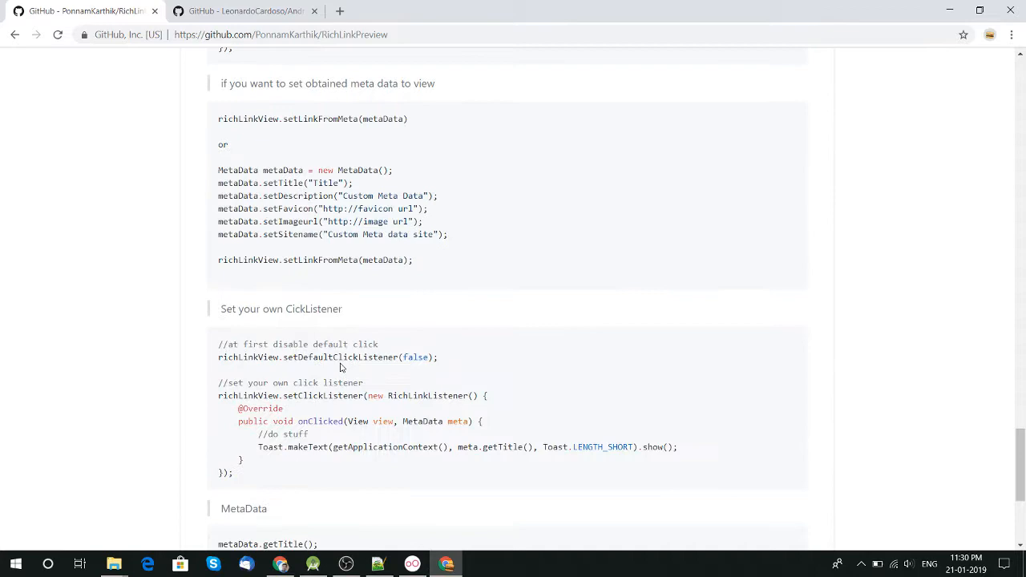
{"action": "scroll", "scroll_direction": "down", "scroll_amount": 3}
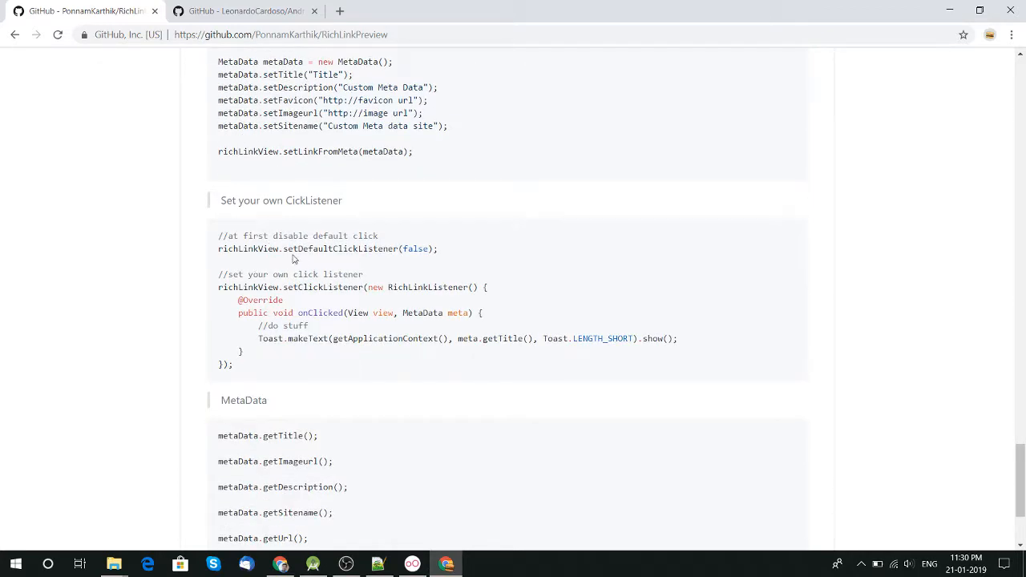
{"action": "scroll", "scroll_direction": "up", "scroll_amount": 3}
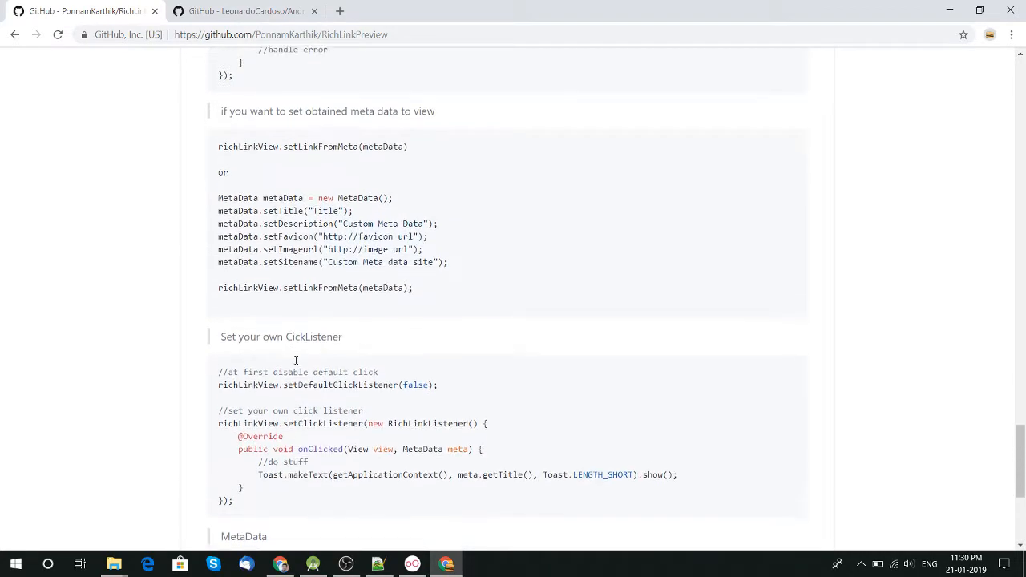
{"action": "scroll", "scroll_direction": "up", "scroll_amount": 3}
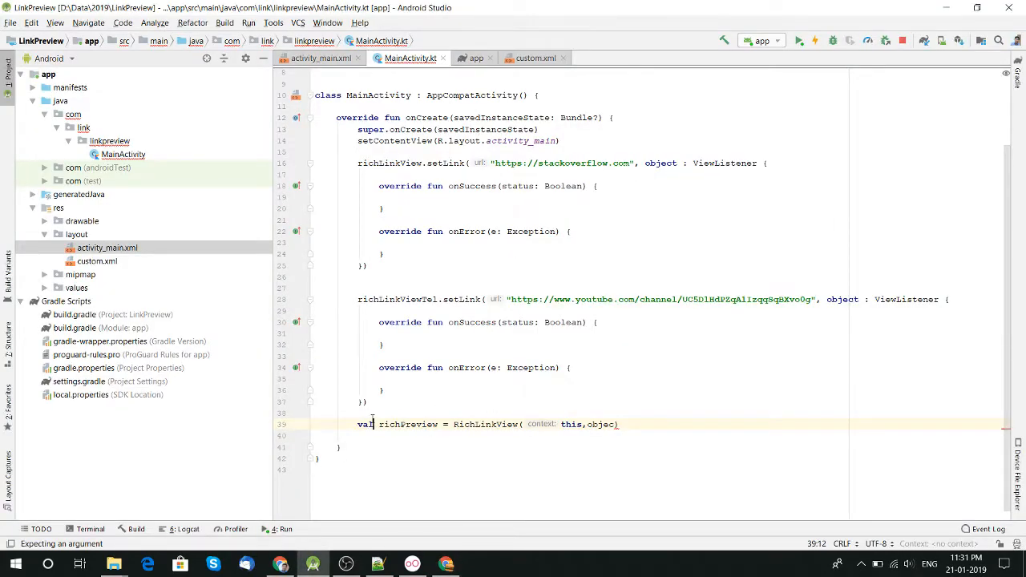
Paste the README's RichPreview ResponseListener code as Kotlin and start replacing its data line with imgPreview
{"action": "key", "text": "ctrl+v"}
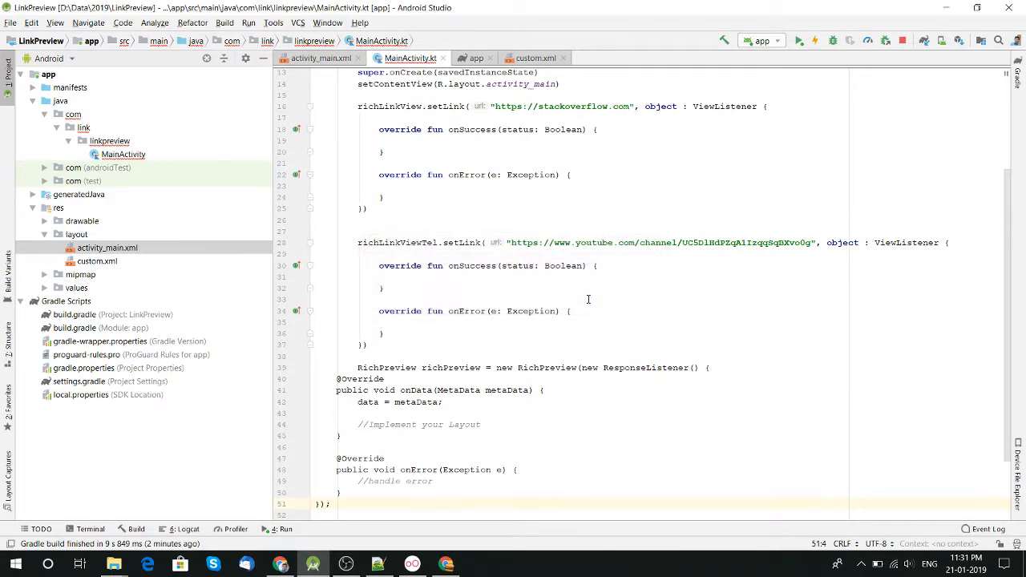
{"action": "mouse_move", "coordinate": [558, 401]}
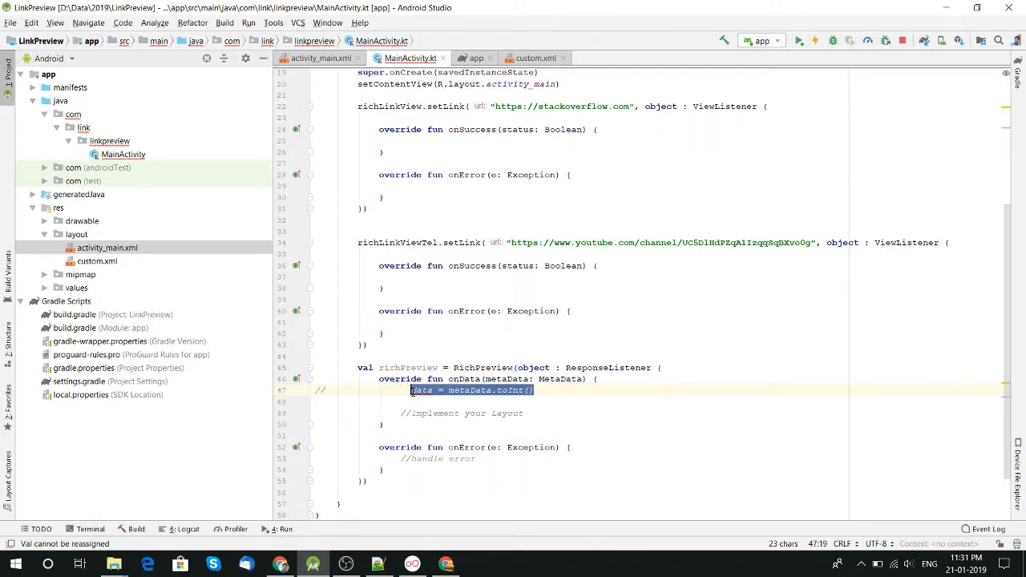
{"action": "left_click", "coordinate": [388, 401]}
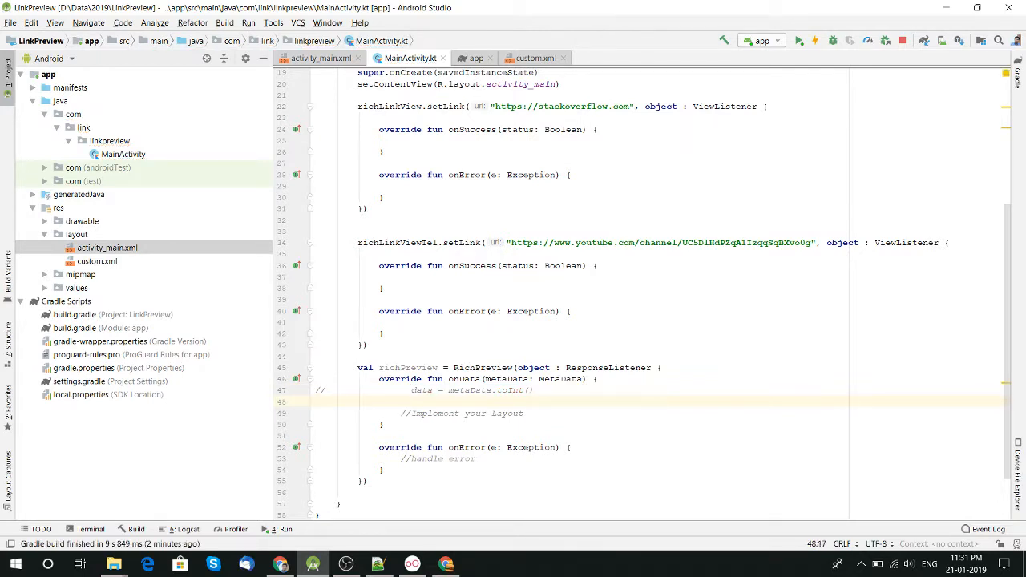
{"action": "type", "text": "imgPreview"}
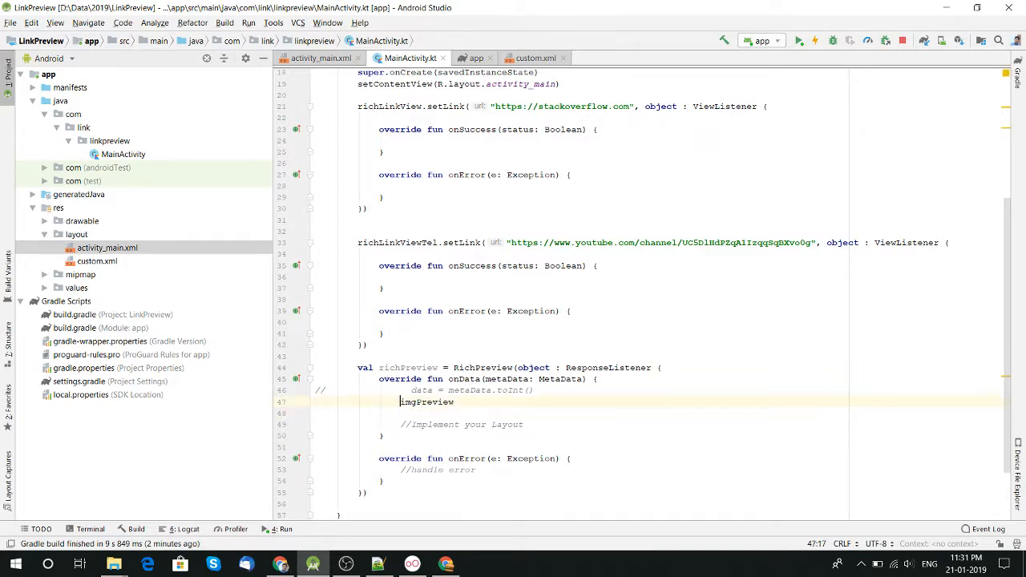
Load metaData.imageurl into imgPreview with Picasso and remove the leftover line
{"action": "type", "text": "Picasso.get"}
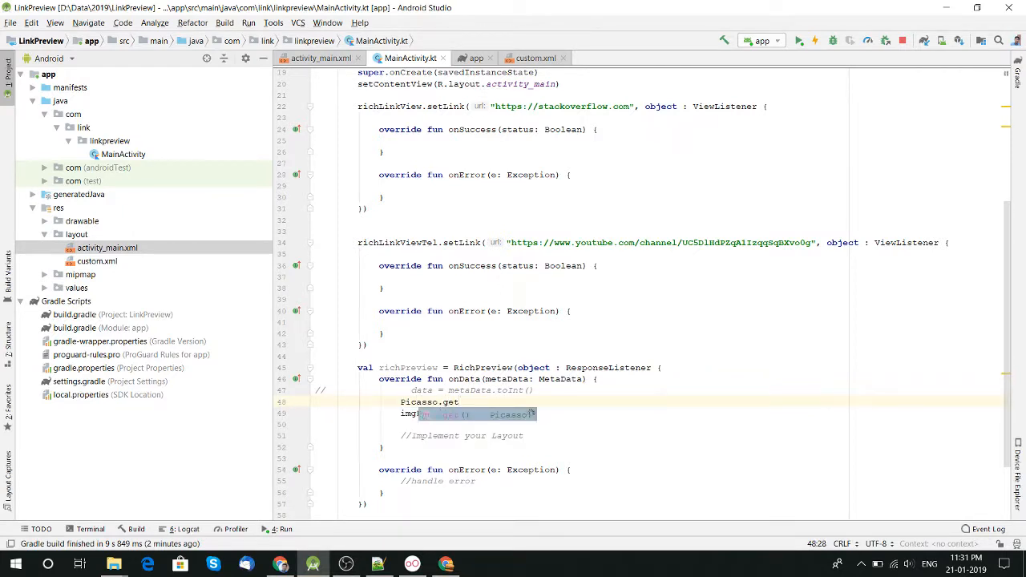
{"action": "type", "text": ".load()"}
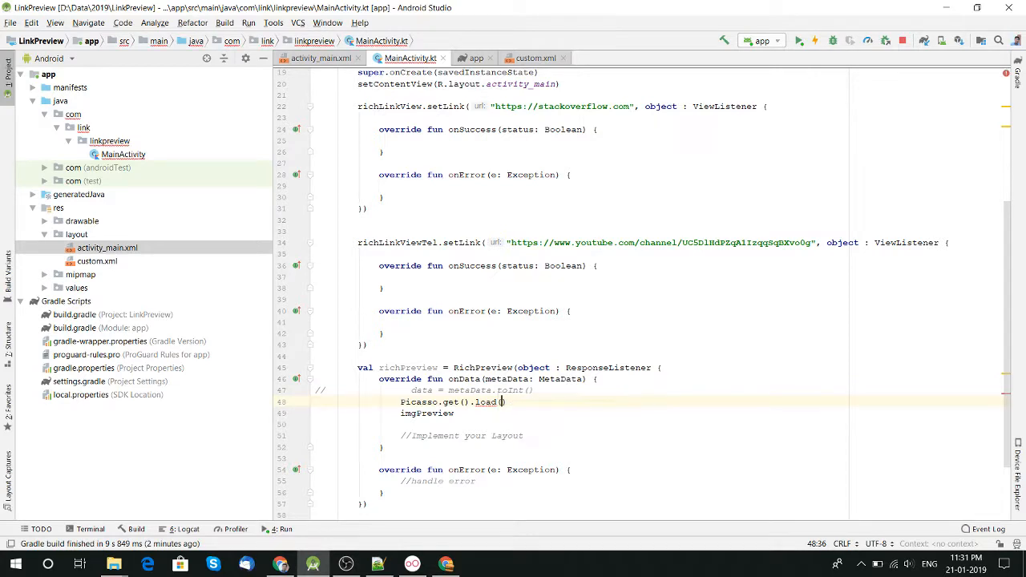
{"action": "type", "text": "metaData."}
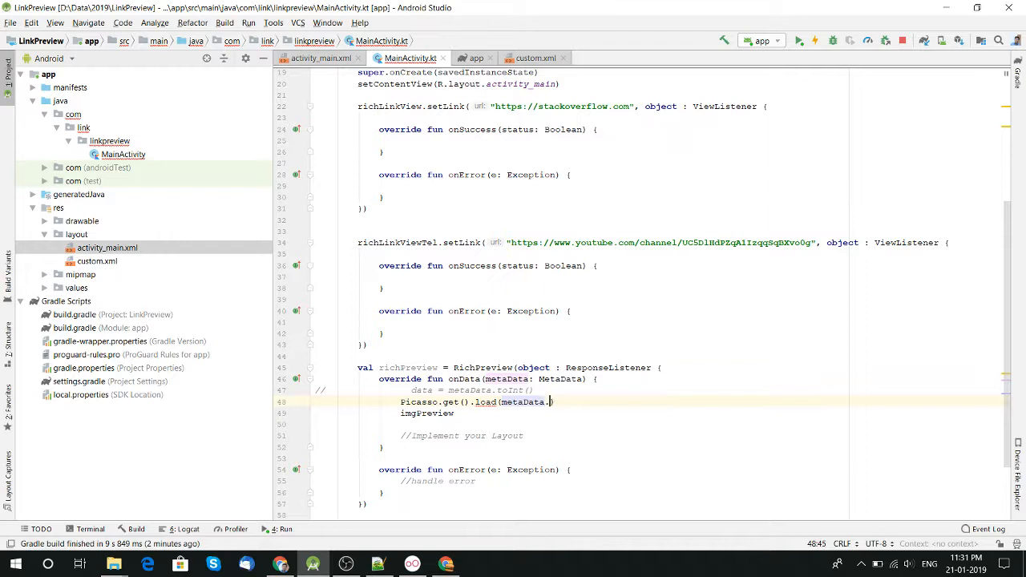
{"action": "type", "text": "imageurl"}
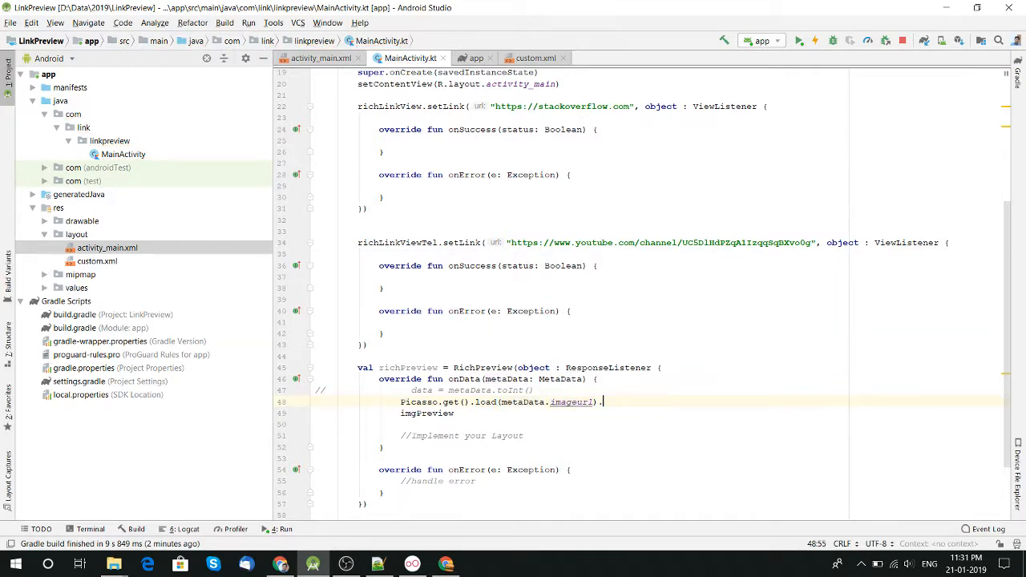
{"action": "type", "text": "into(imgPreview"}
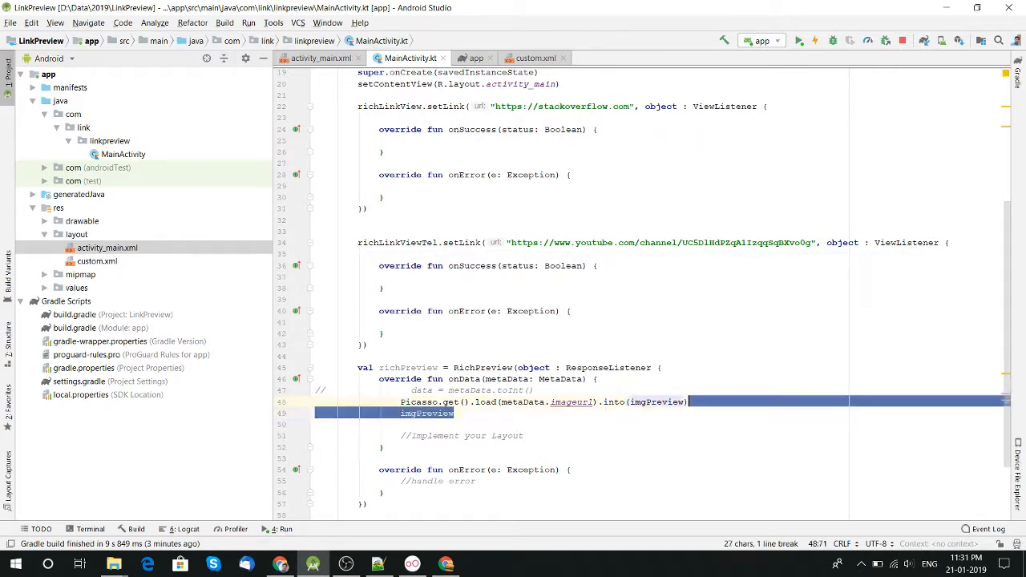
{"action": "key", "text": "Delete"}
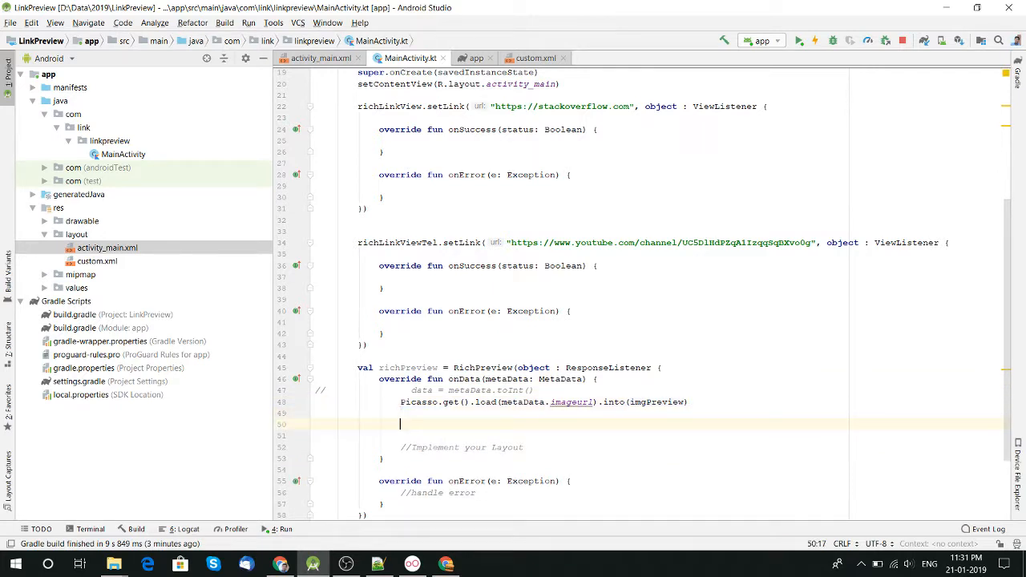
Set tvTitle.text to metaData.title inside onData
{"action": "type", "text": "tvTitle."}
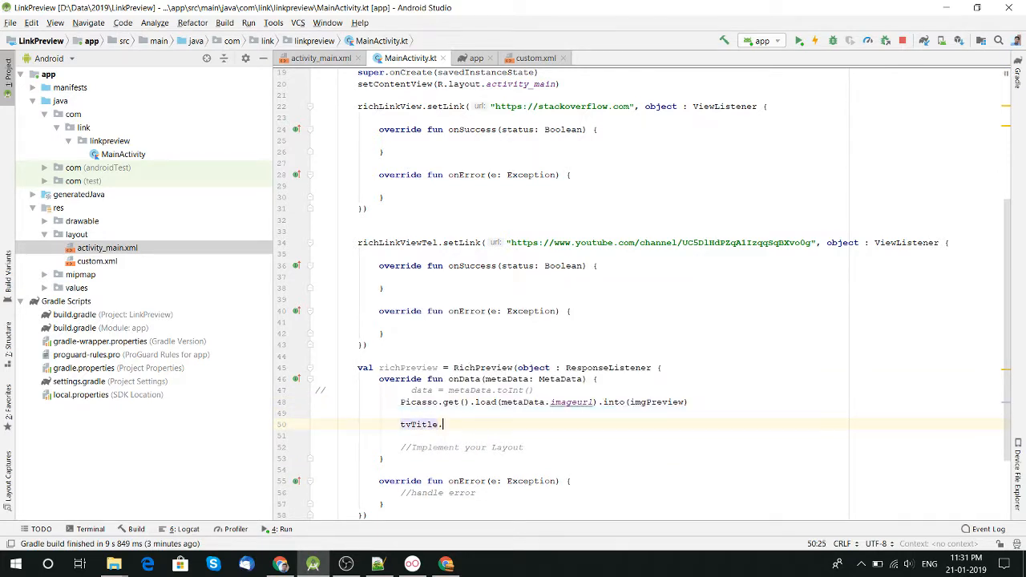
{"action": "type", "text": ".text ="}
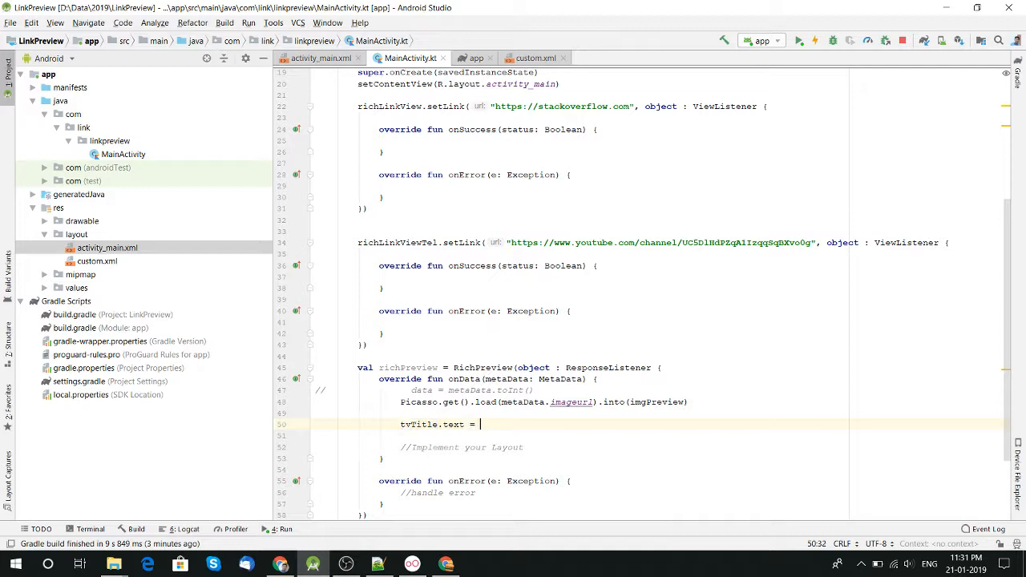
{"action": "type", "text": "_men"}
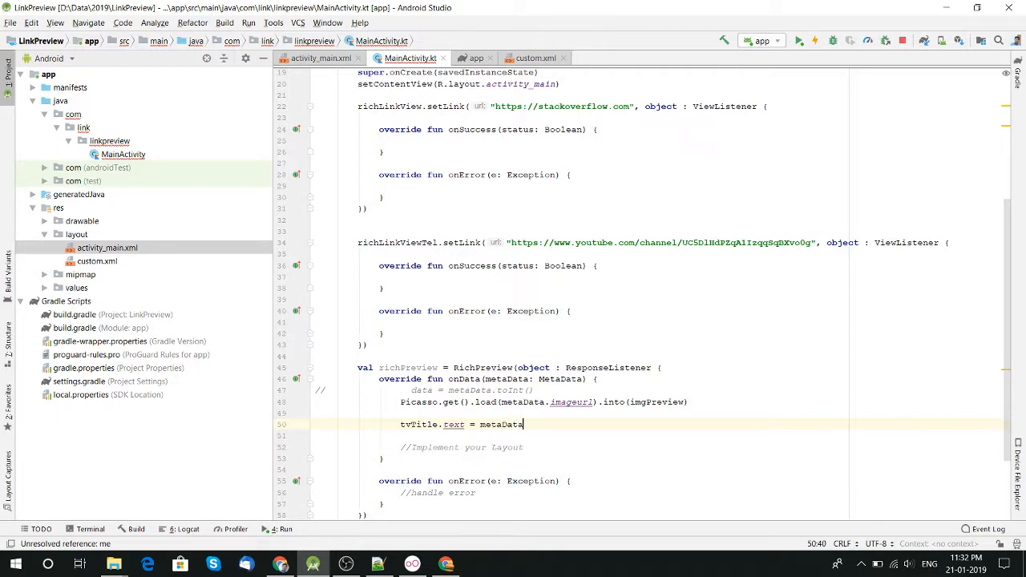
{"action": "type", "text": ".title"}
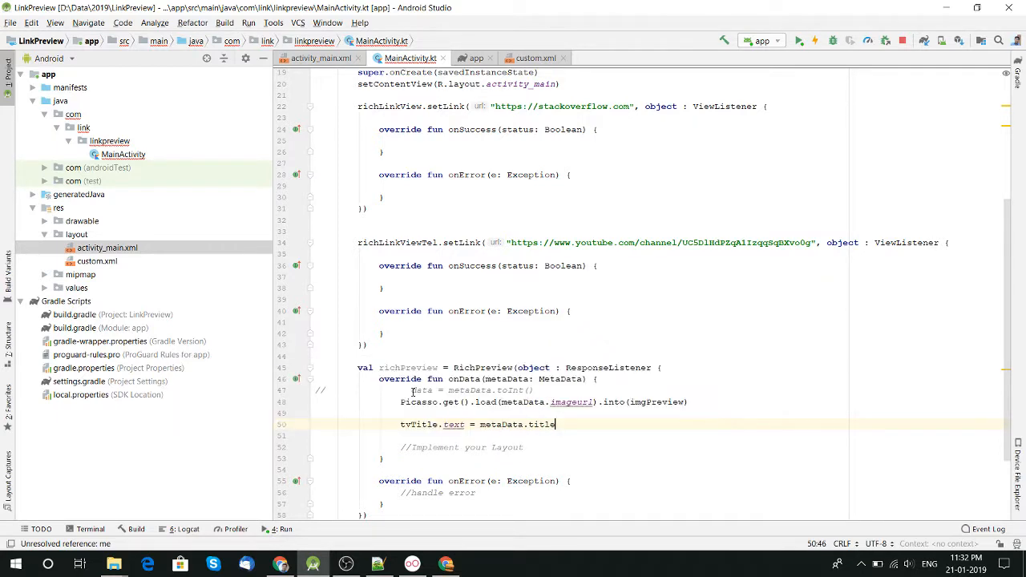
{"action": "key", "text": "ctrl+alt+o"}
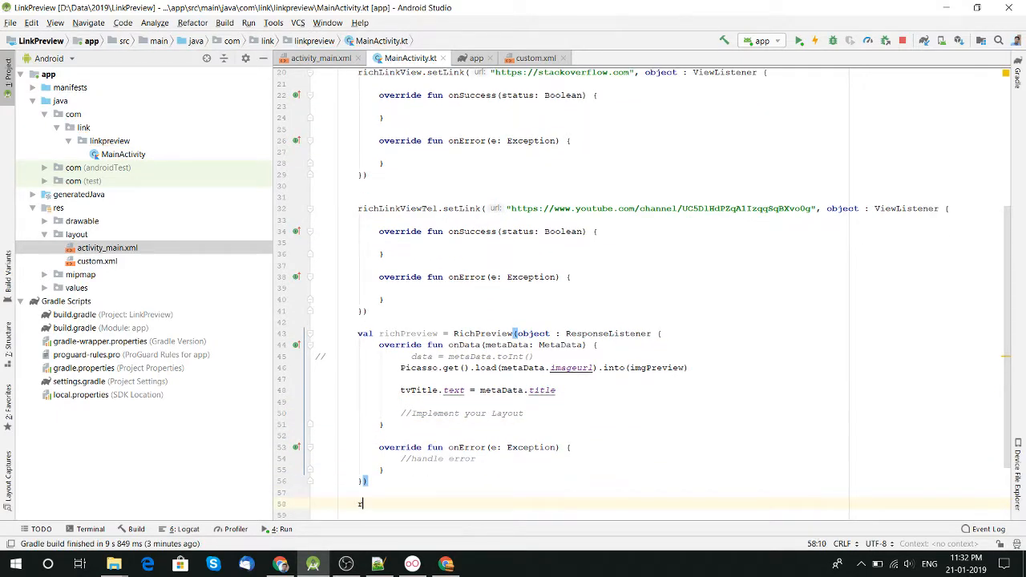
Call richPreview.getPreview() and copy the YouTube watch URL from line 10 of the Notepad++ notes
{"action": "type", "text": "richPreview."}
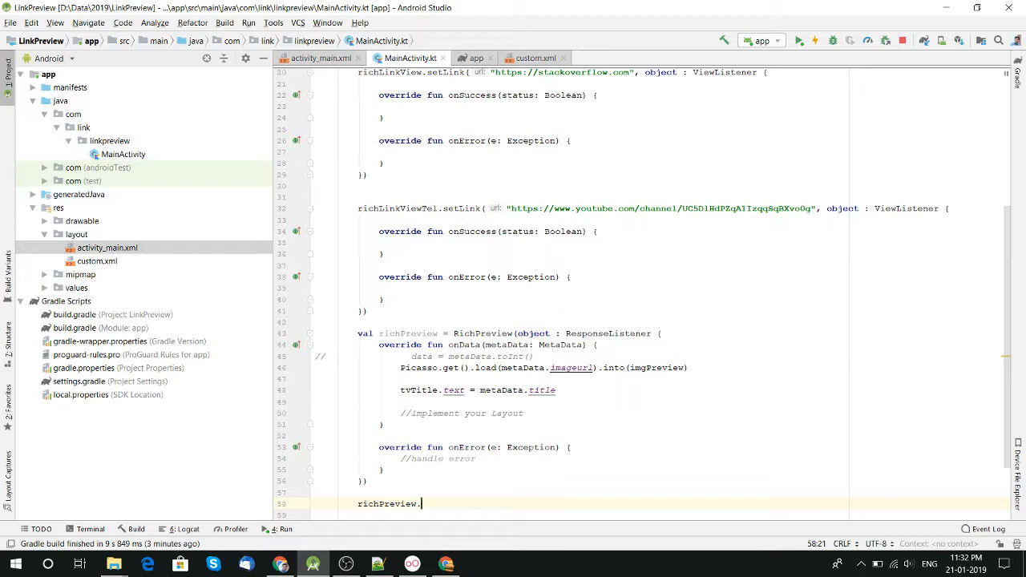
{"action": "type", "text": "getPreview()"}
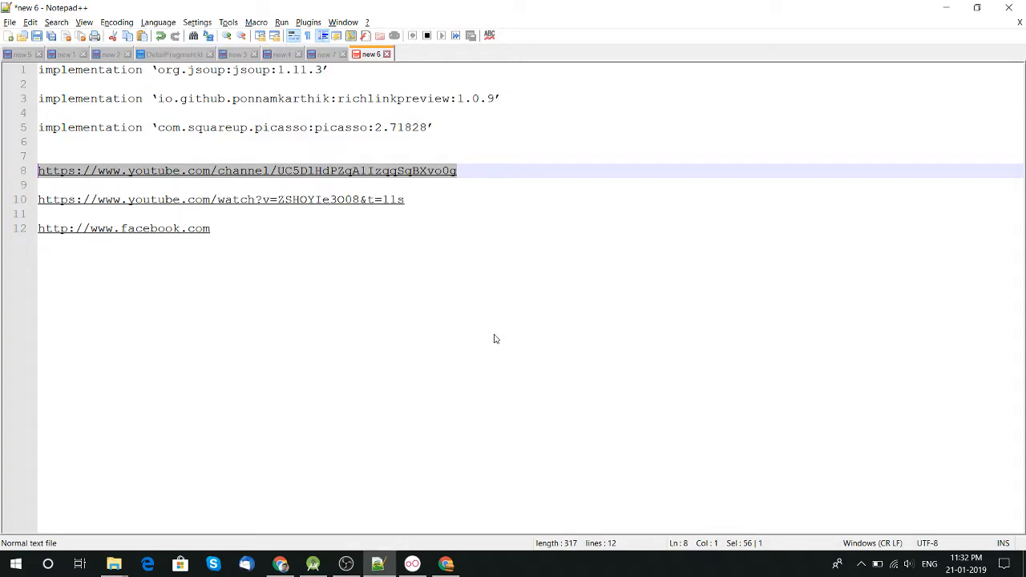
{"action": "left_click", "coordinate": [430, 214]}
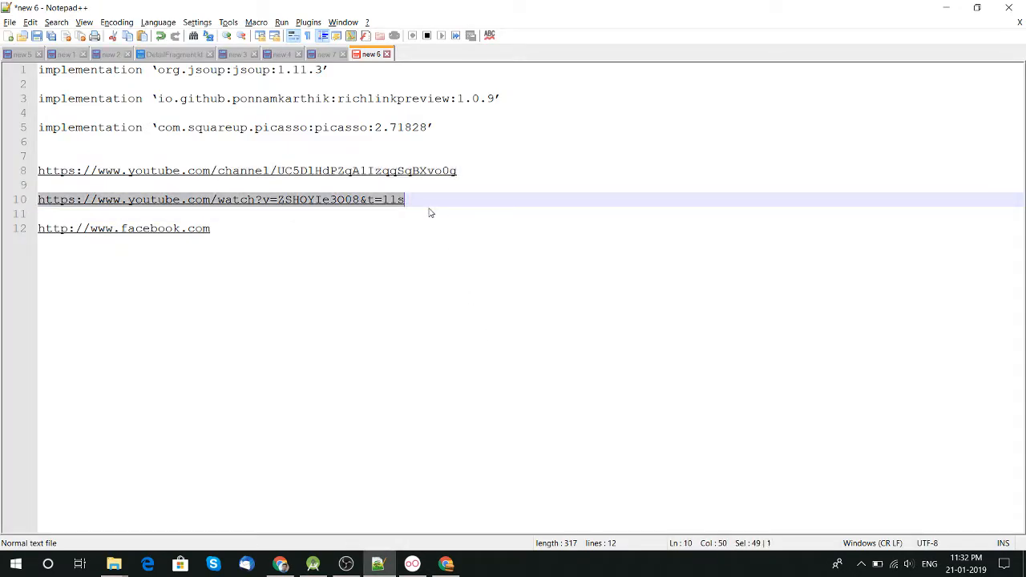
{"action": "key", "text": "alt+tab"}
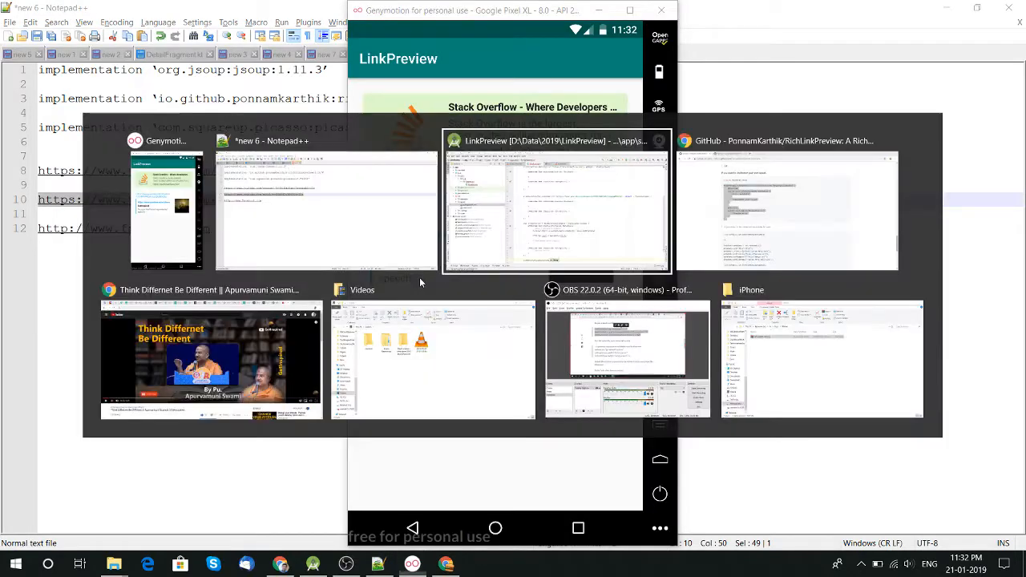
{"action": "left_click", "coordinate": [556, 205]}
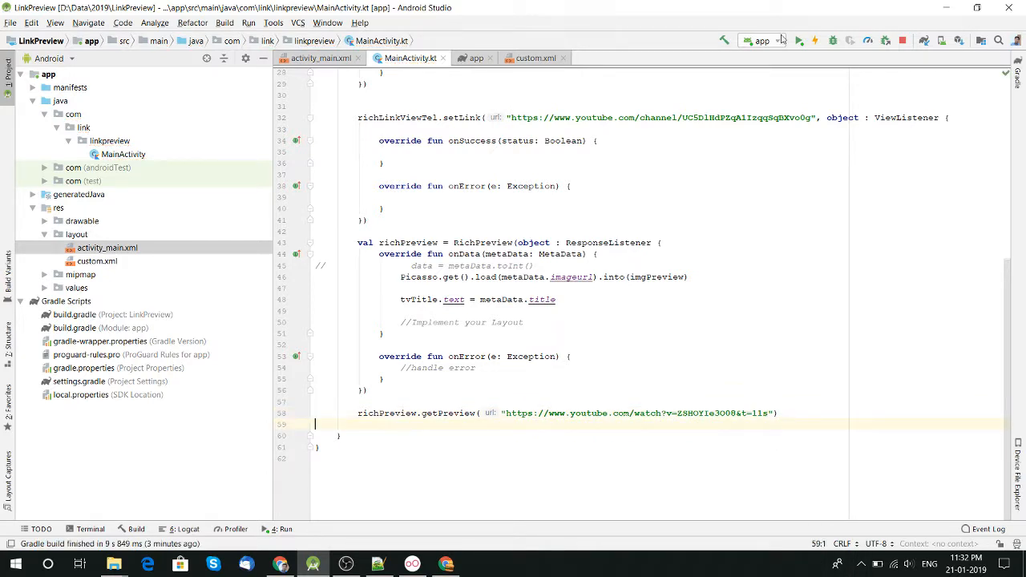
Rerun the app with the YouTube video URL on the Genymotion Google Pixel XL emulator
{"action": "left_click", "coordinate": [798, 40]}
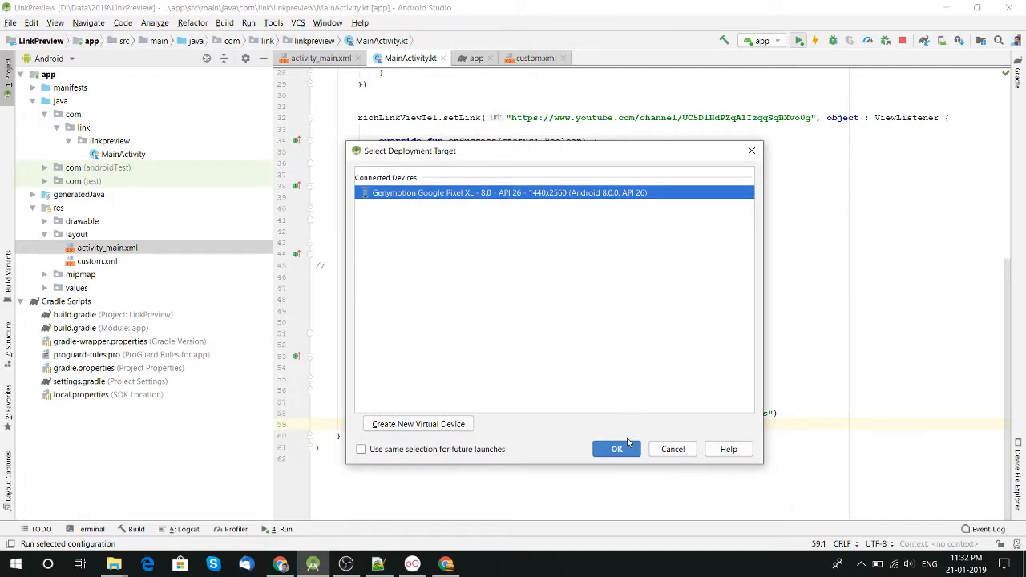
{"action": "left_click", "coordinate": [616, 449]}
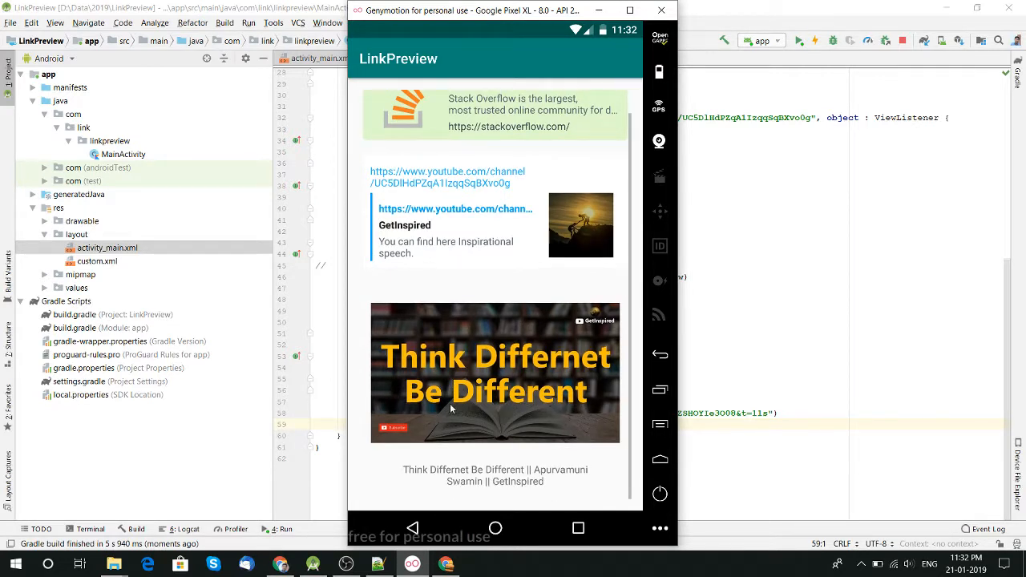
{"action": "mouse_move", "coordinate": [462, 312]}
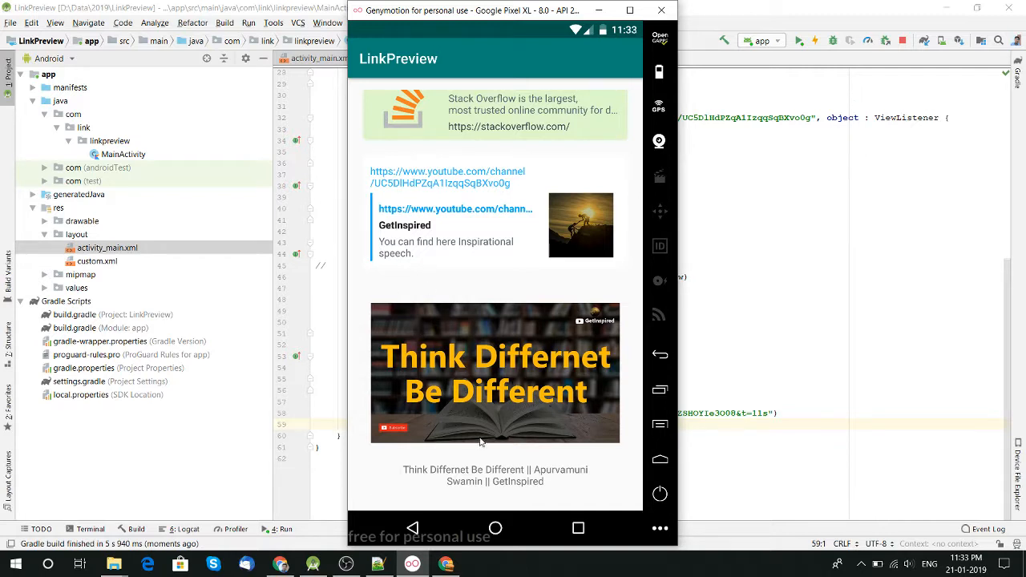
{"action": "mouse_move", "coordinate": [446, 468]}
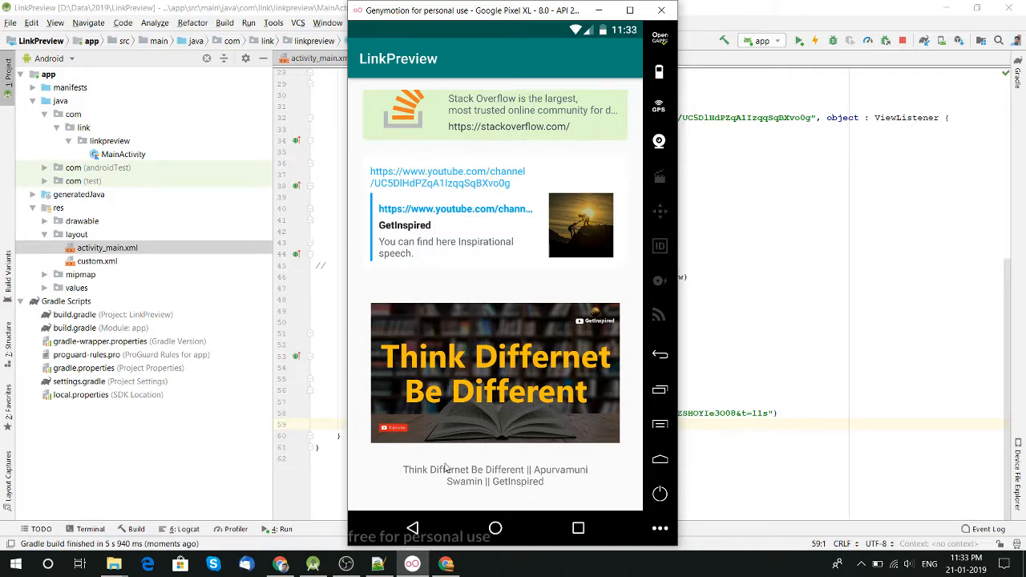
{"action": "mouse_move", "coordinate": [502, 324]}
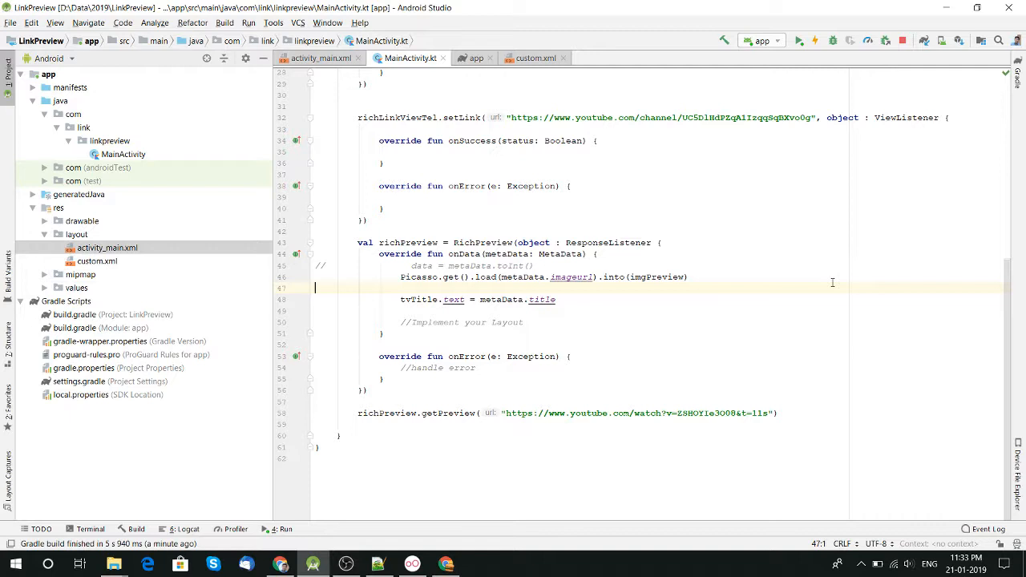
{"action": "mouse_move", "coordinate": [673, 300]}
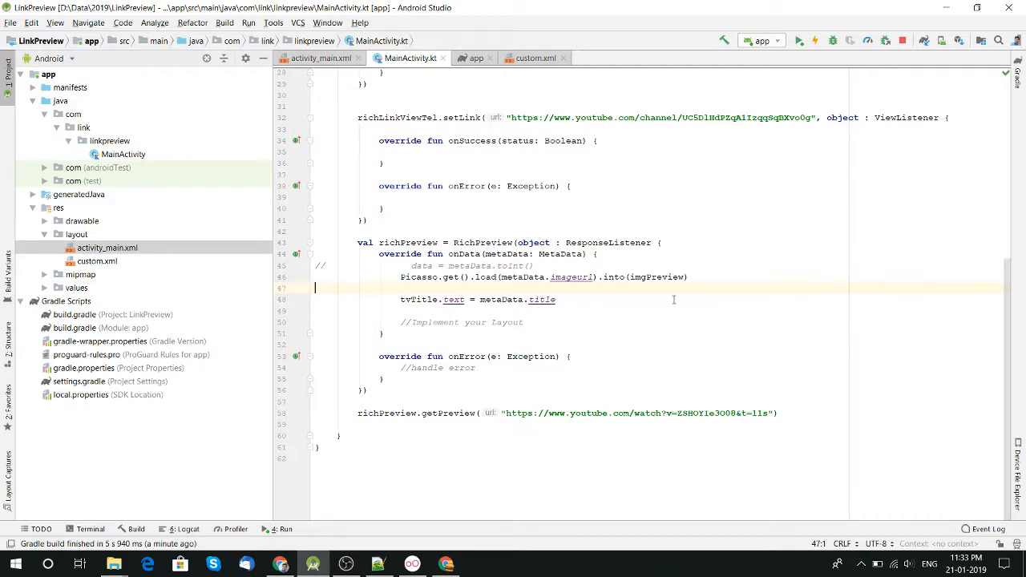
{"action": "scroll", "scroll_direction": "up", "scroll_amount": 3}
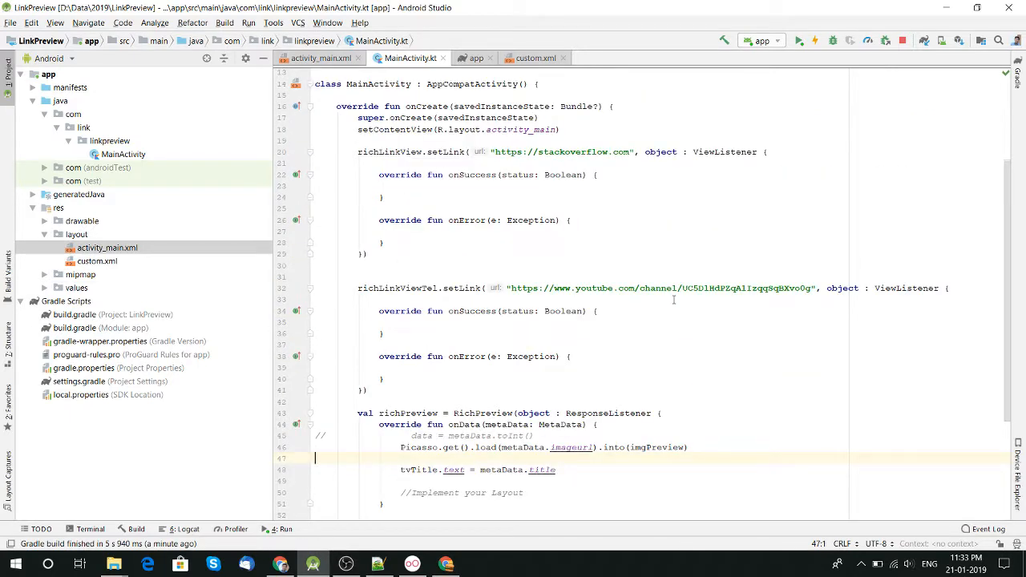
{"action": "mouse_move", "coordinate": [591, 353]}
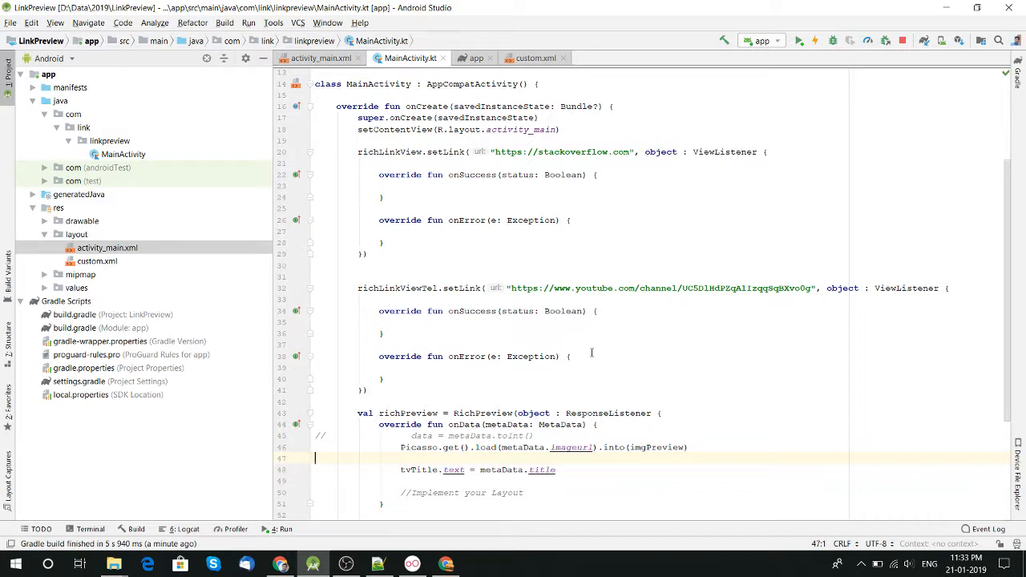